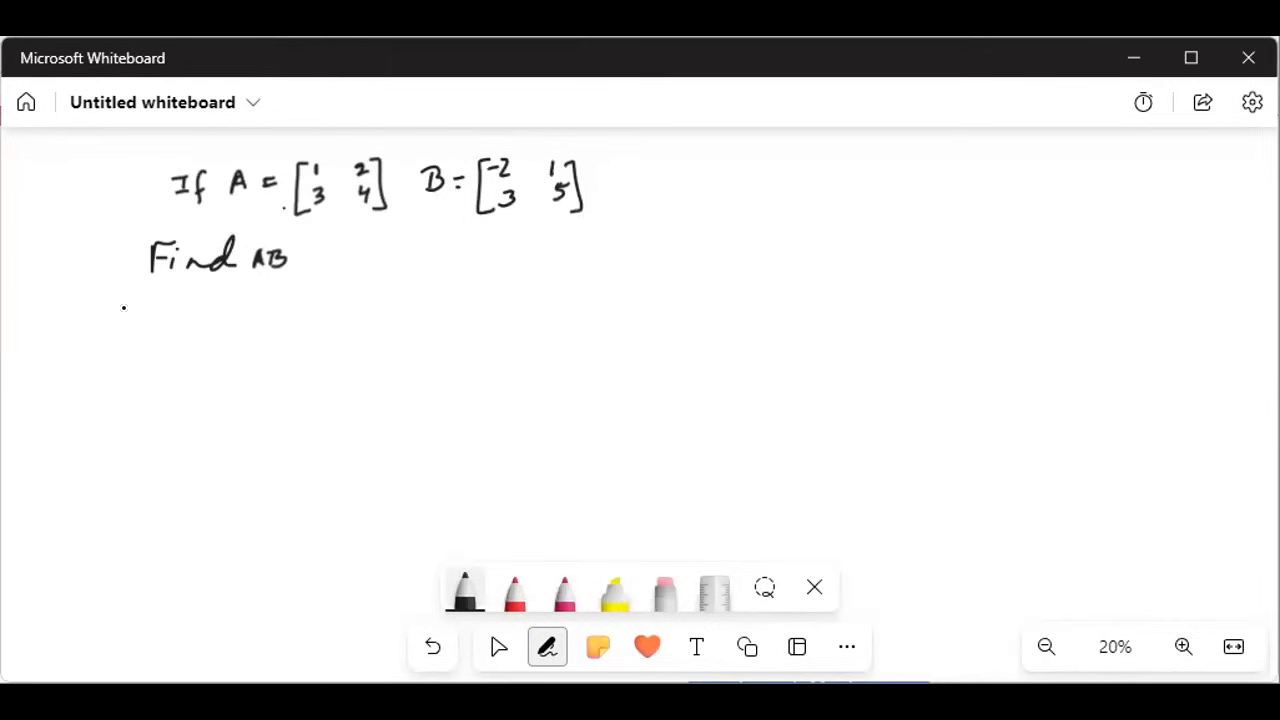
Handwrite 'USE TI-84 calculator.' in pink ink beneath 'Find AB'
click(564, 590)
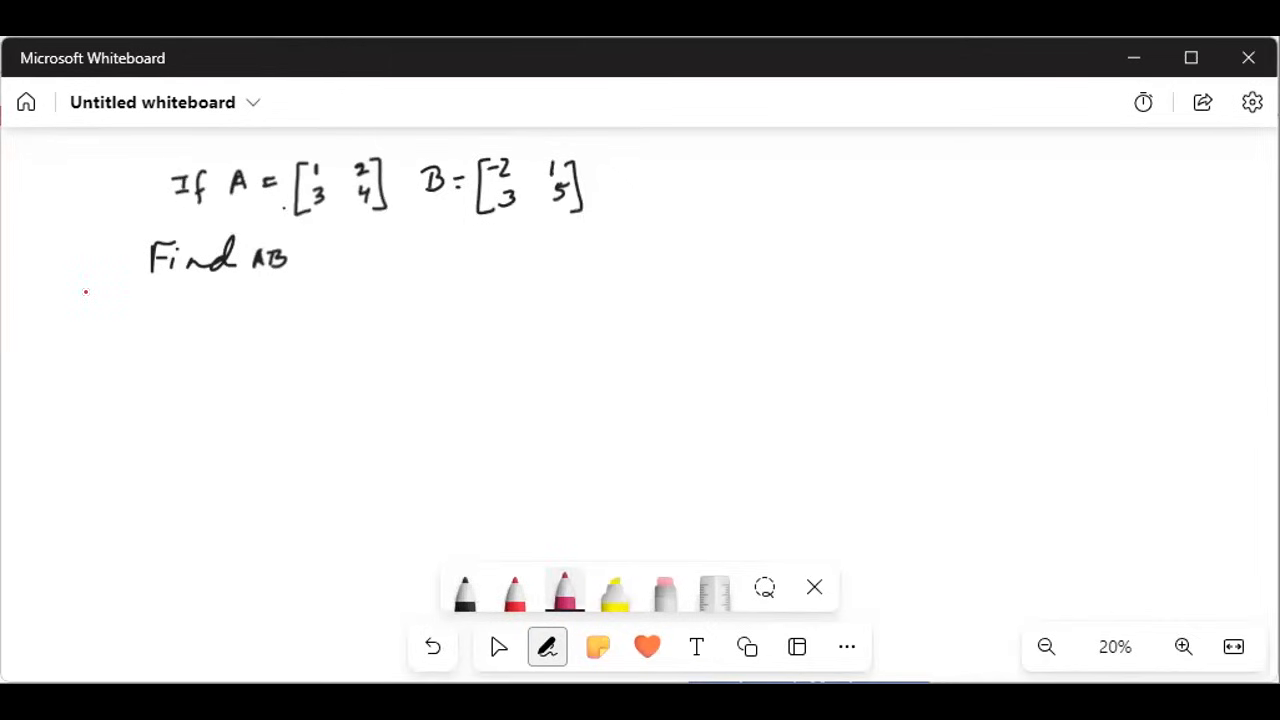
drag(90, 305, 145, 300)
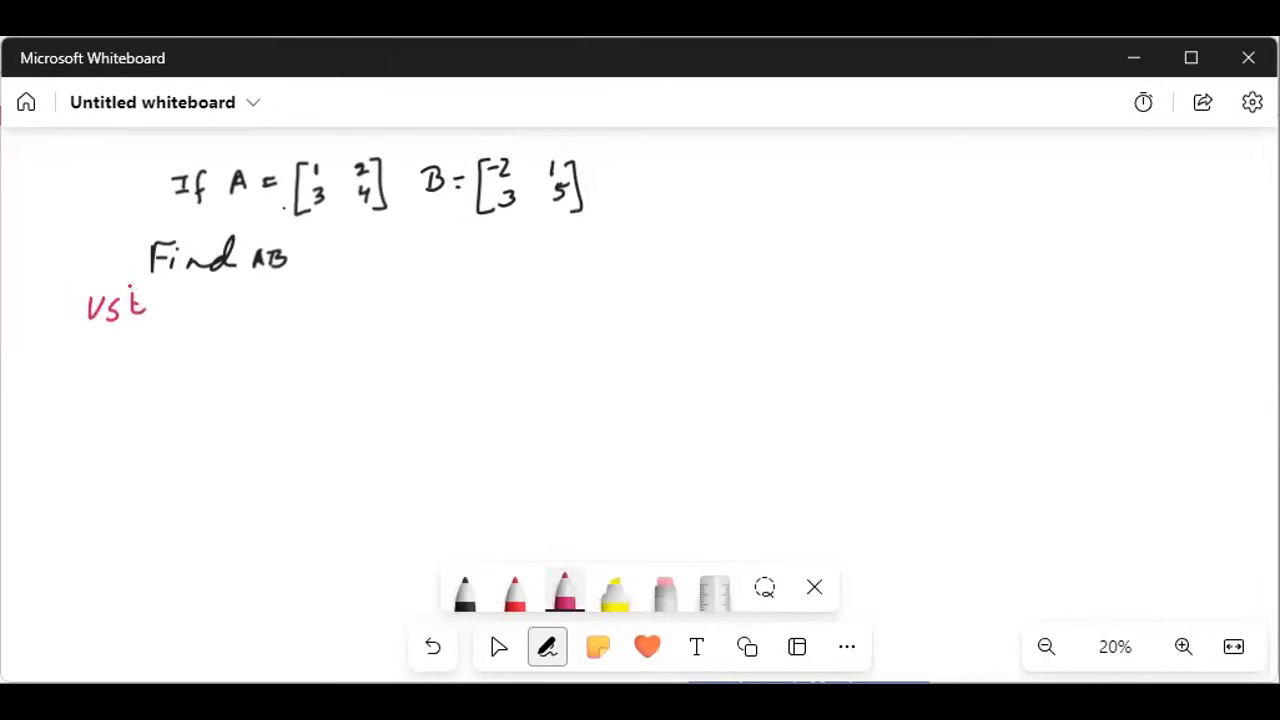
drag(180, 300, 230, 310)
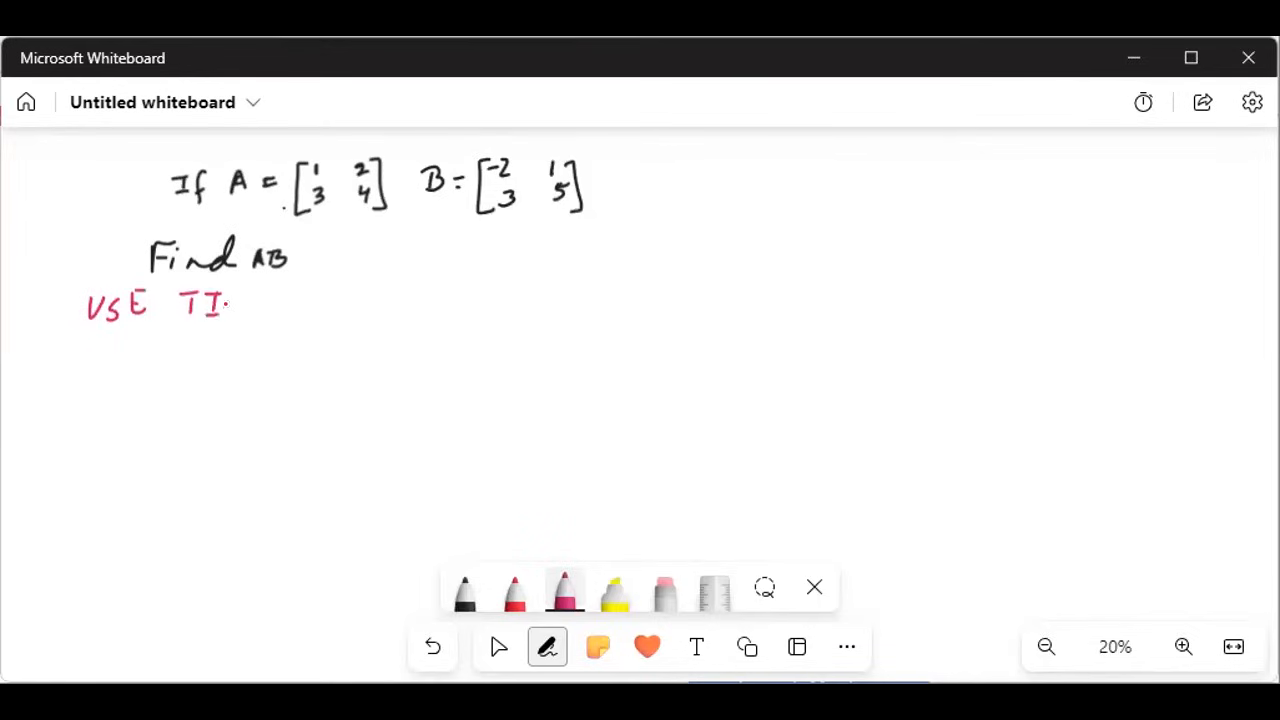
drag(240, 305, 335, 305)
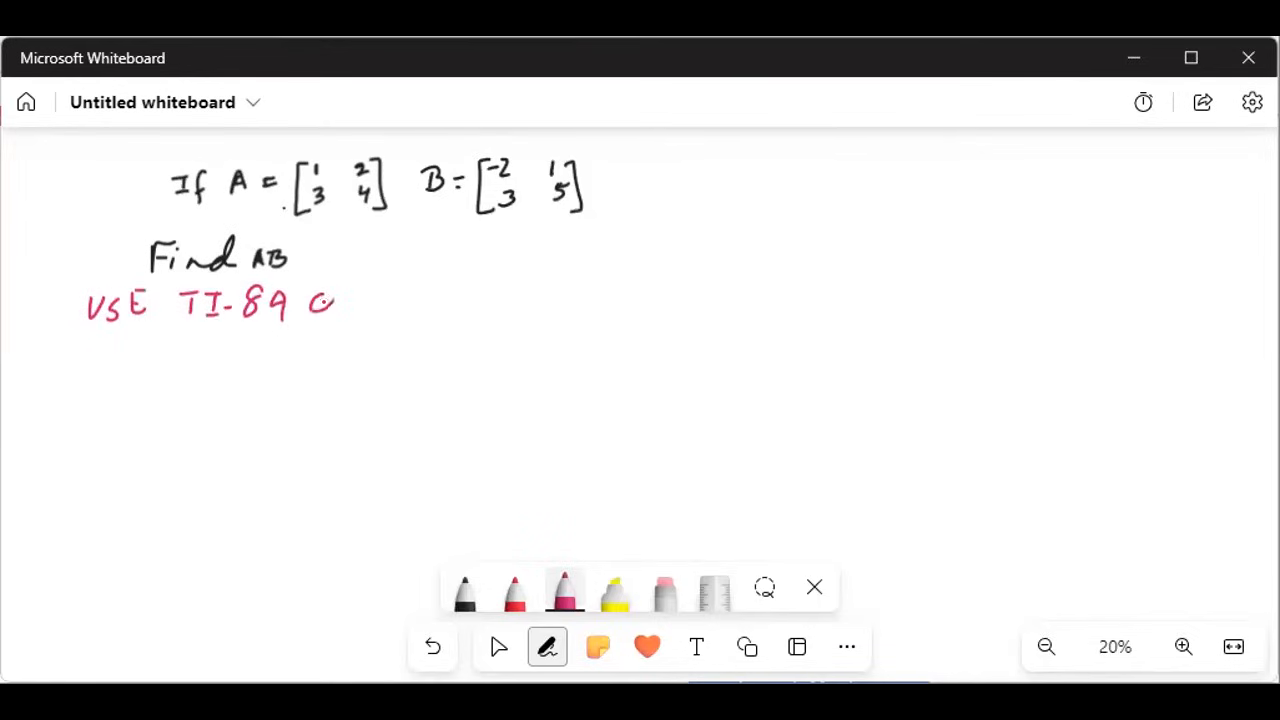
drag(300, 300, 420, 300)
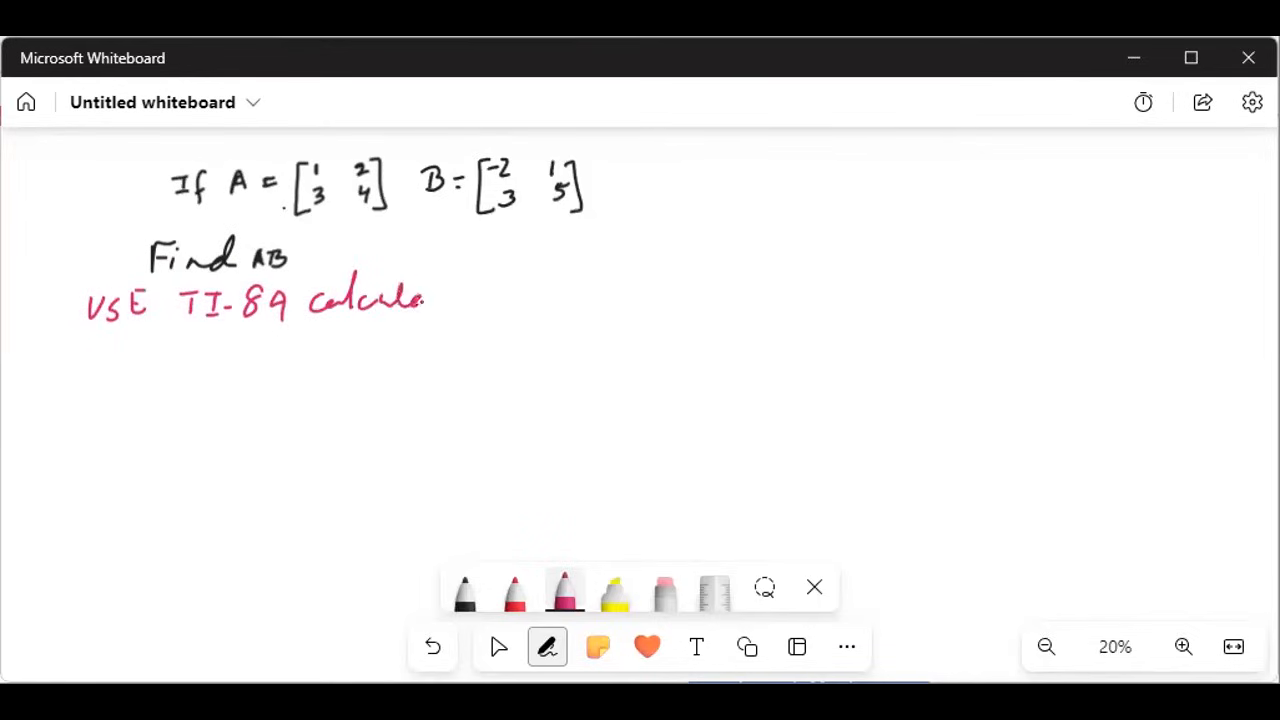
drag(425, 295, 480, 300)
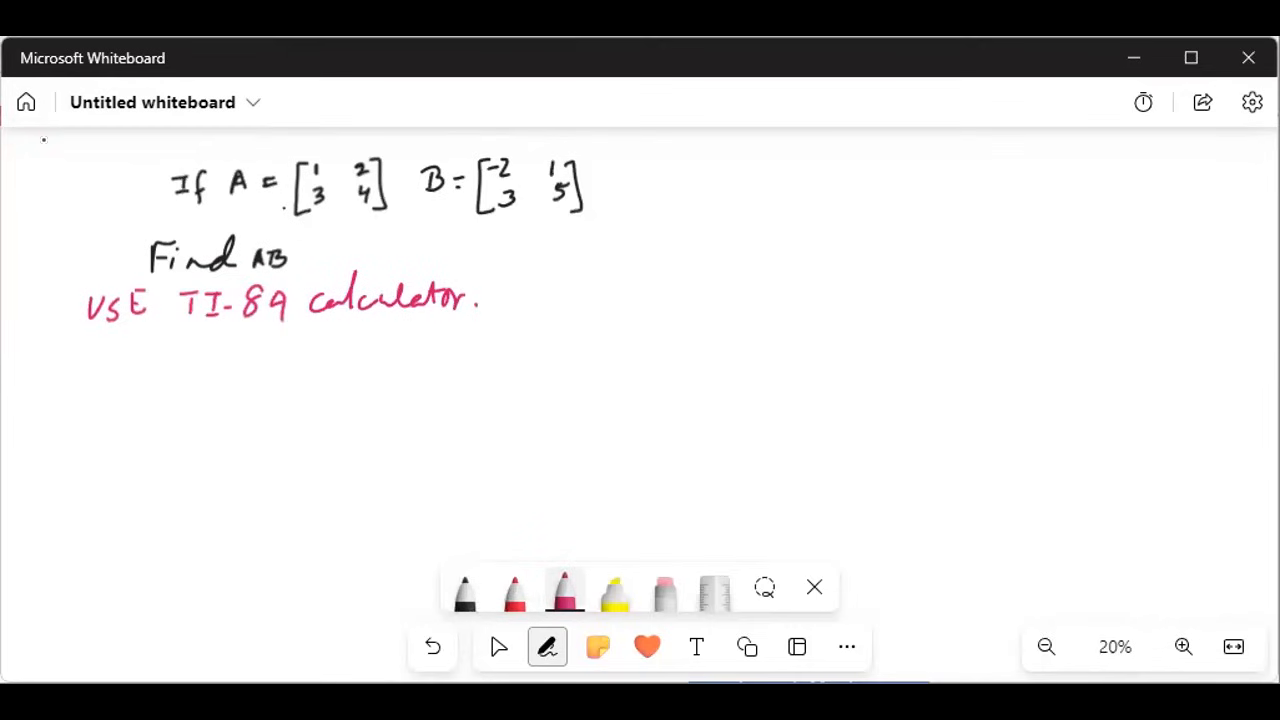
Write boxed 2ND and x⁻¹ keys, then 'highlight EDIT on the first row' in pink
click(73, 355)
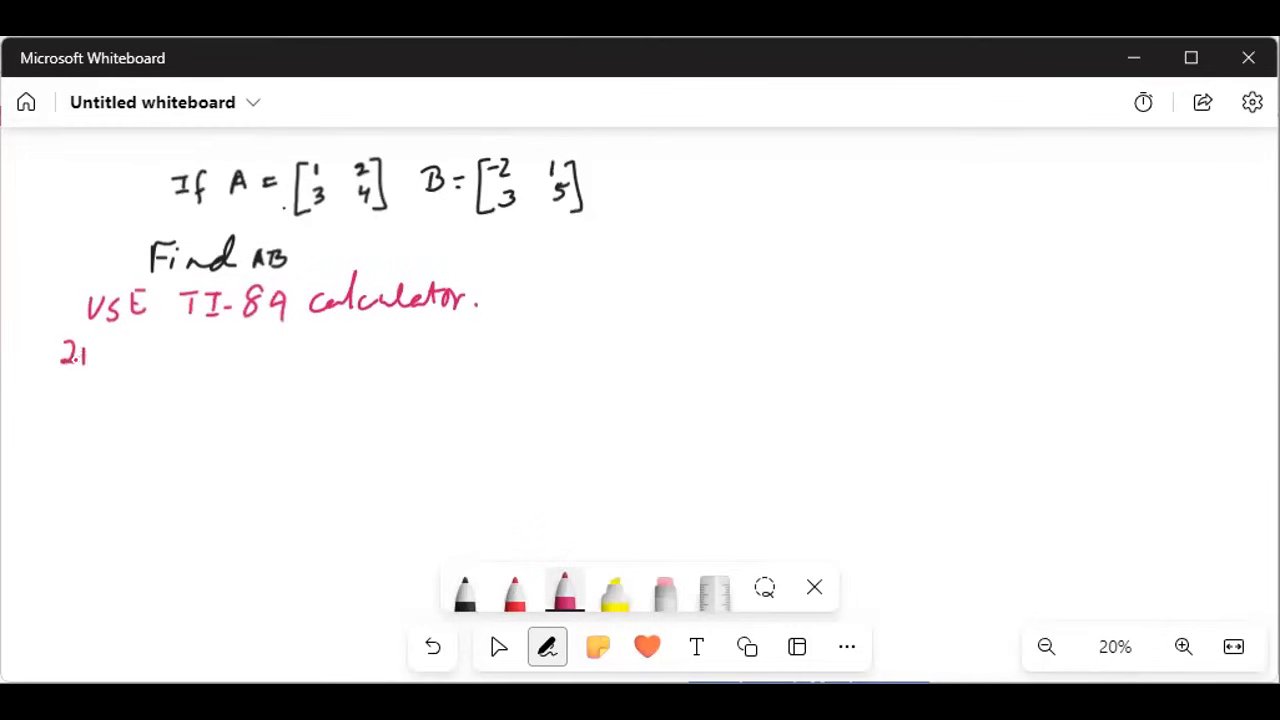
drag(75, 355, 130, 345)
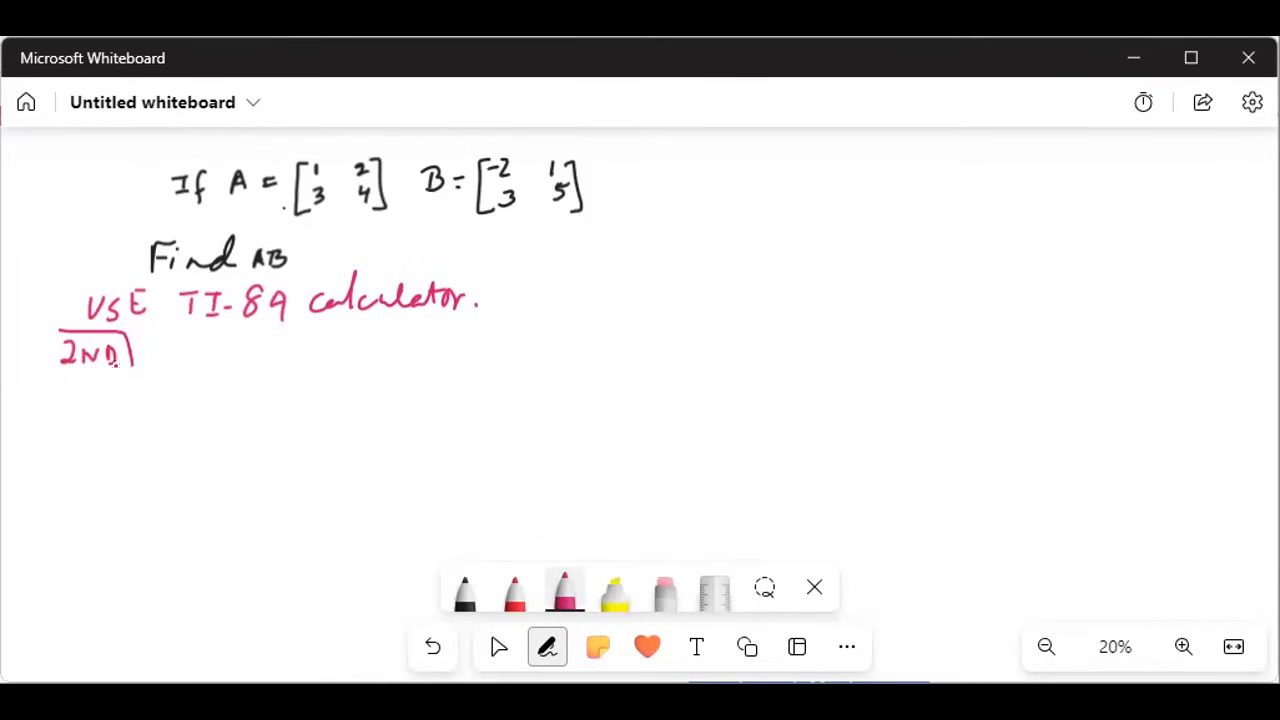
drag(60, 330, 135, 380)
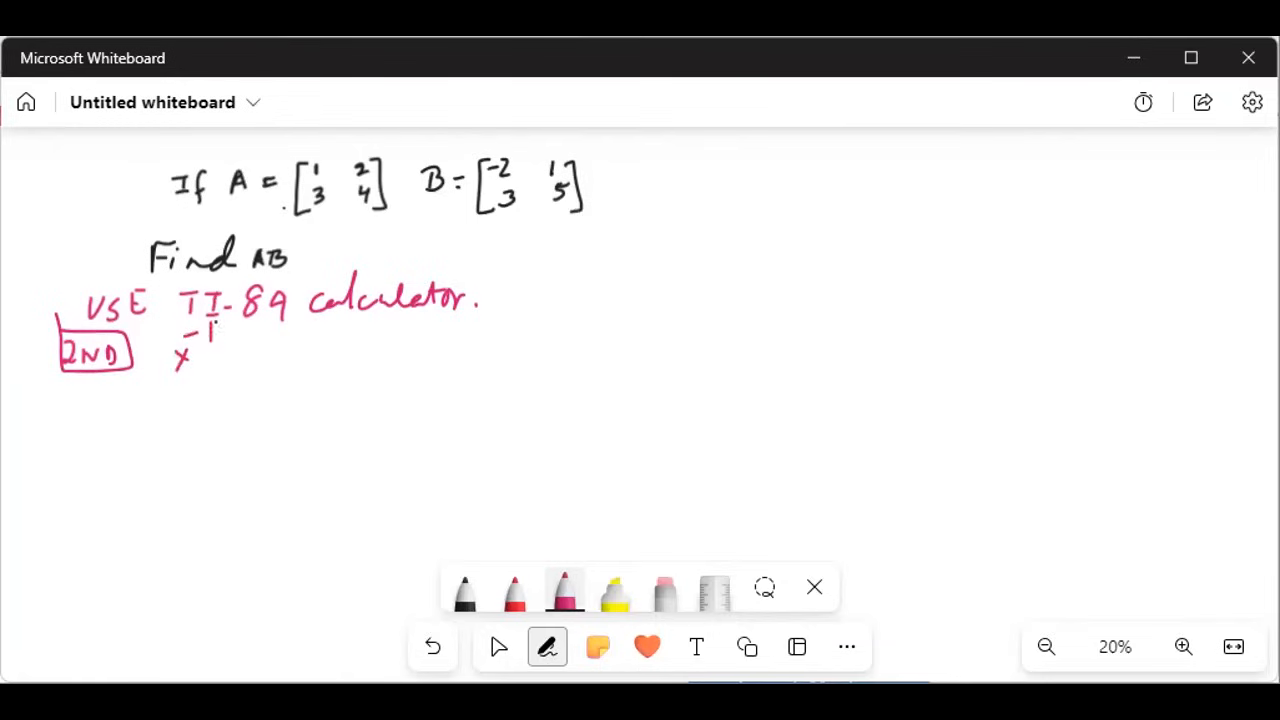
drag(155, 325, 230, 380)
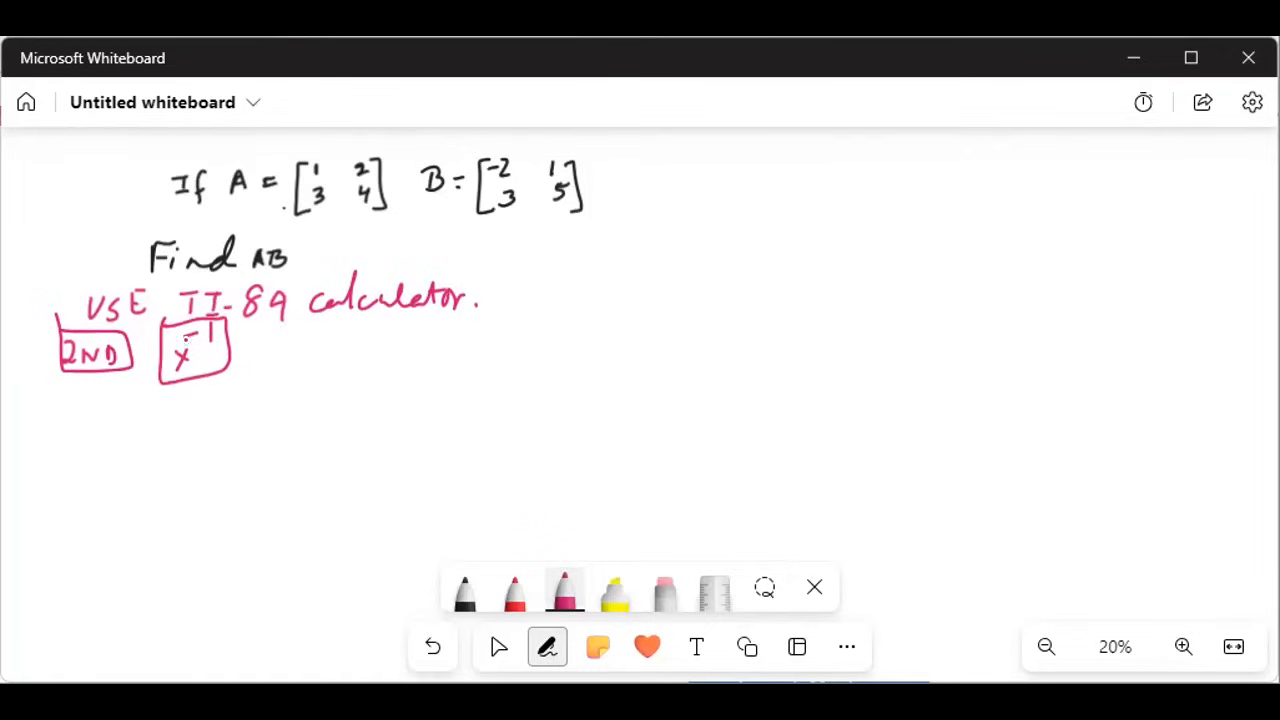
drag(72, 395, 70, 425)
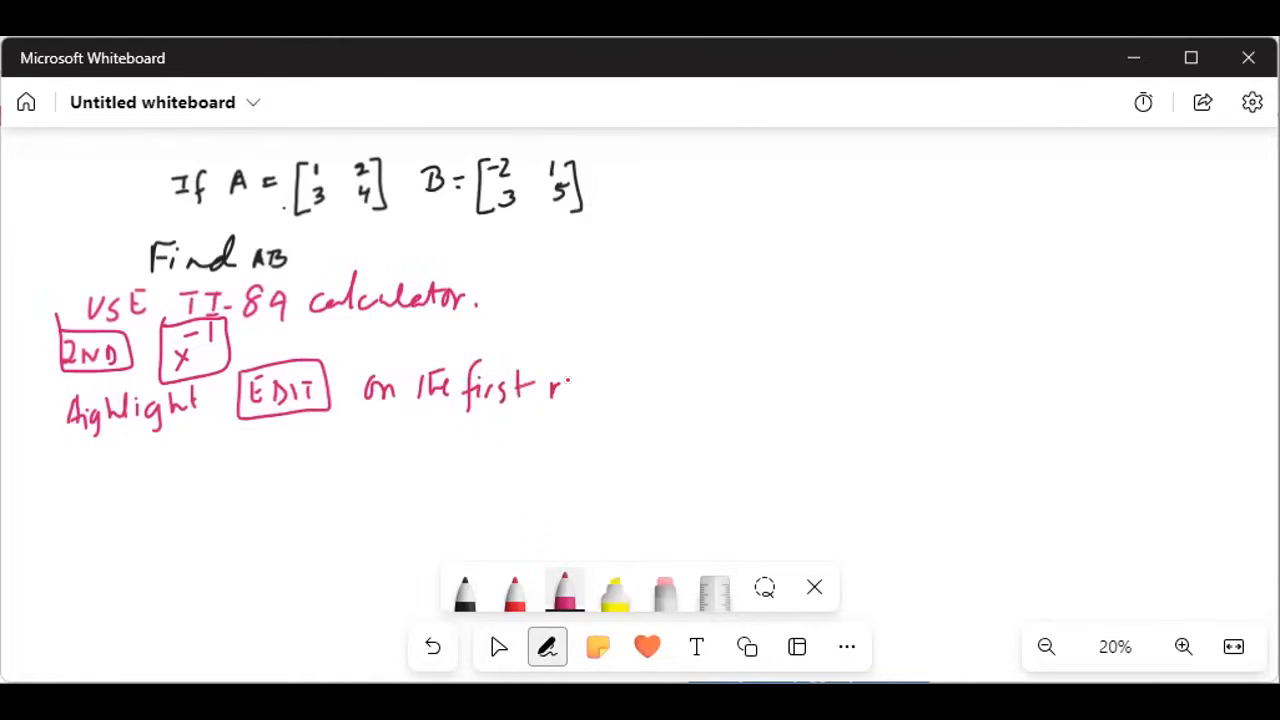
drag(560, 385, 600, 385)
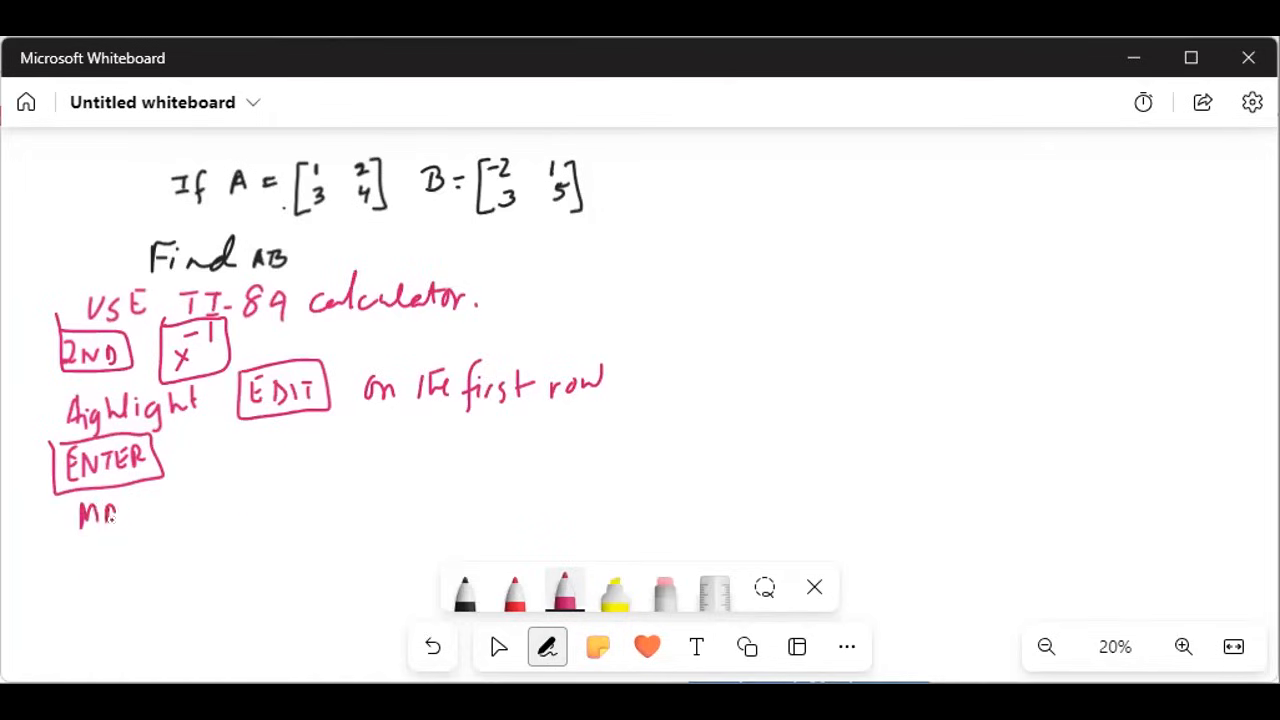
Write 'MATRIX [A]' with its size 2 × 2, labelled R and C above
drag(115, 515, 185, 510)
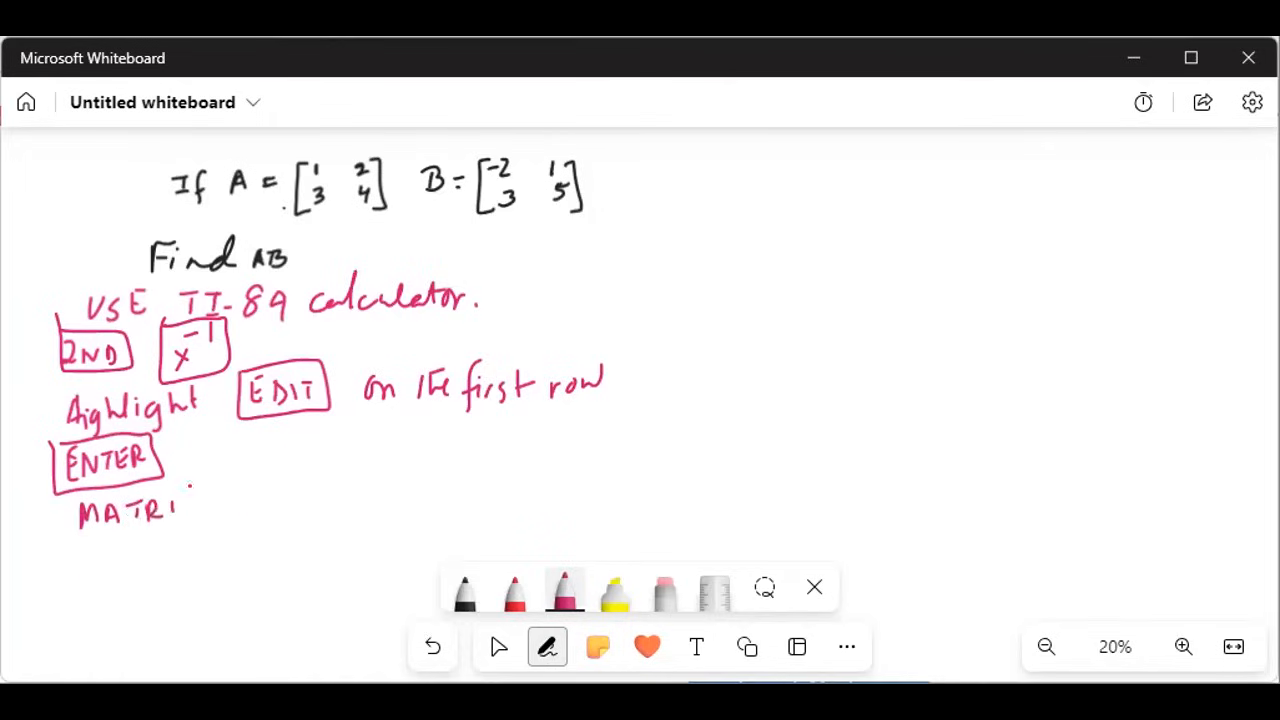
drag(185, 495, 200, 515)
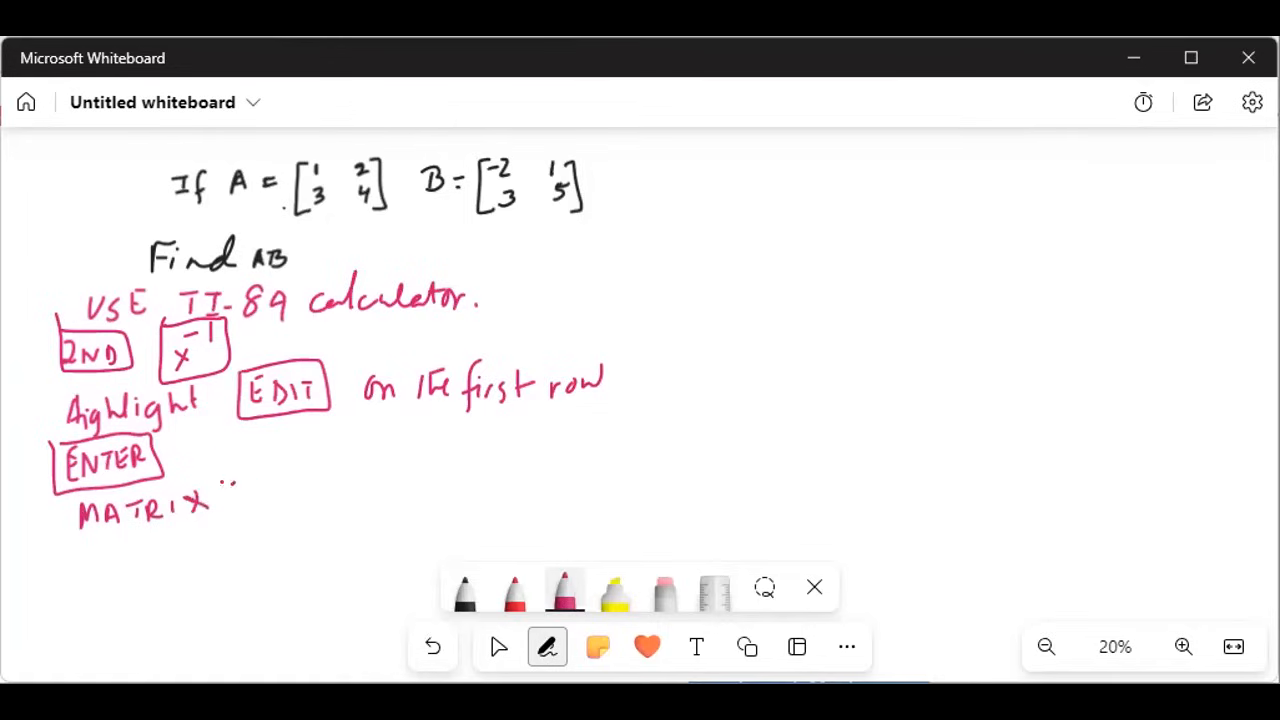
drag(220, 490, 285, 505)
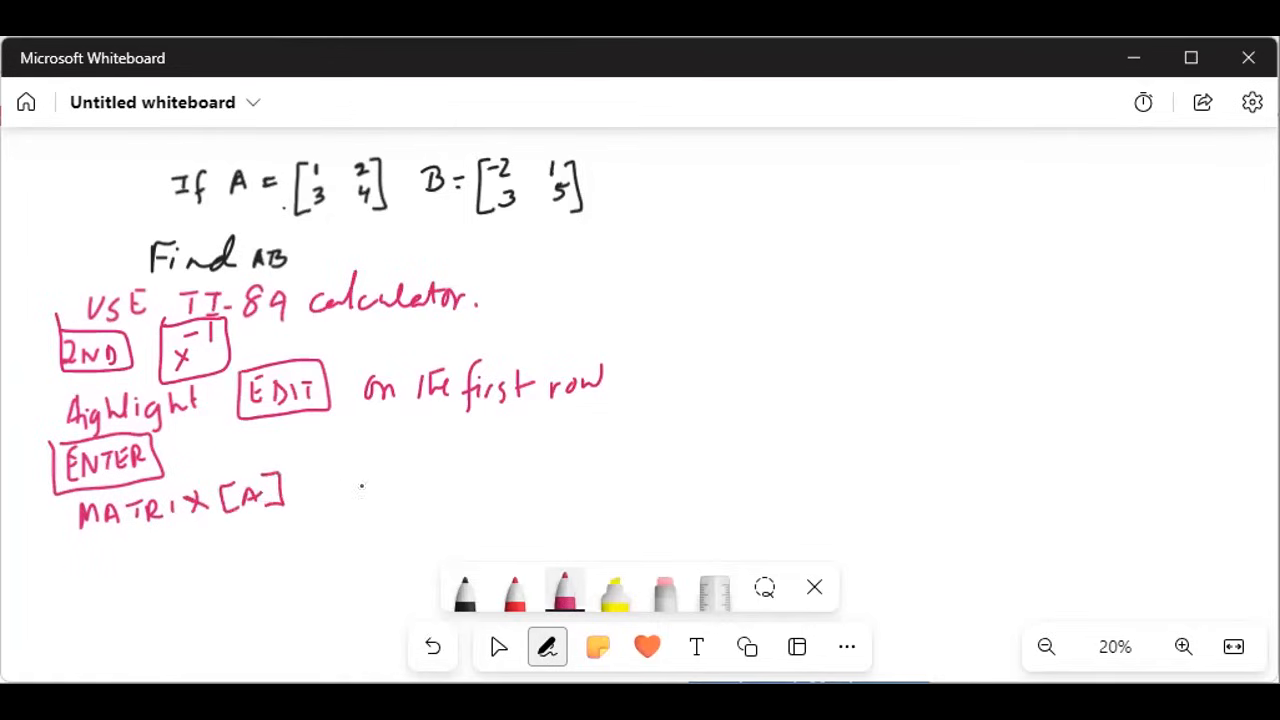
drag(340, 480, 355, 500)
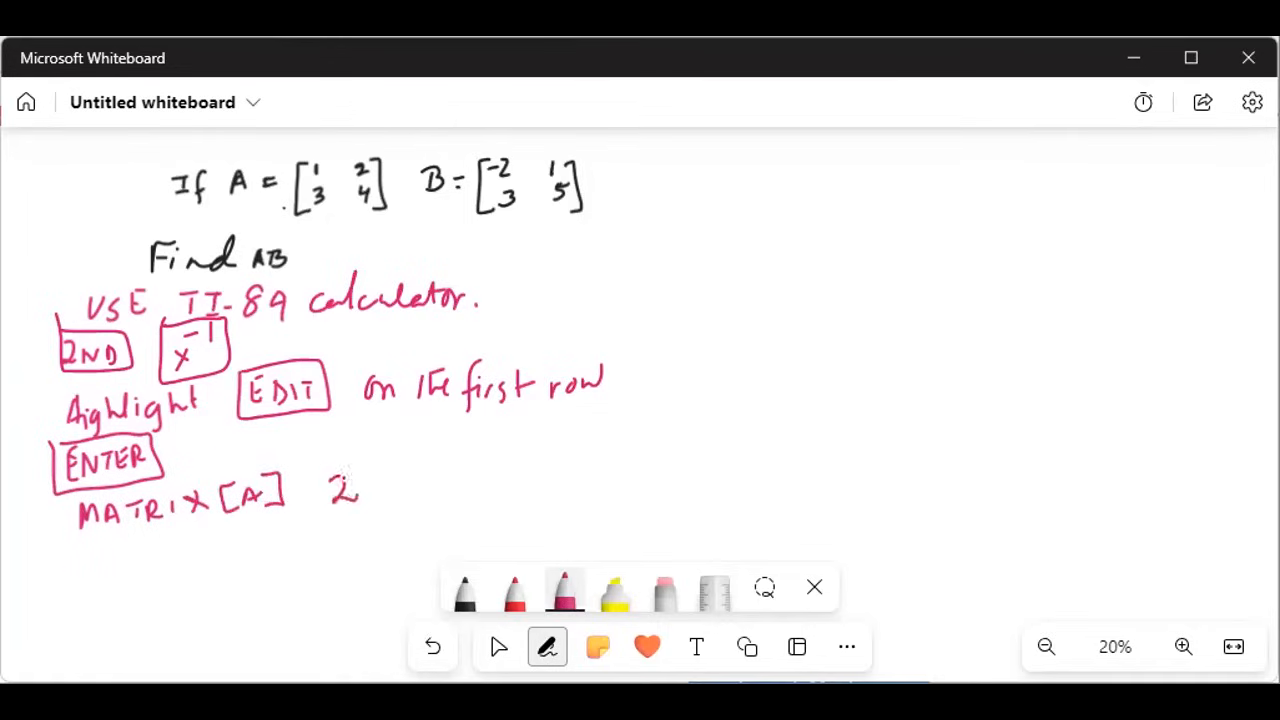
drag(335, 470, 325, 455)
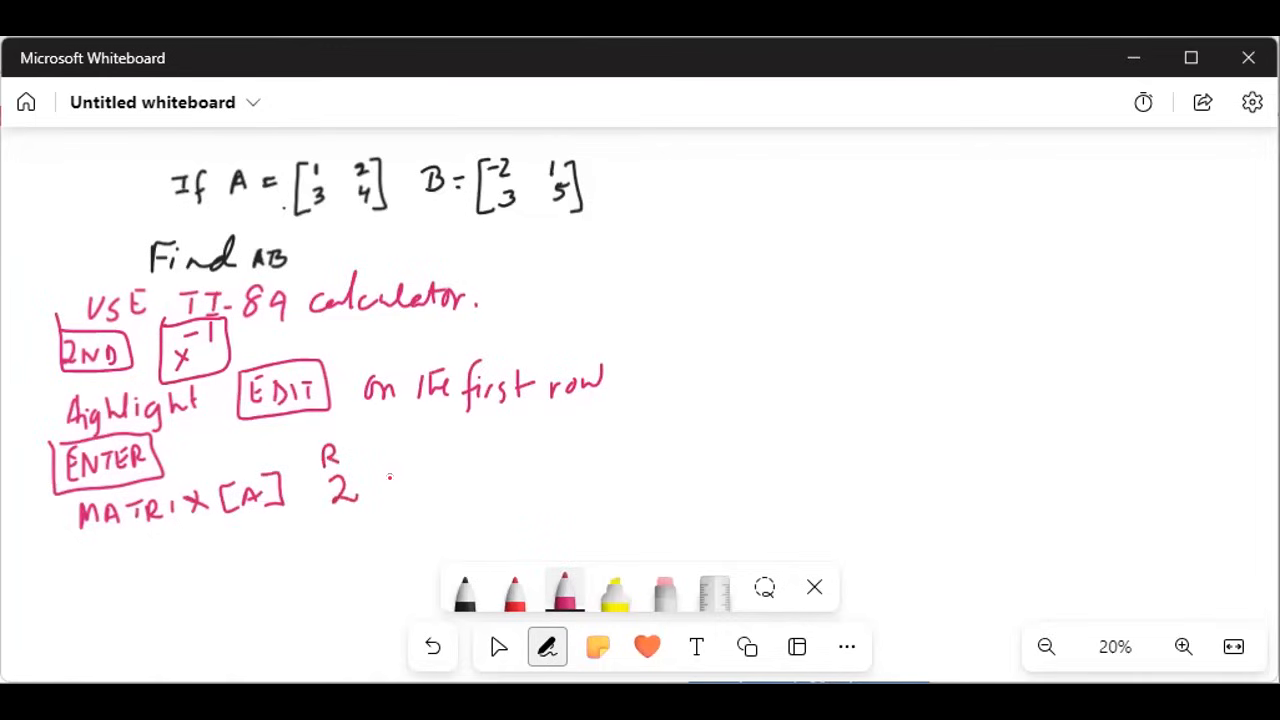
drag(390, 490, 460, 470)
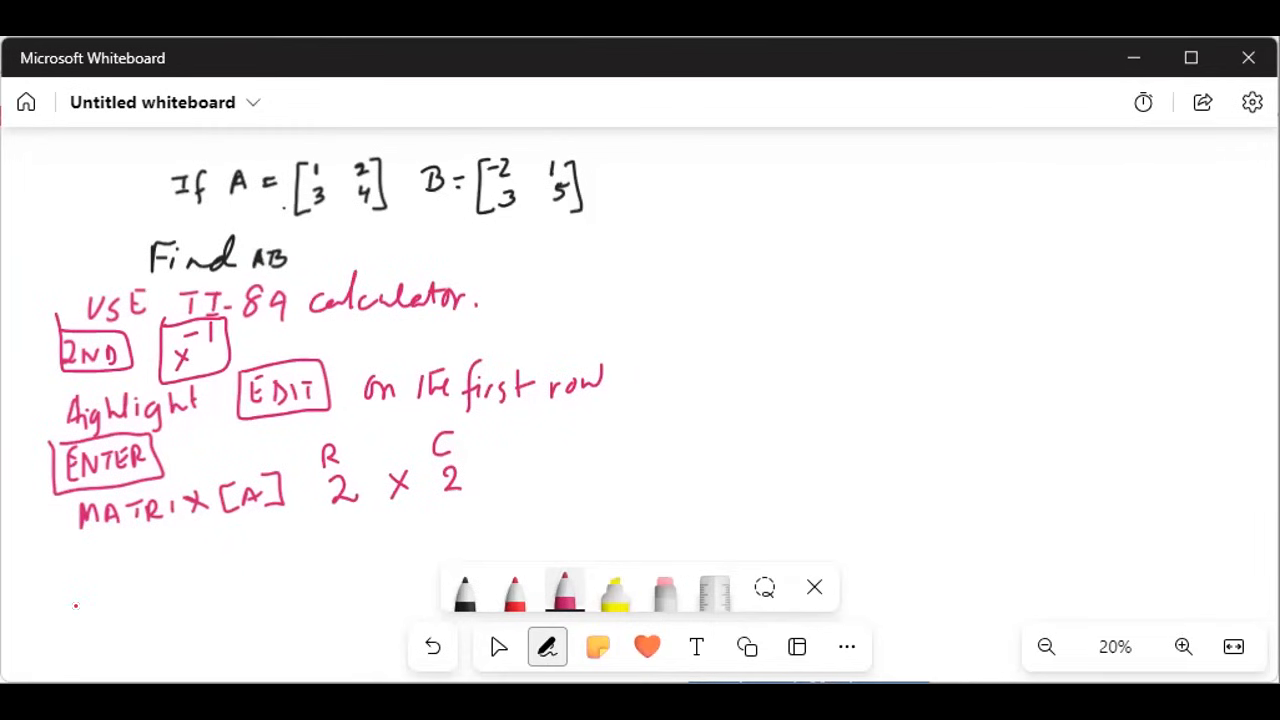
Handwrite 'After entering the elements of matrix A →' below the matrix size
drag(75, 545, 110, 575)
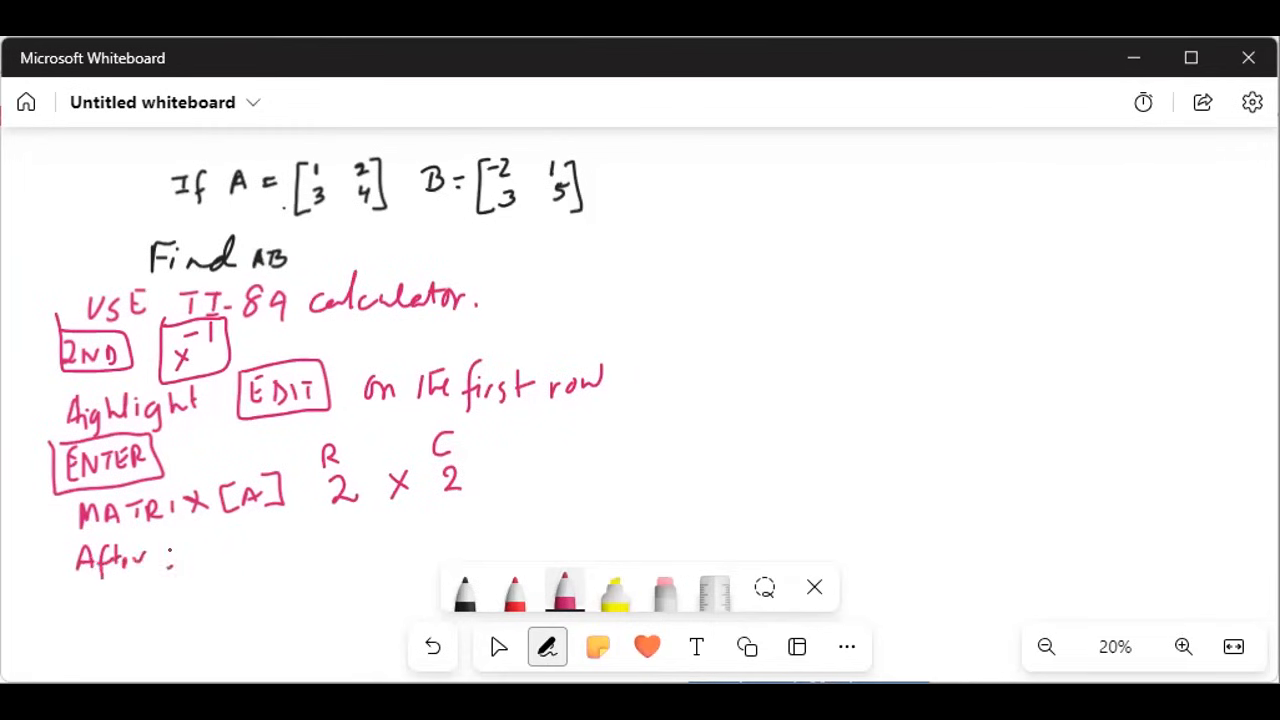
drag(160, 555, 245, 555)
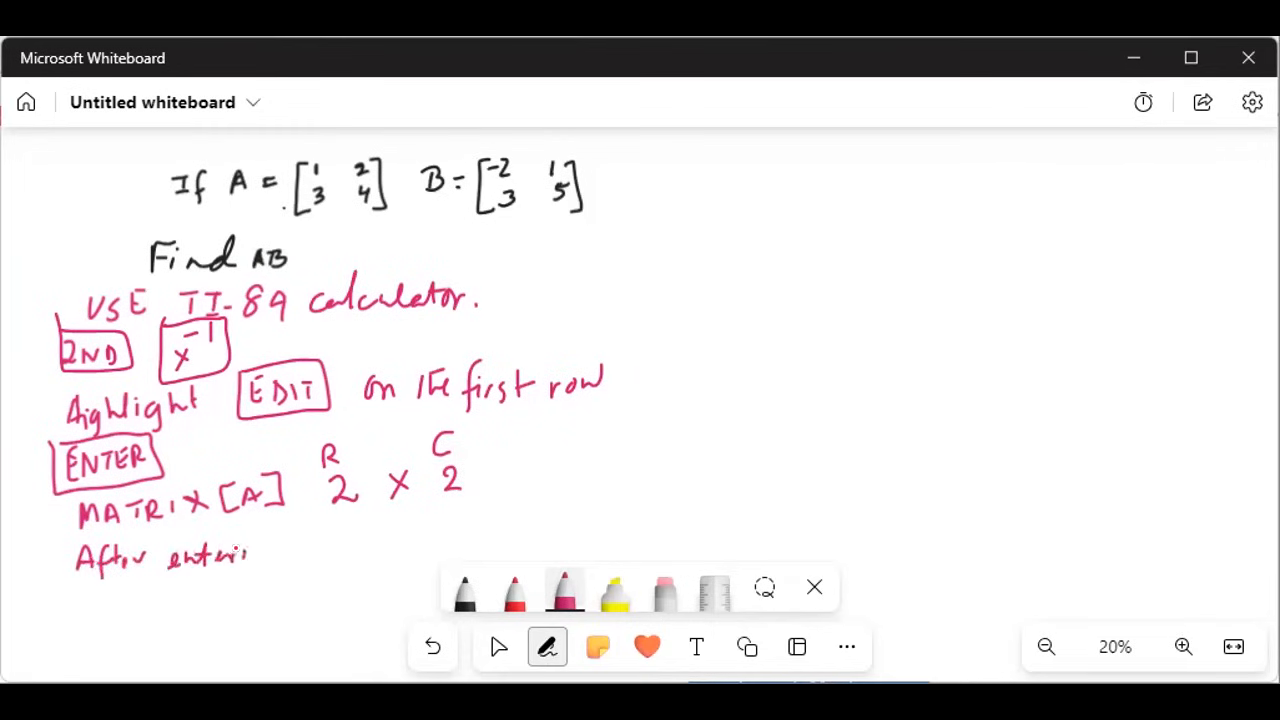
drag(240, 560, 320, 530)
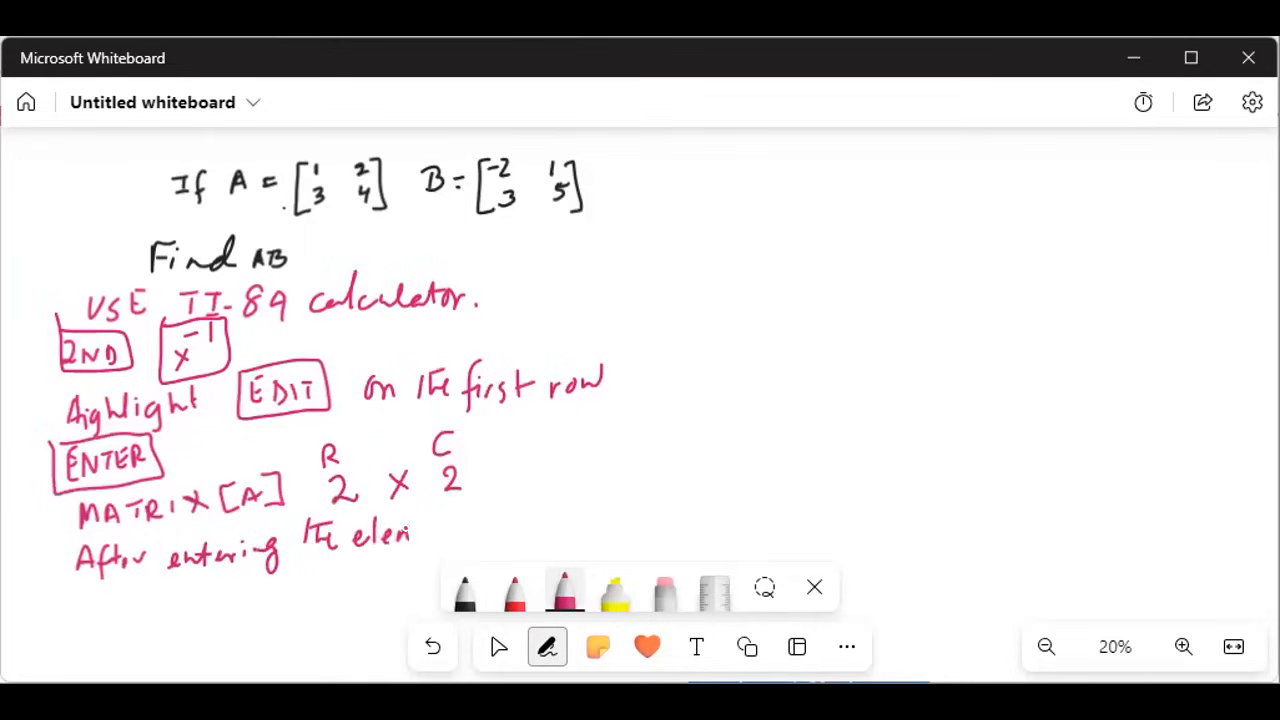
drag(410, 535, 470, 530)
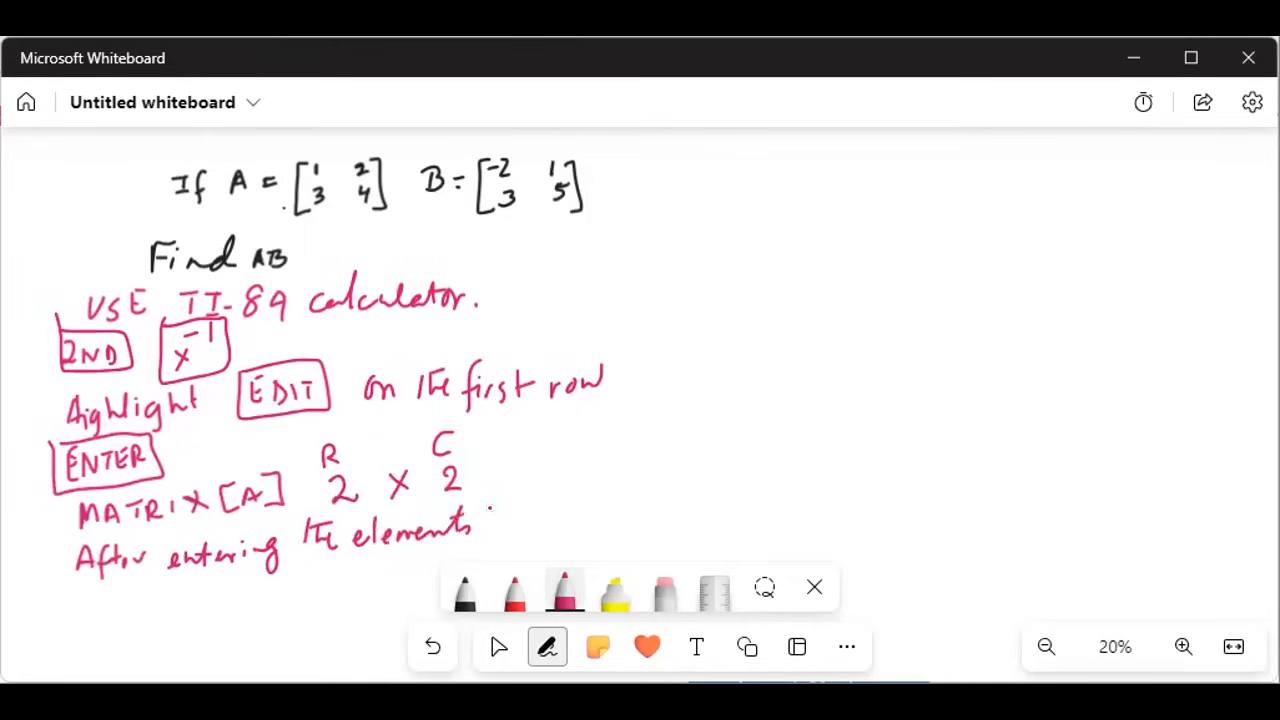
drag(490, 520, 610, 520)
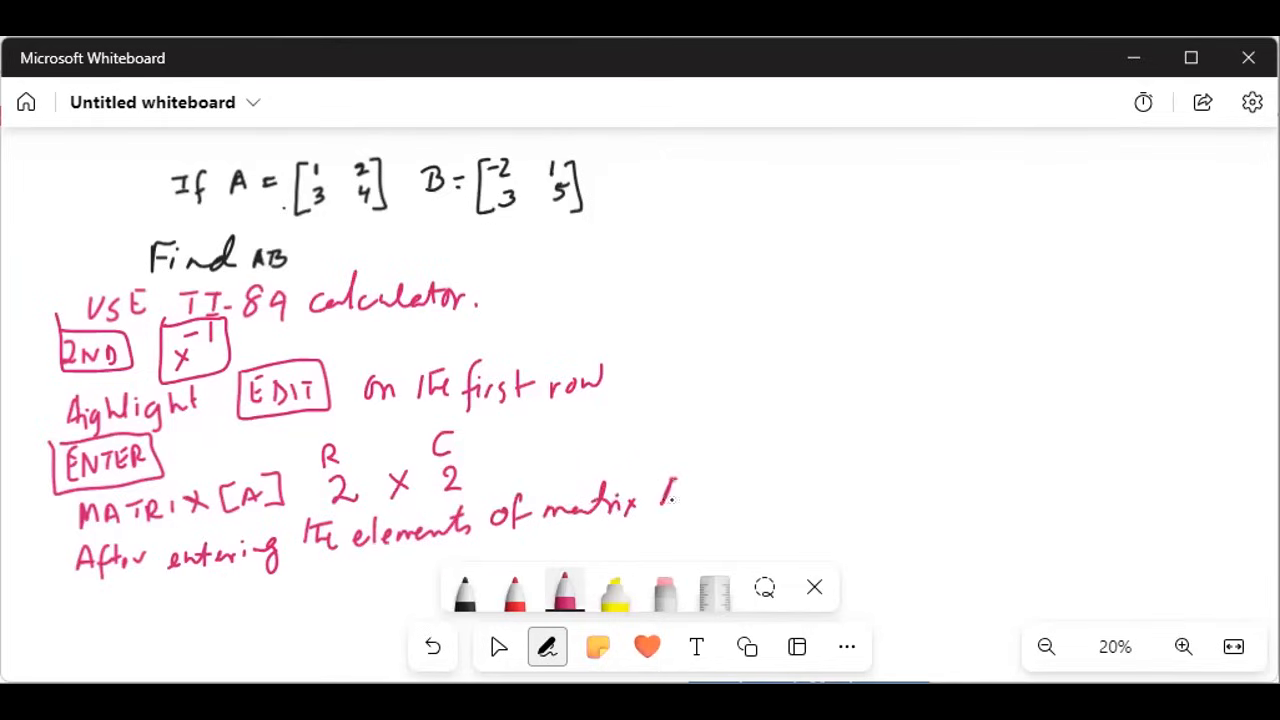
drag(670, 490, 730, 500)
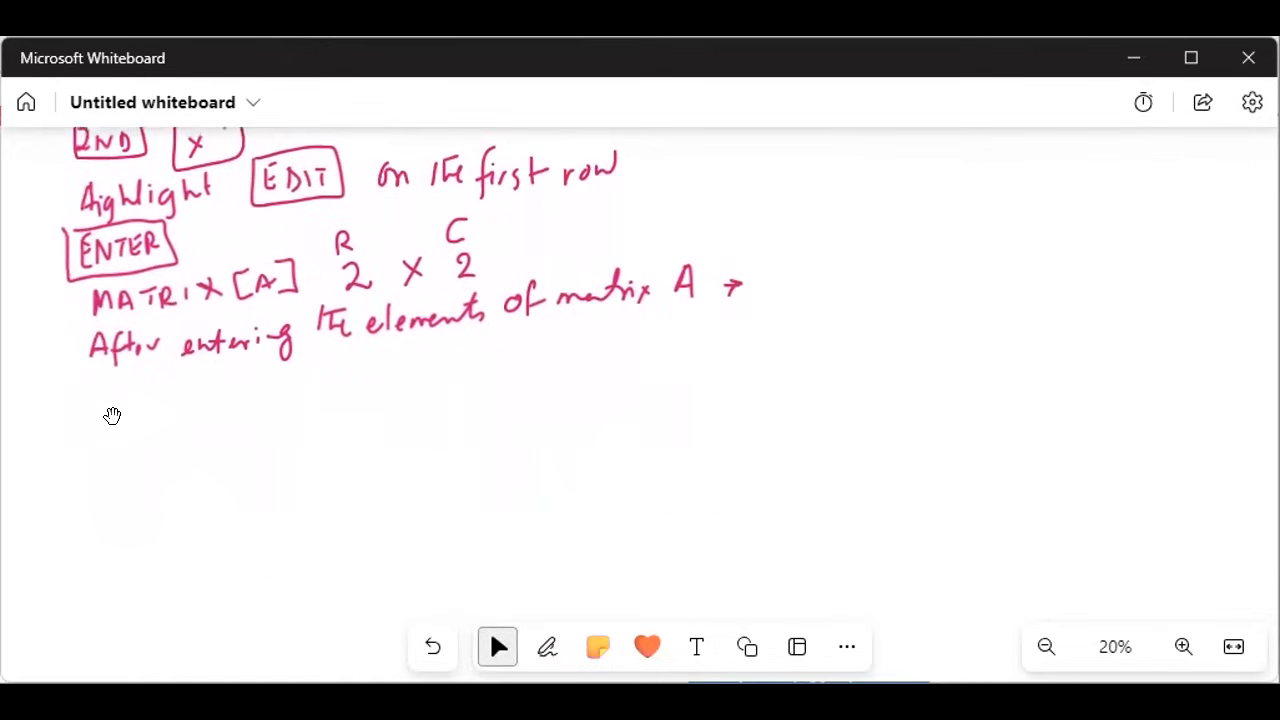
With pink ink, write the boxed 2ND and x⁻¹ keys below the matrix A note
click(547, 646)
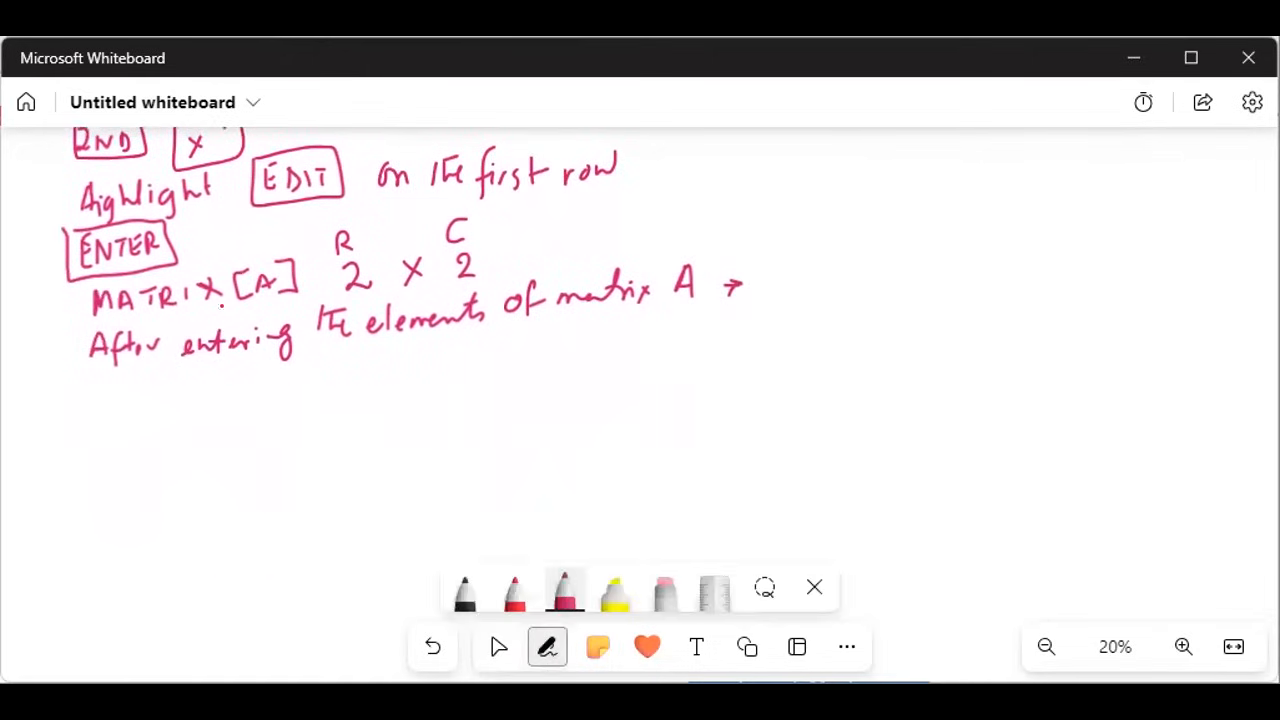
drag(75, 395, 100, 420)
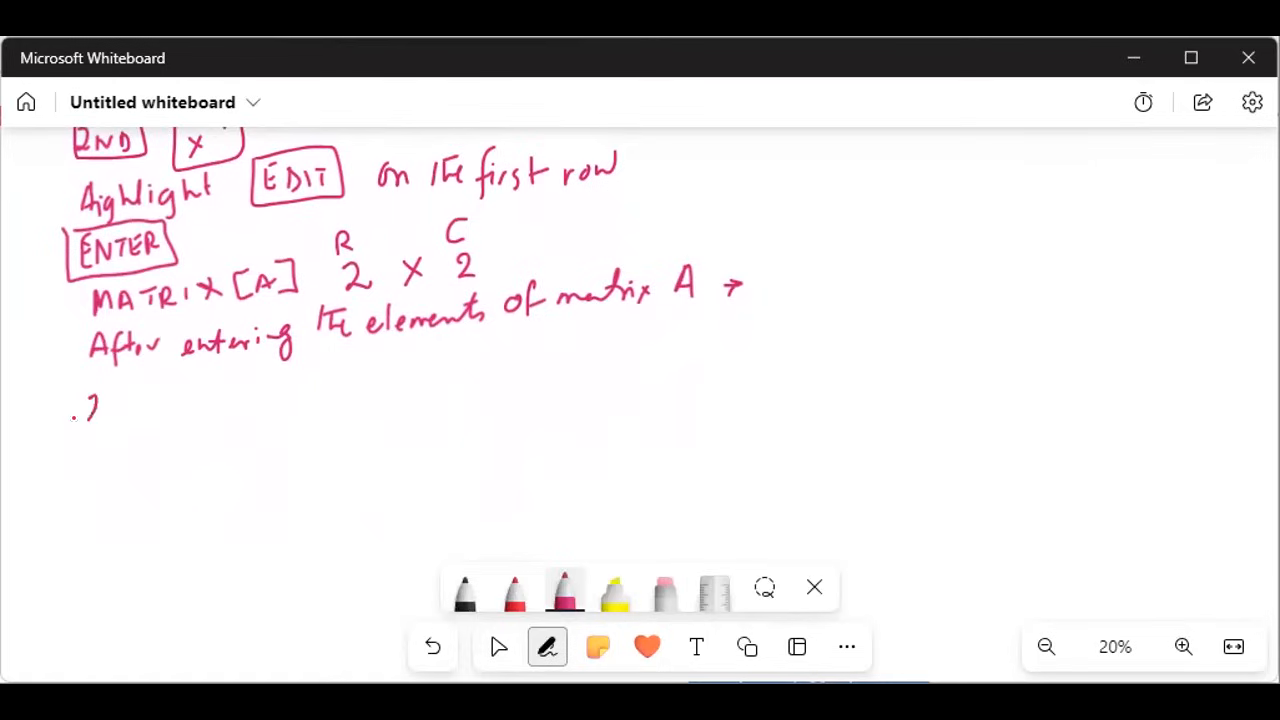
drag(75, 415, 155, 385)
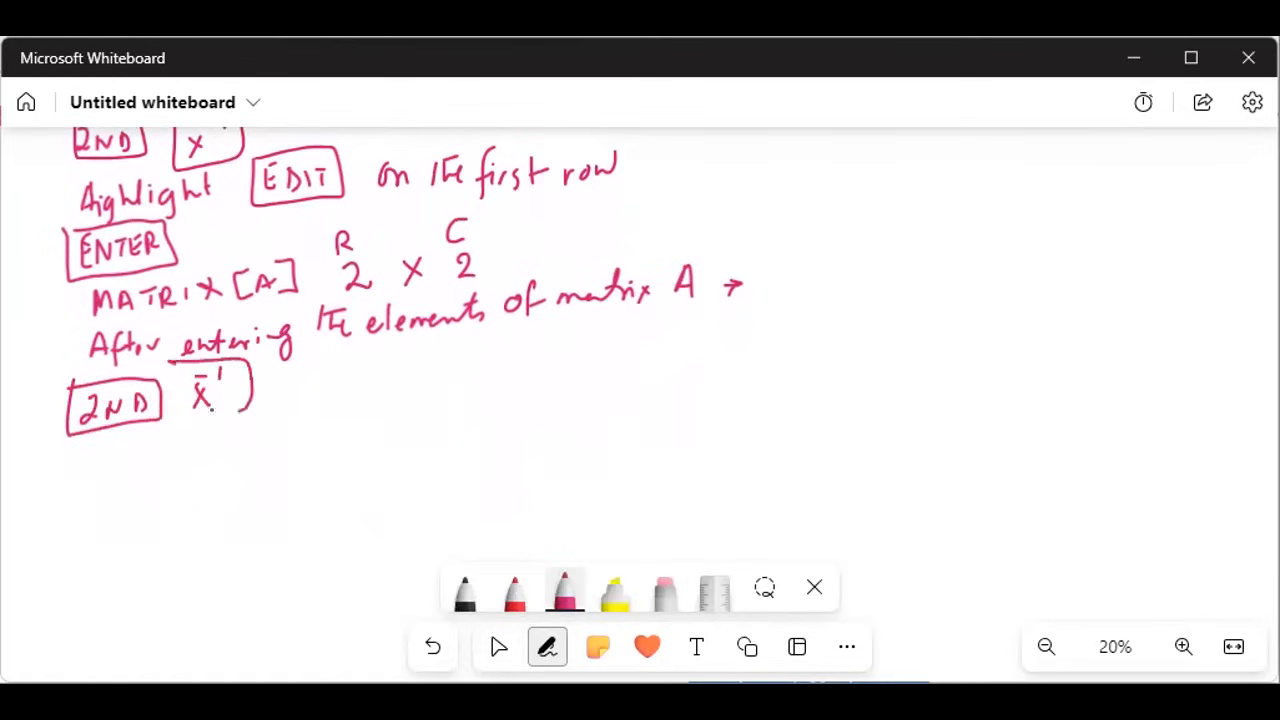
drag(175, 380, 255, 420)
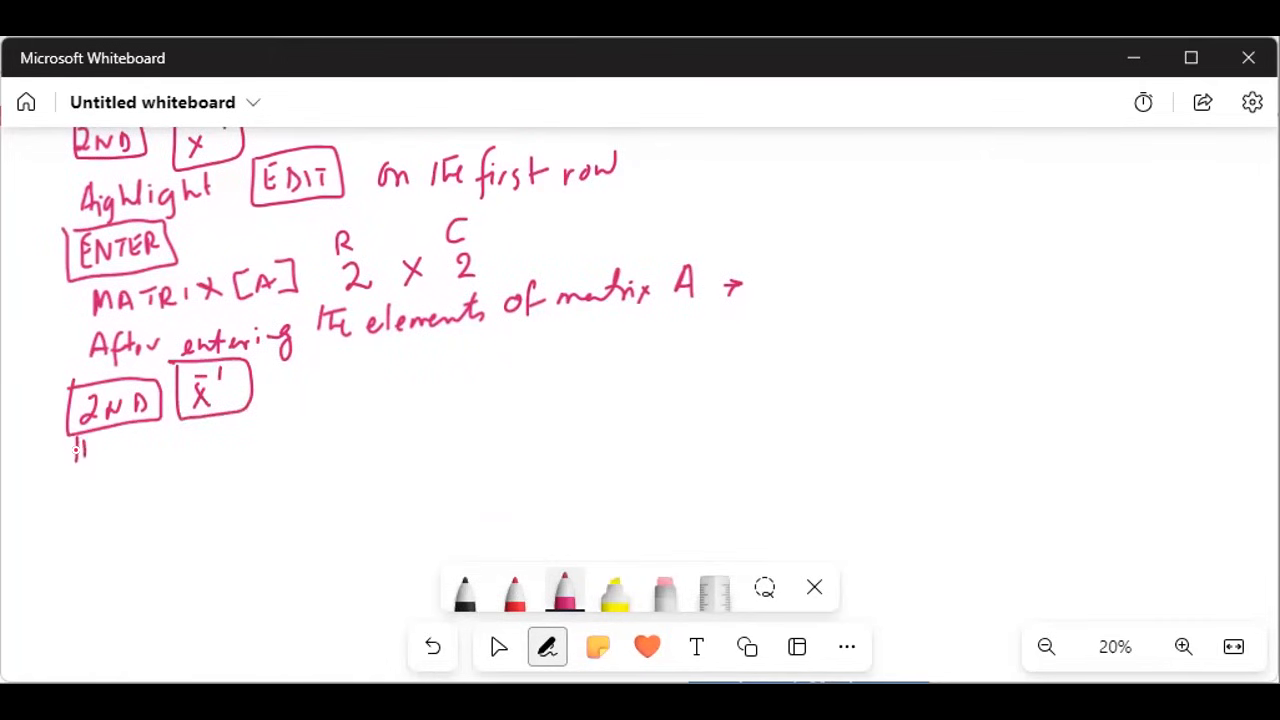
Write 'Highlight EDIT on the first row' and 'ENTER' underneath the keys
drag(75, 450, 155, 455)
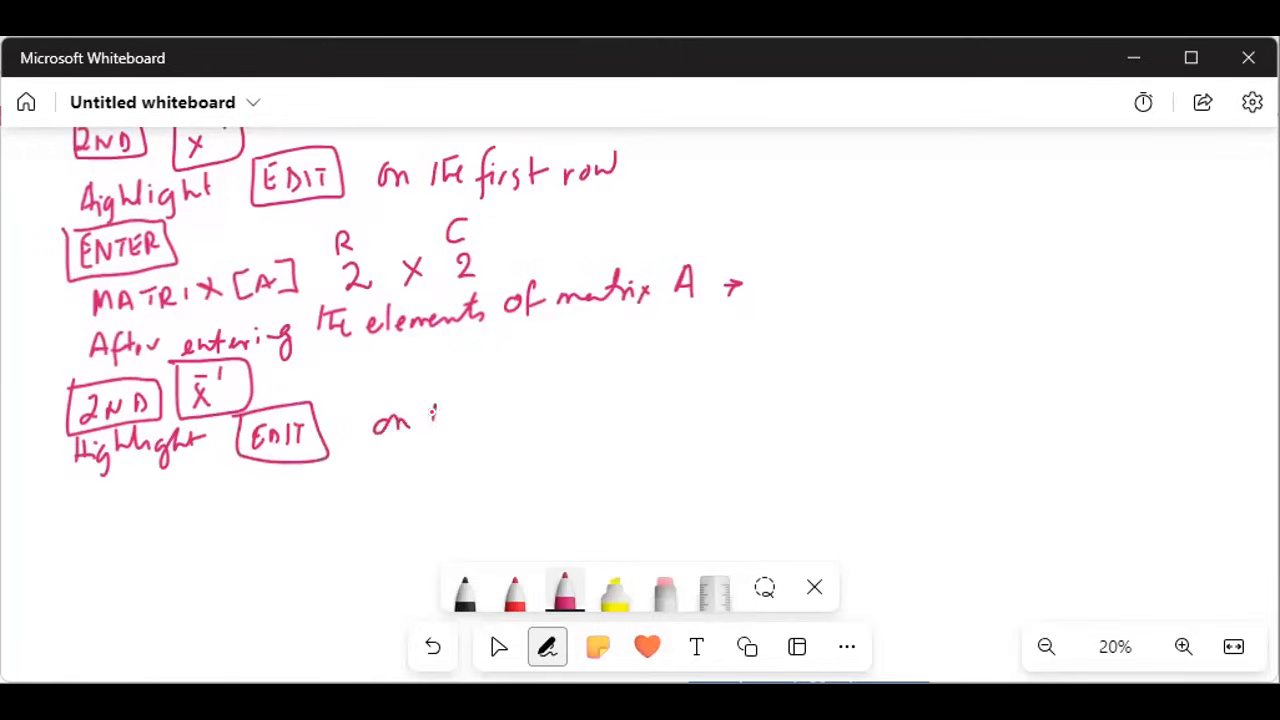
drag(430, 415, 530, 415)
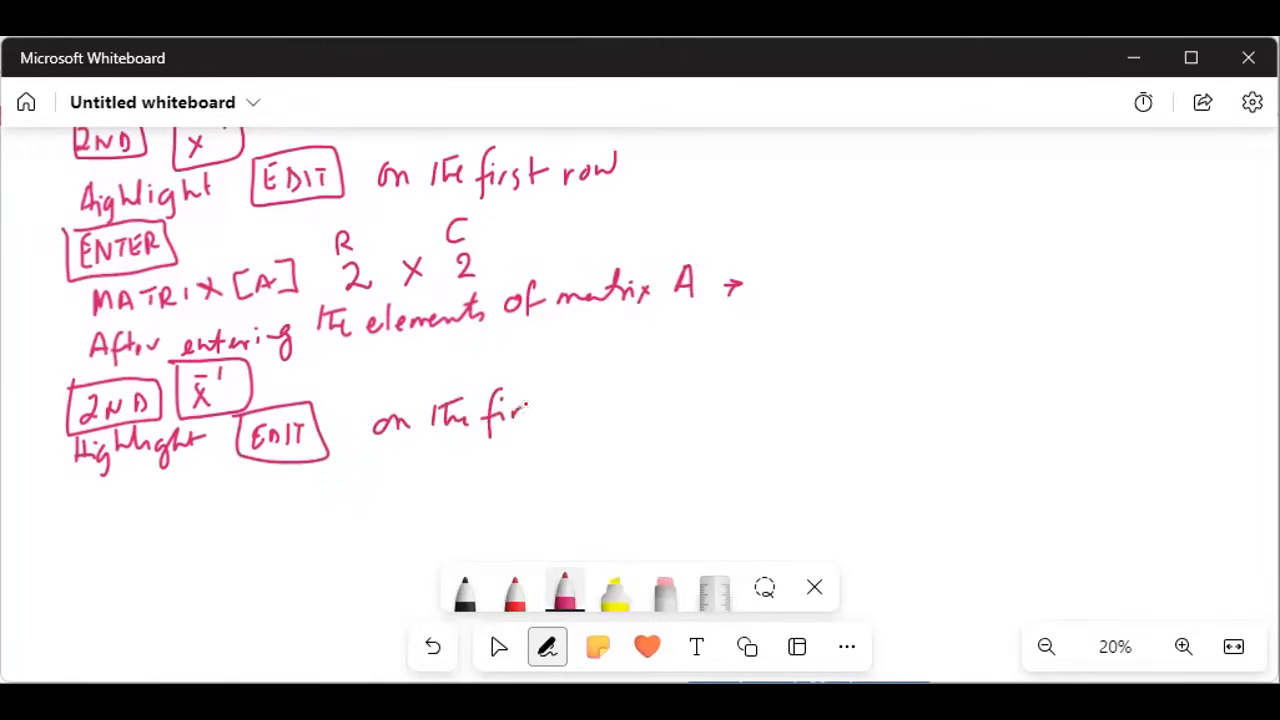
drag(520, 410, 615, 405)
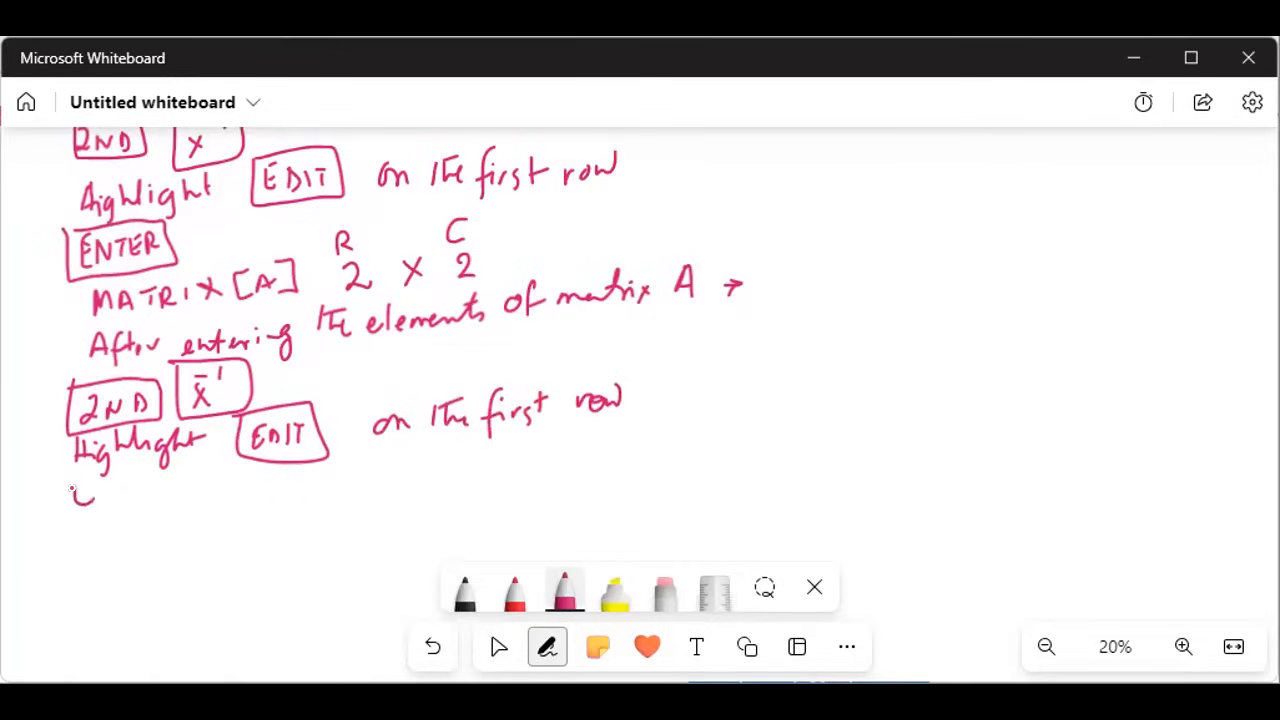
drag(75, 495, 150, 495)
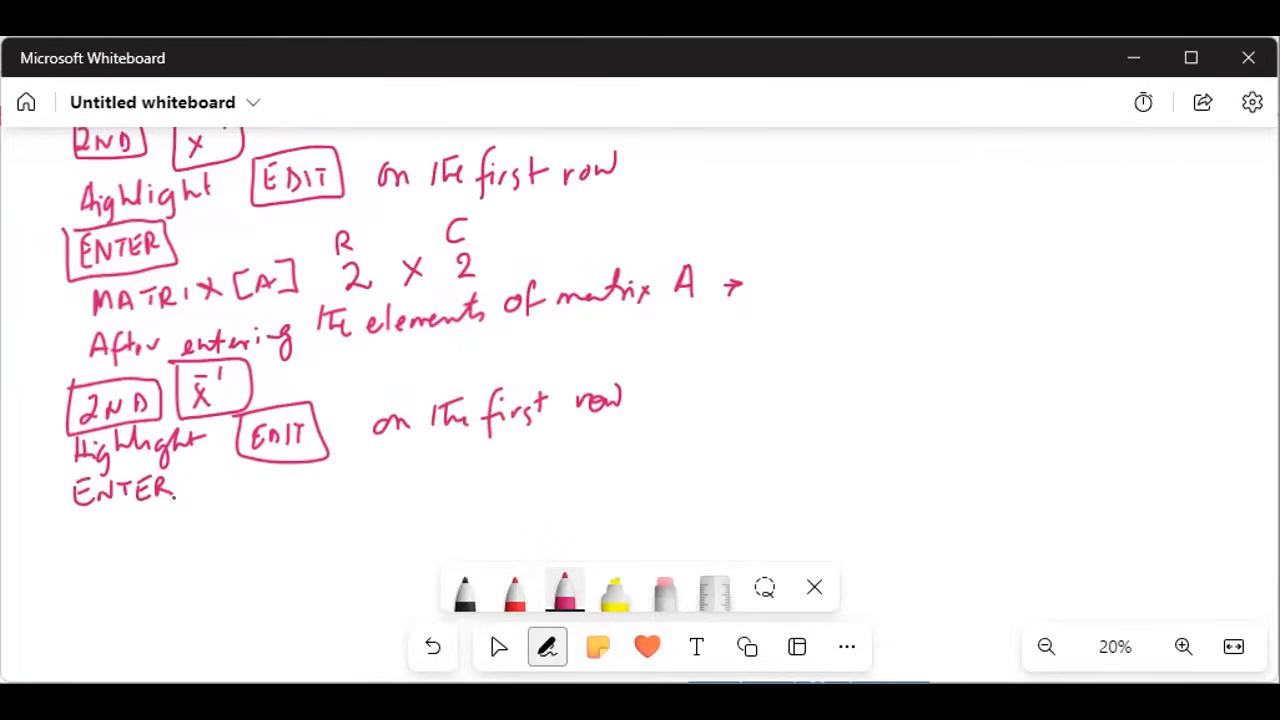
Write '#2 [B]' below ENTER
drag(95, 500, 90, 530)
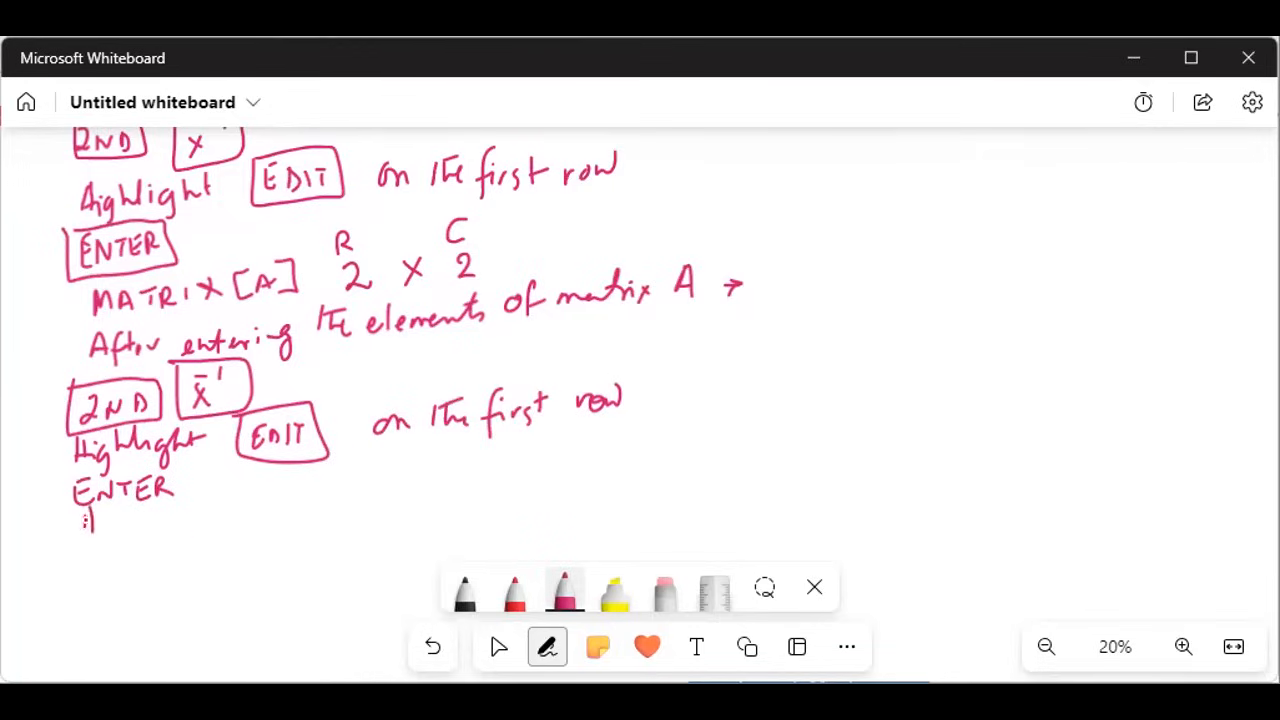
drag(80, 520, 120, 540)
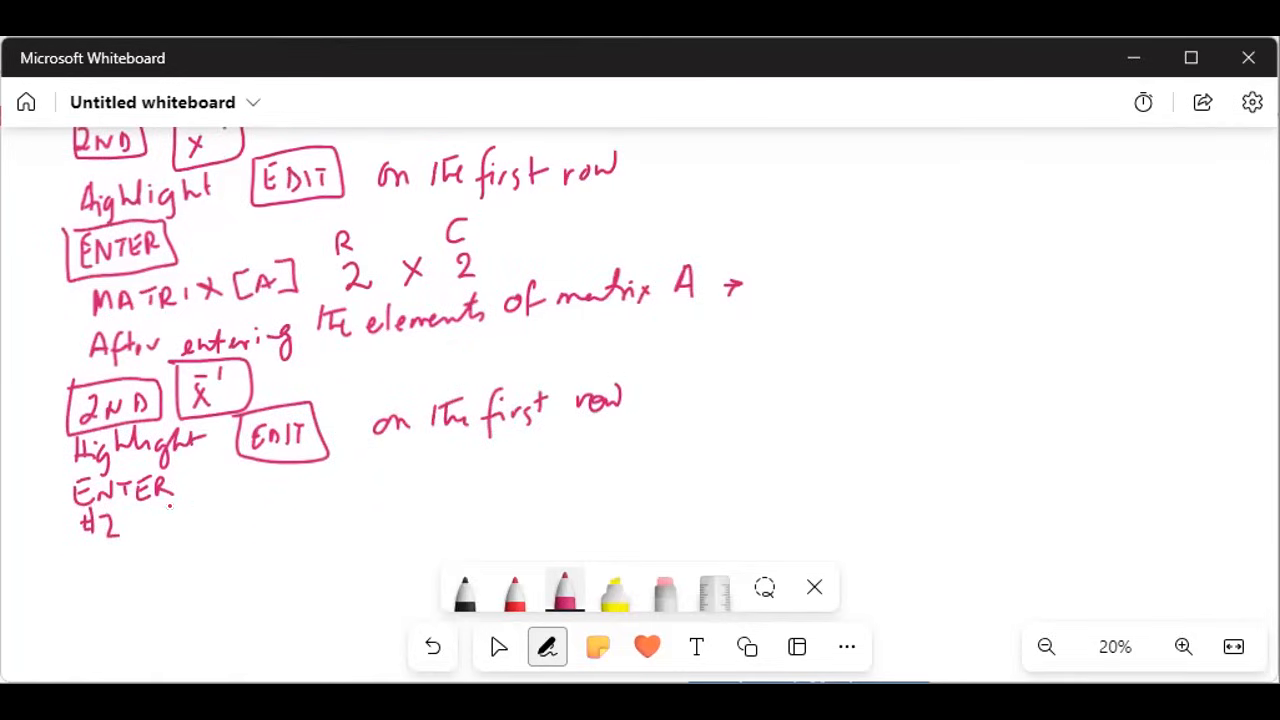
drag(150, 525, 190, 525)
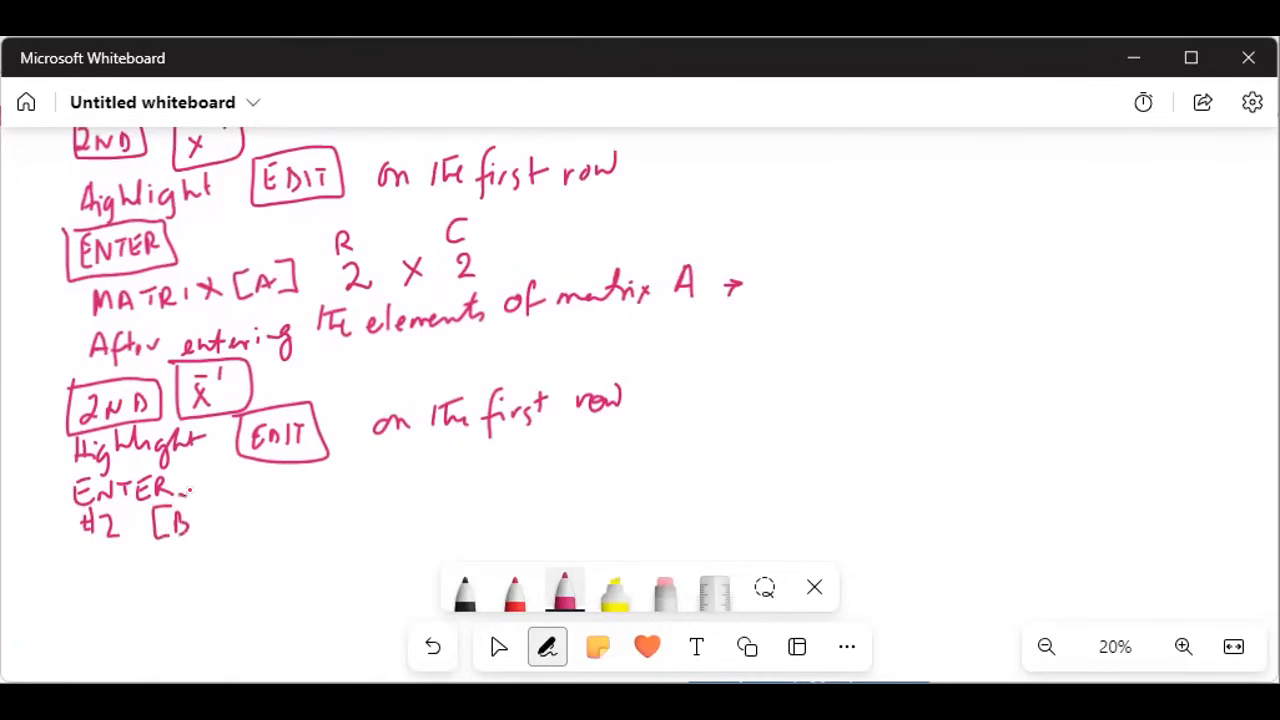
drag(185, 510, 200, 540)
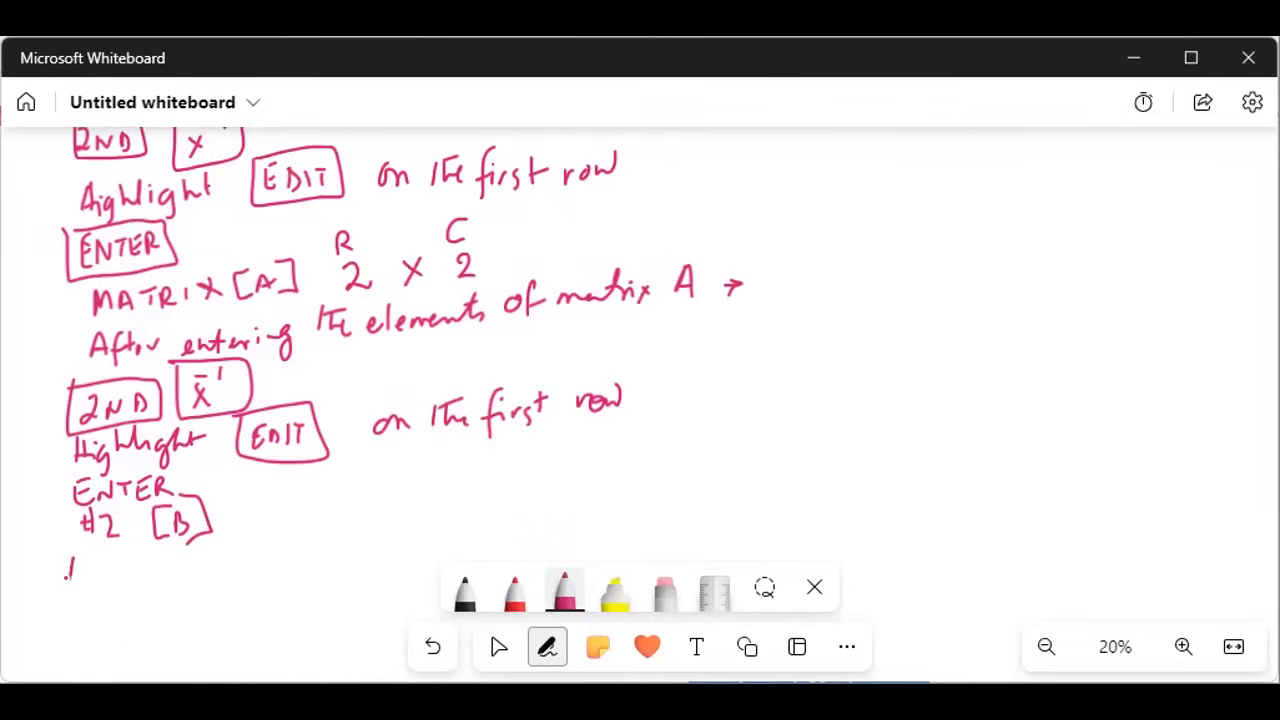
Write 'Matrix [B]' and label the first EDIT step '#1'
drag(70, 565, 130, 570)
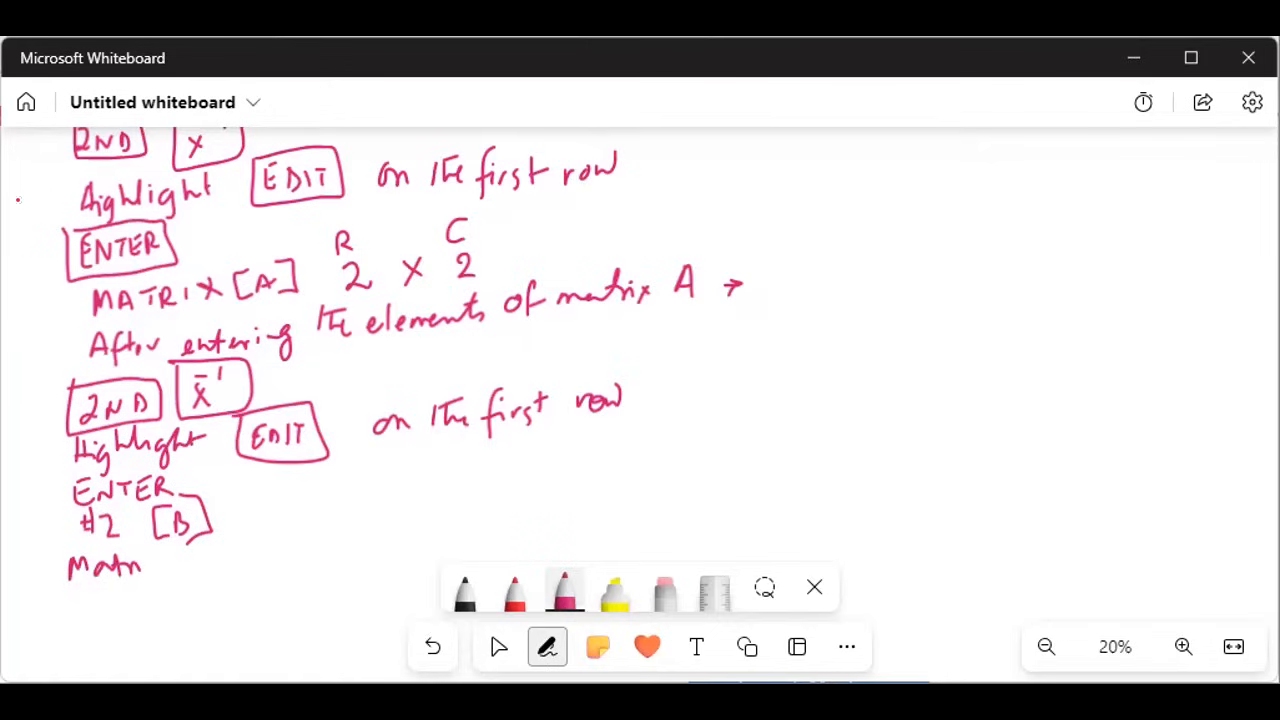
drag(20, 200, 45, 225)
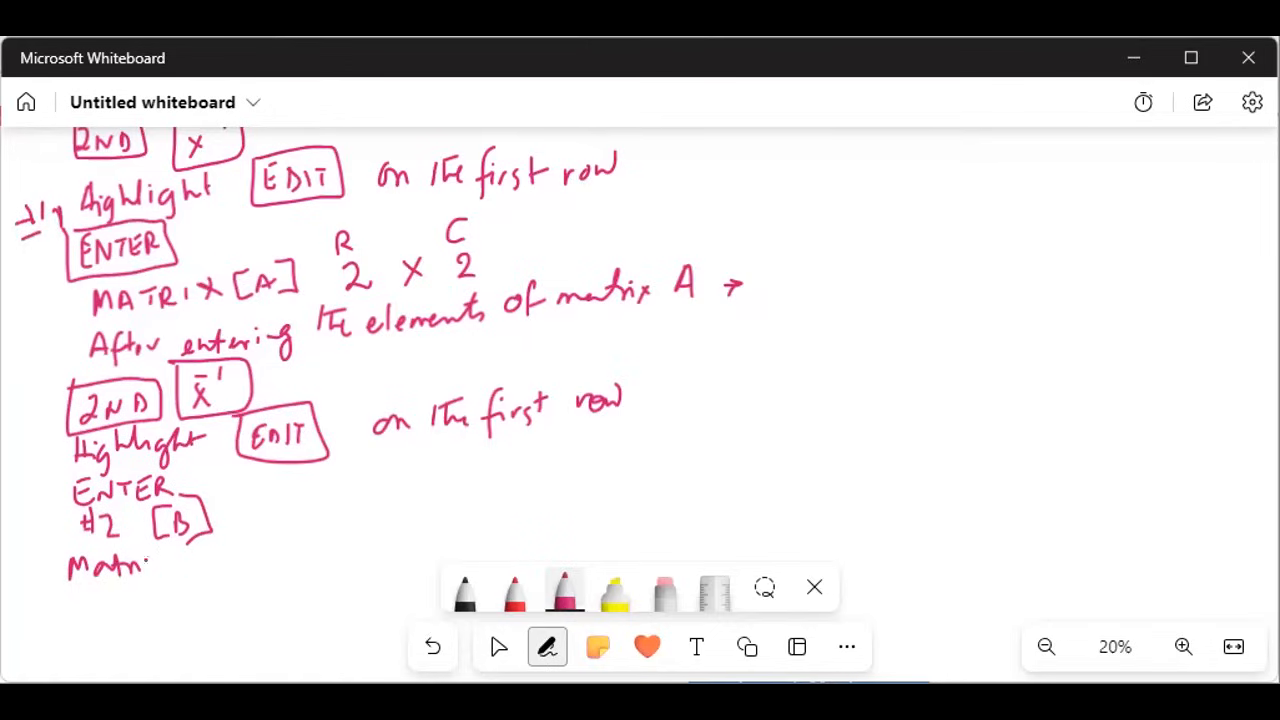
drag(150, 560, 210, 560)
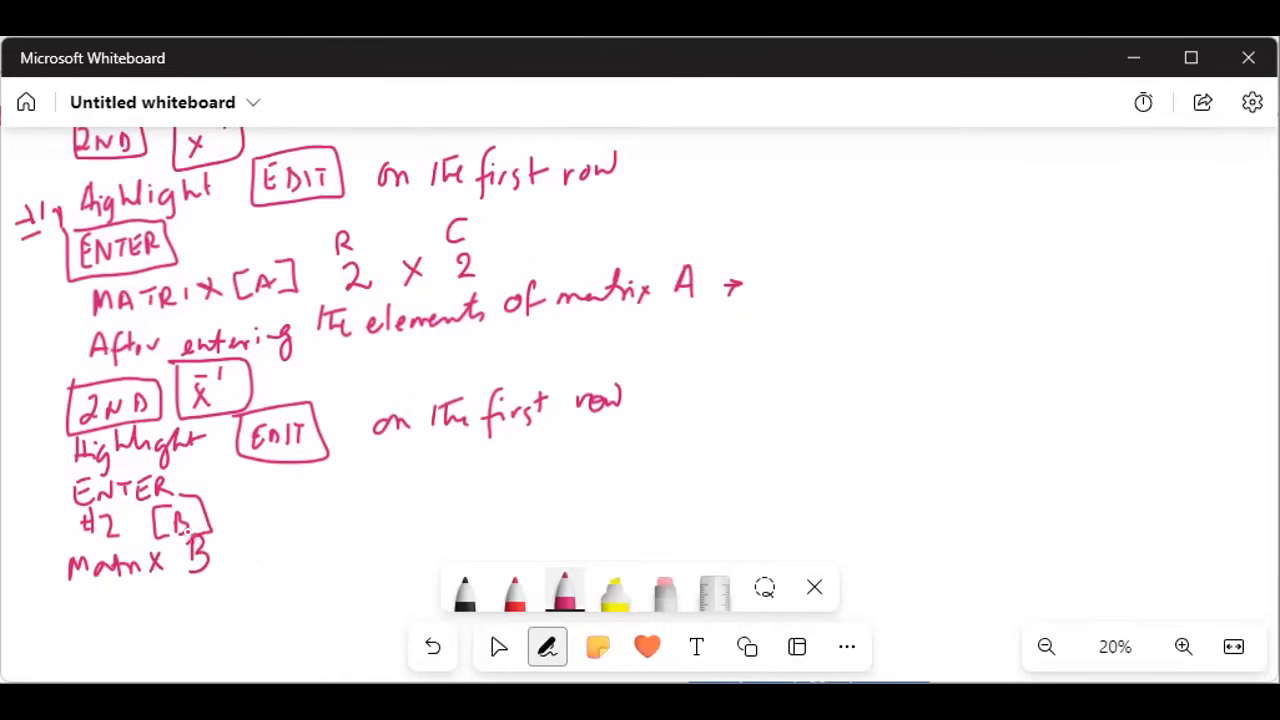
drag(175, 540, 255, 580)
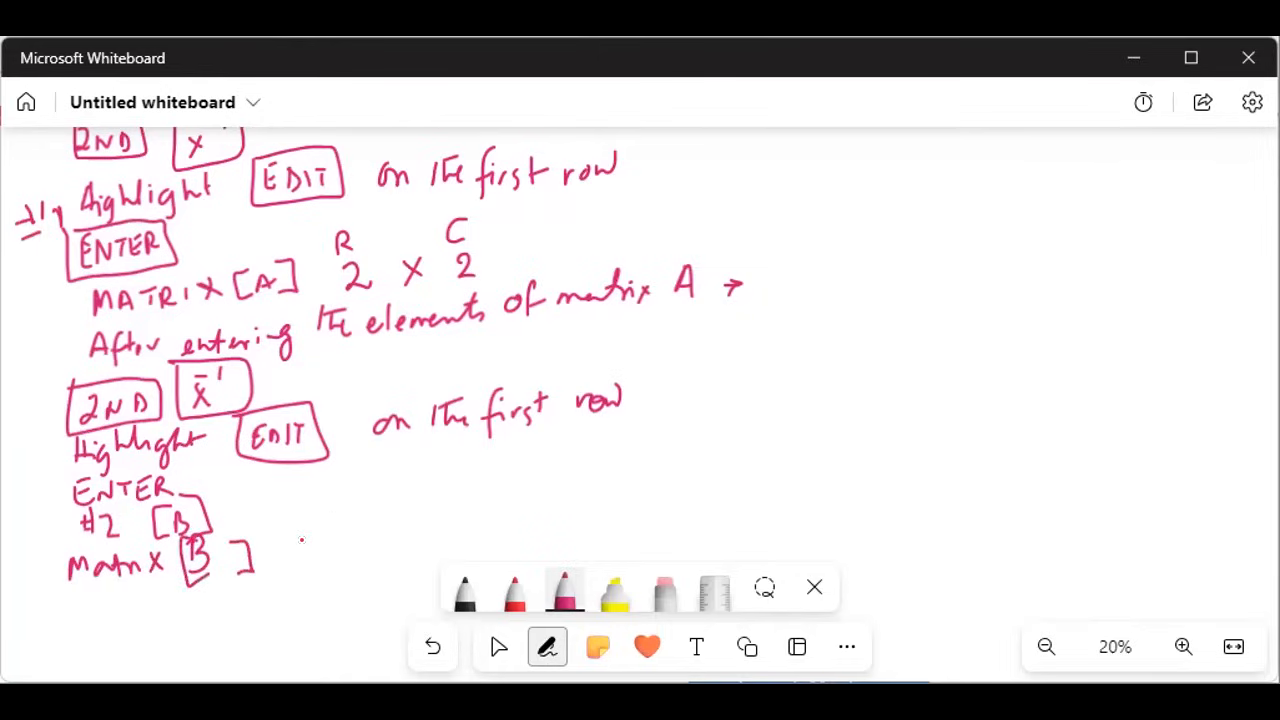
drag(295, 545, 390, 545)
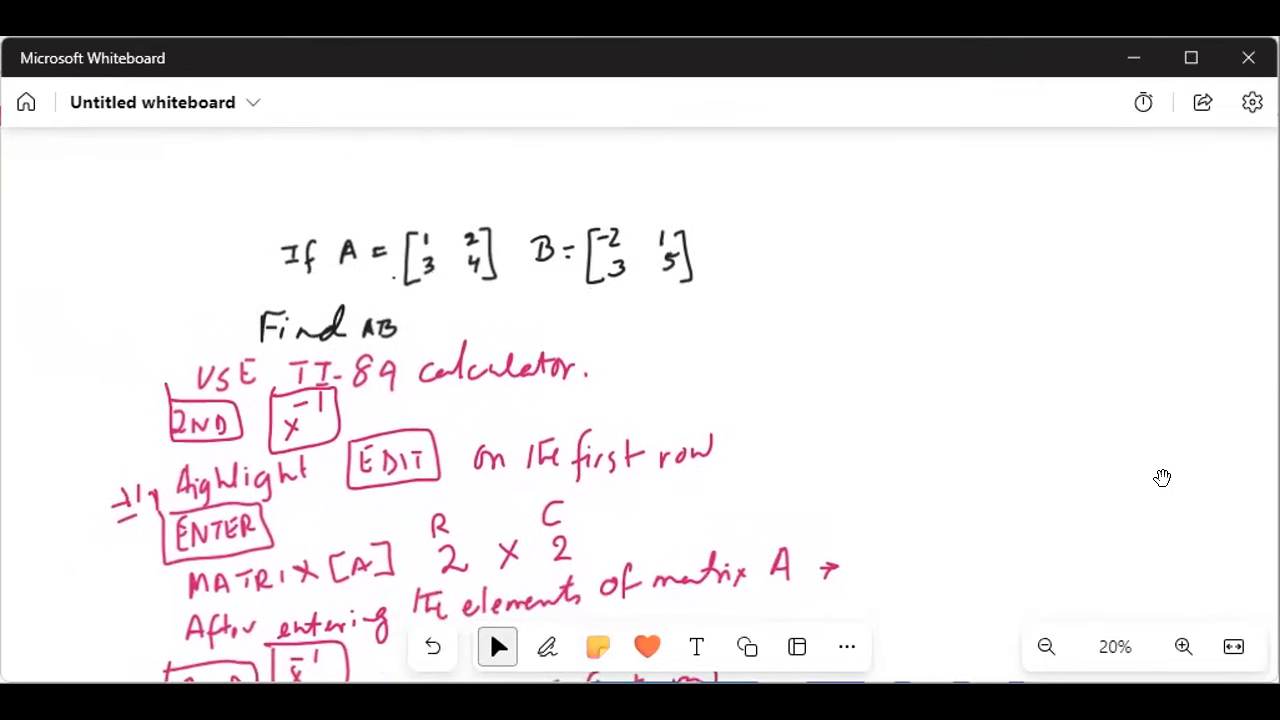
Scroll the canvas down to make room below Matrix [B]
scroll(down, 3)
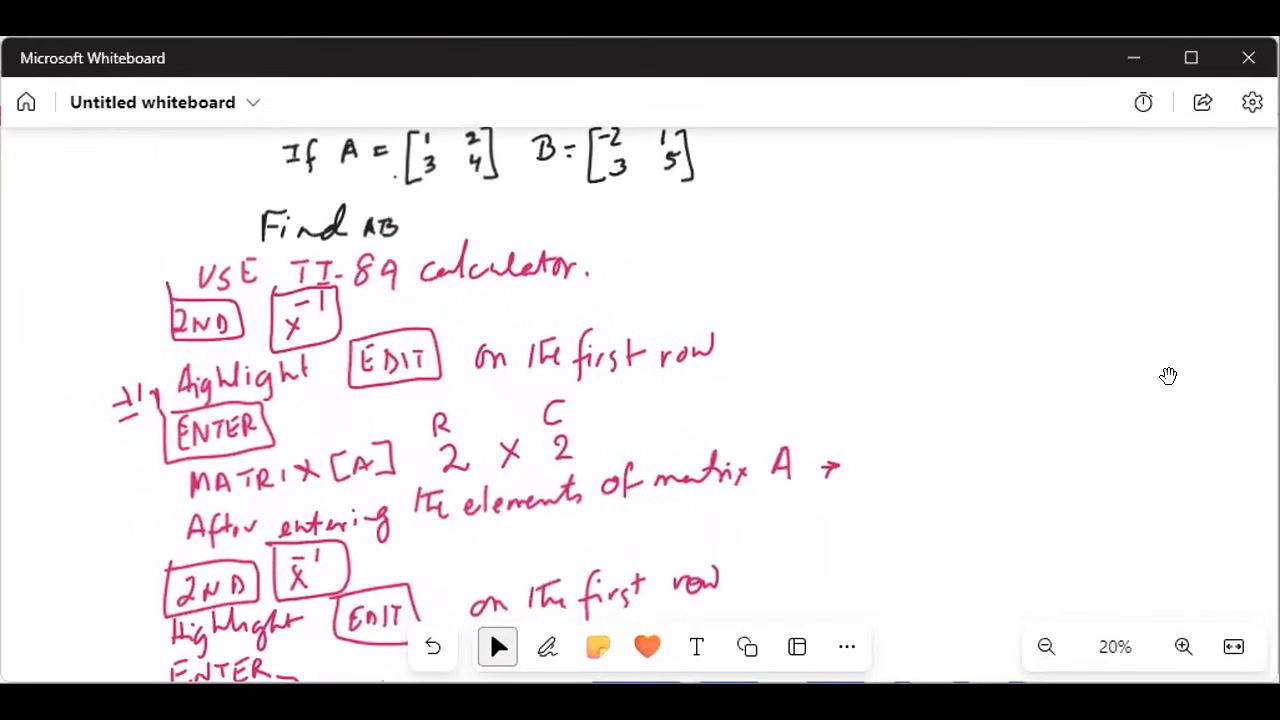
scroll(down, 3)
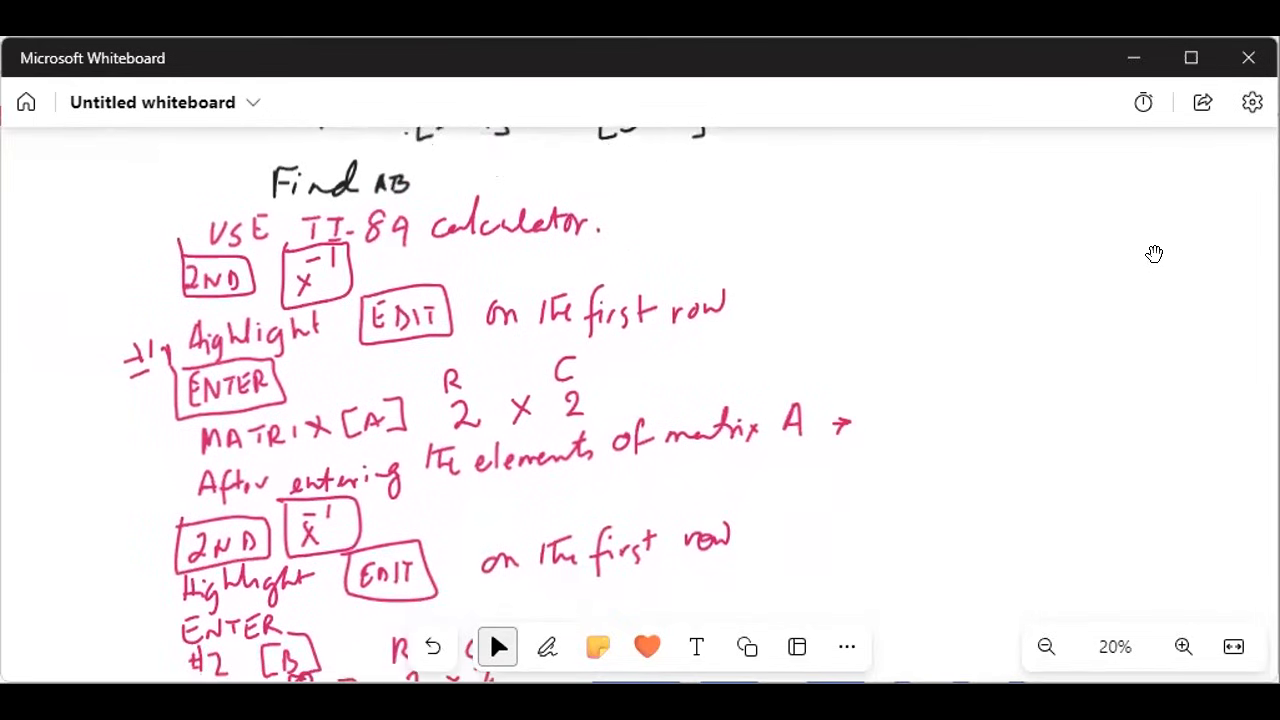
scroll(down, 3)
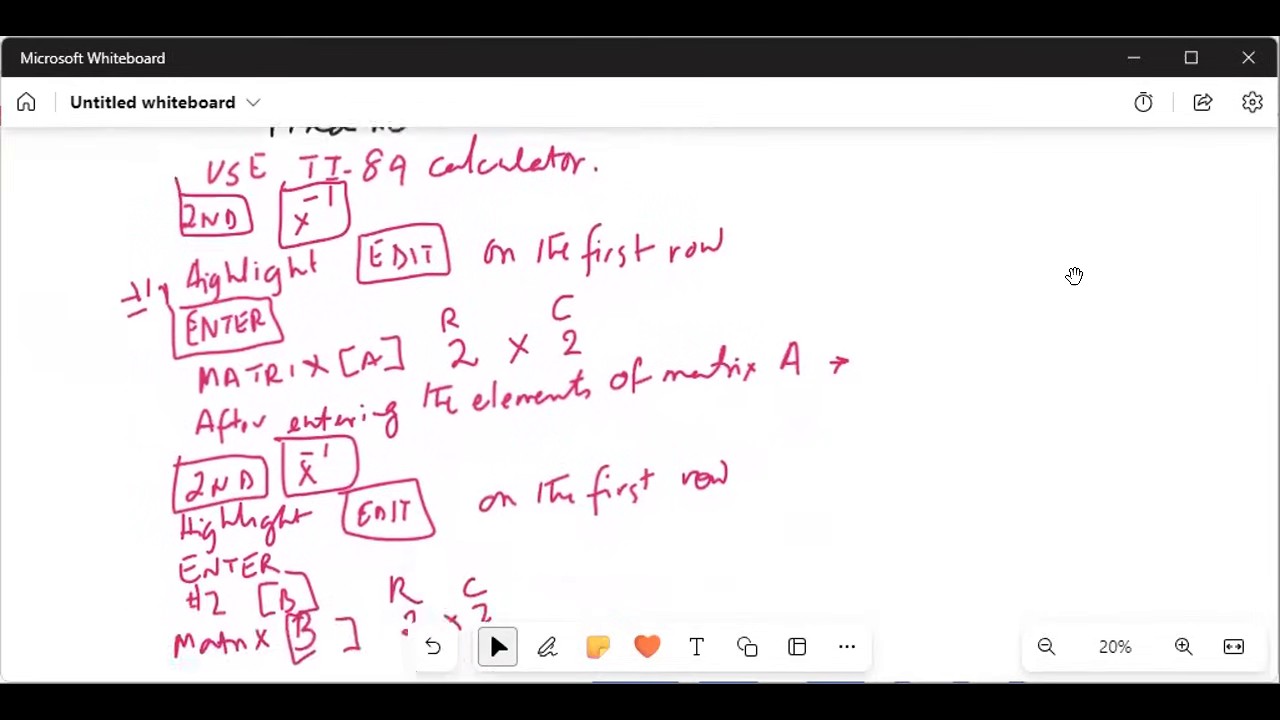
scroll(down, 3)
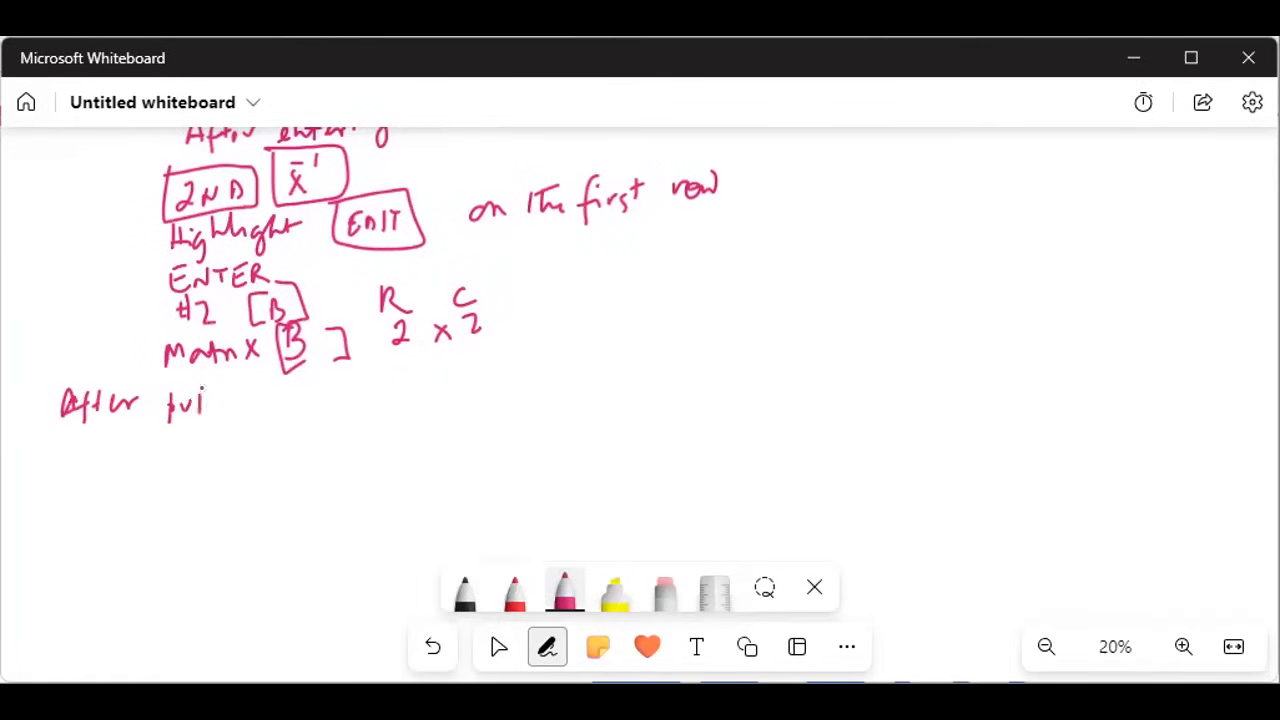
Handwrite 'After putting the calculator off, put it on' below matrix B
drag(175, 410, 255, 410)
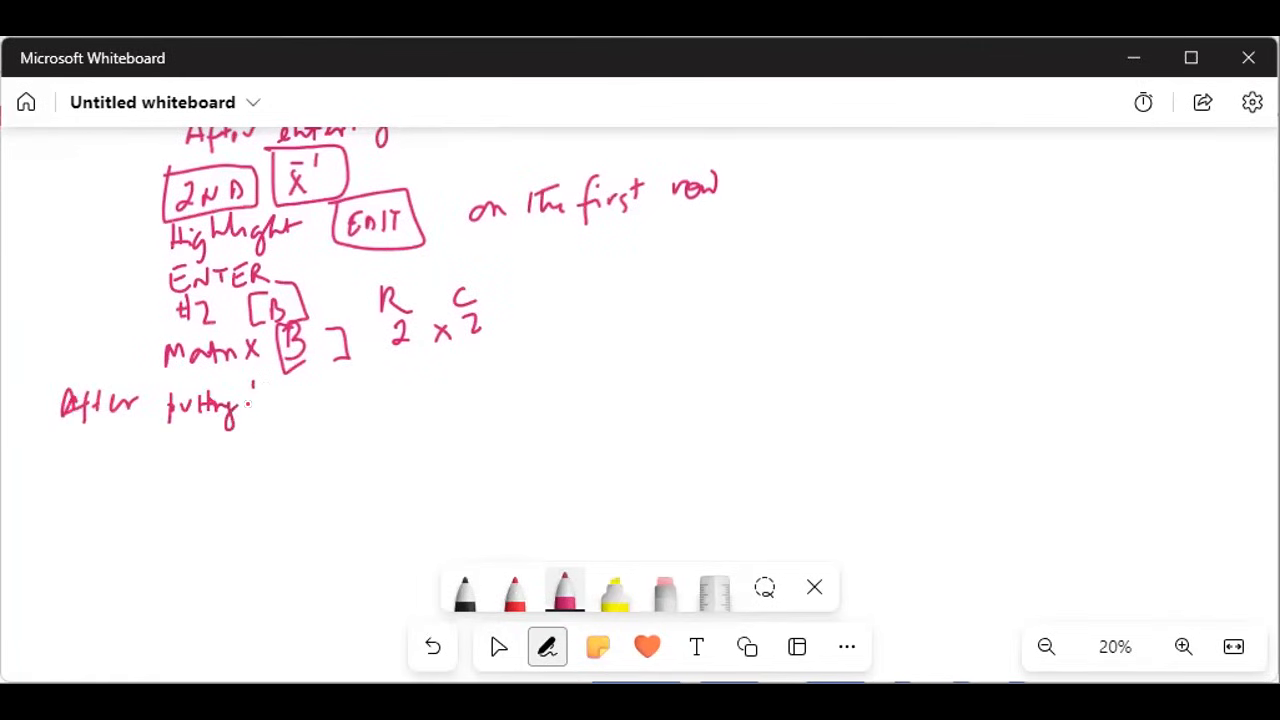
drag(255, 400, 355, 400)
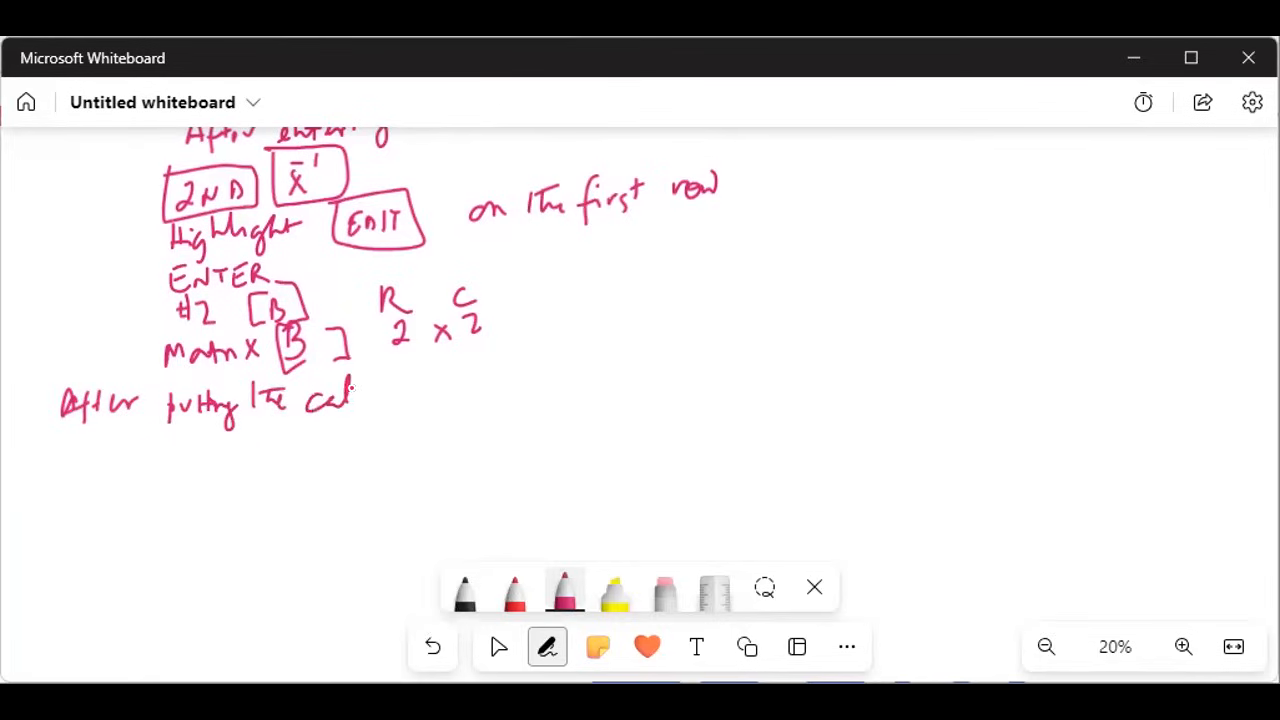
drag(355, 395, 435, 400)
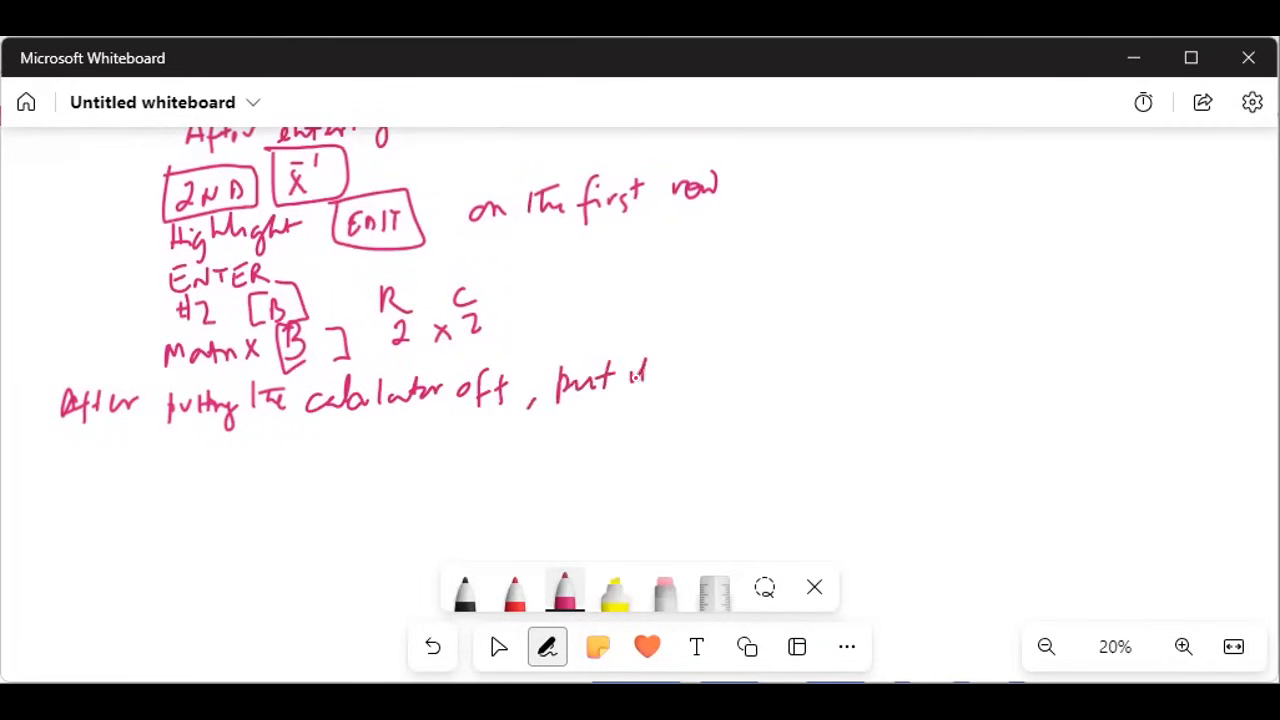
drag(640, 375, 710, 375)
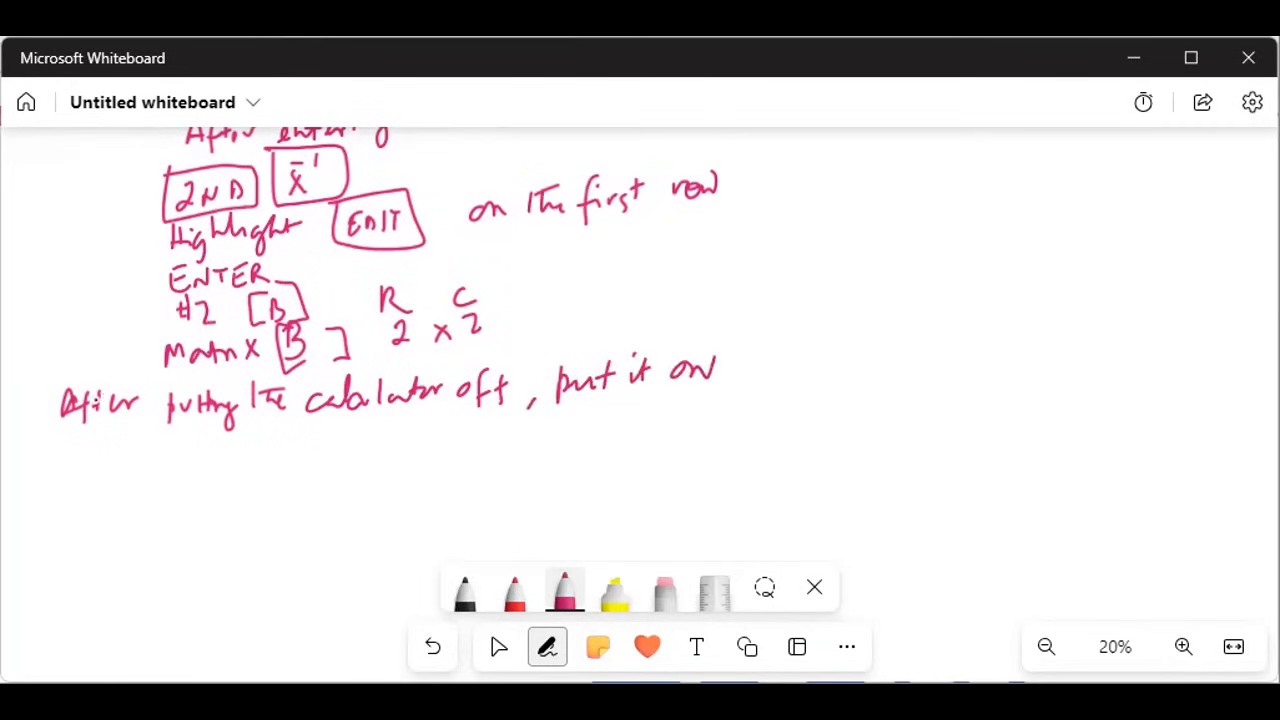
Write 'Then' with boxed 2ND, x⁻¹, MATRIX, followed by '#1 [A]'
drag(62, 440, 95, 465)
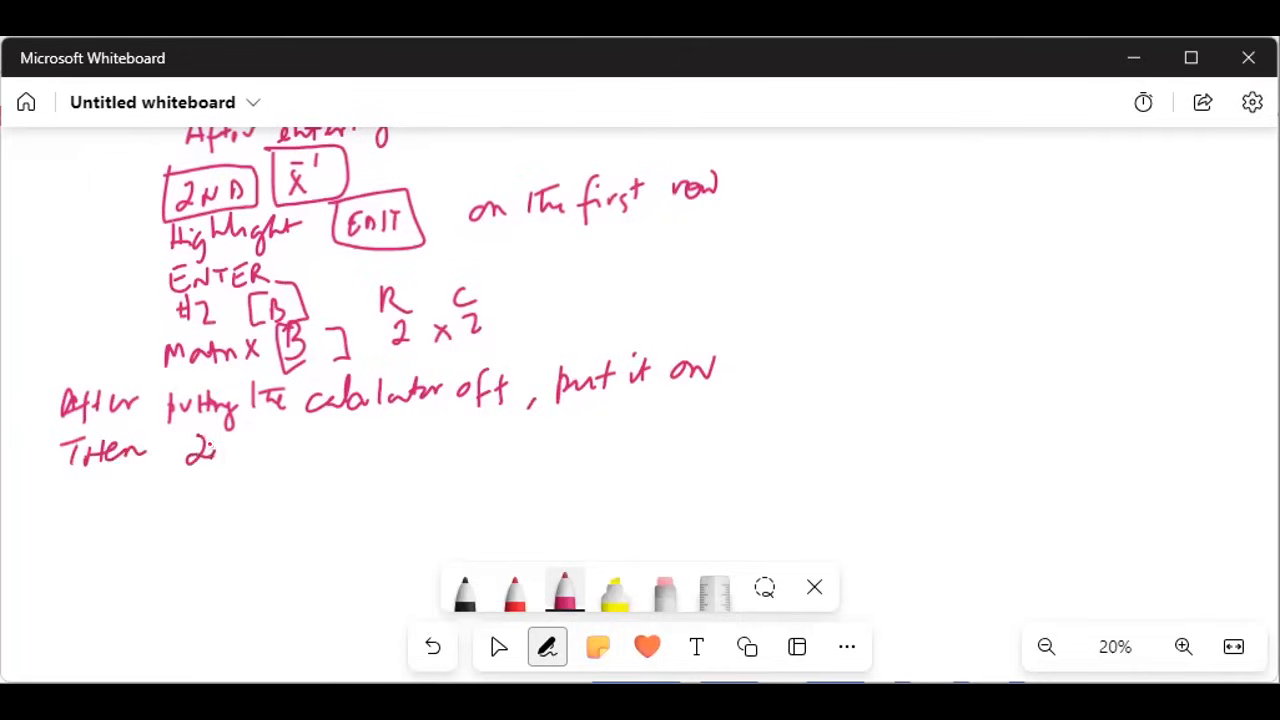
drag(180, 440, 260, 465)
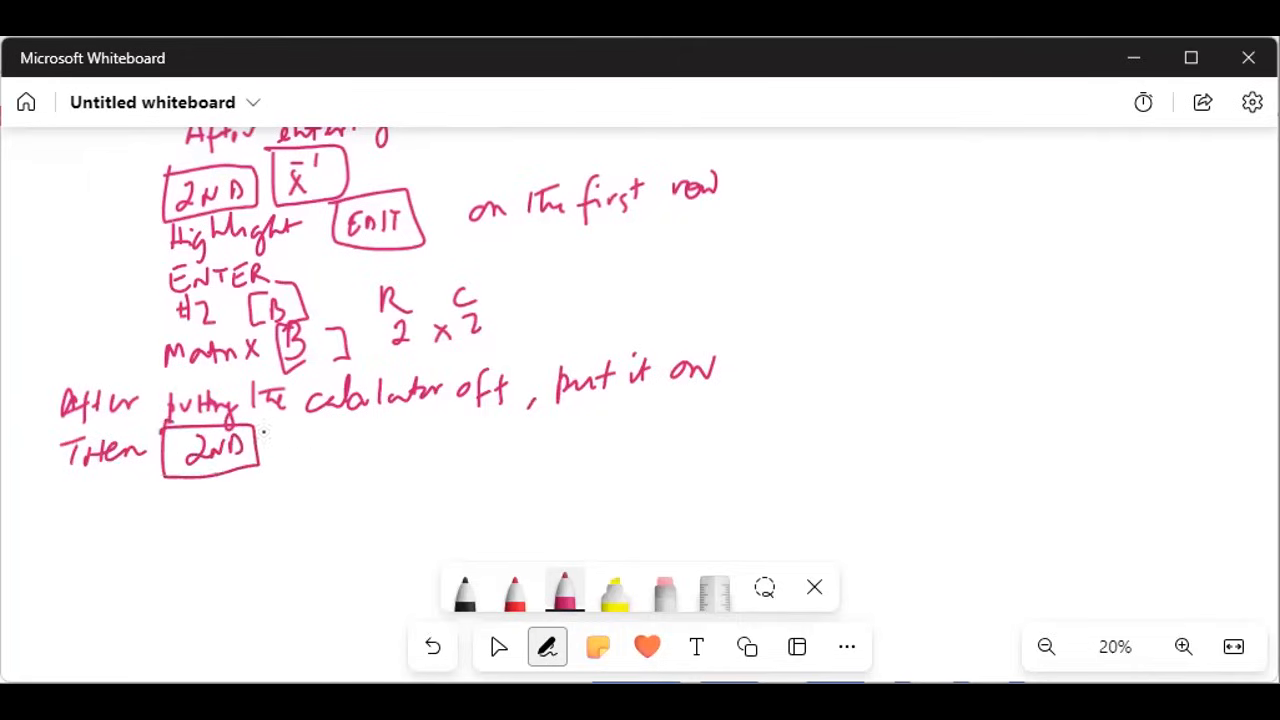
drag(310, 460, 360, 430)
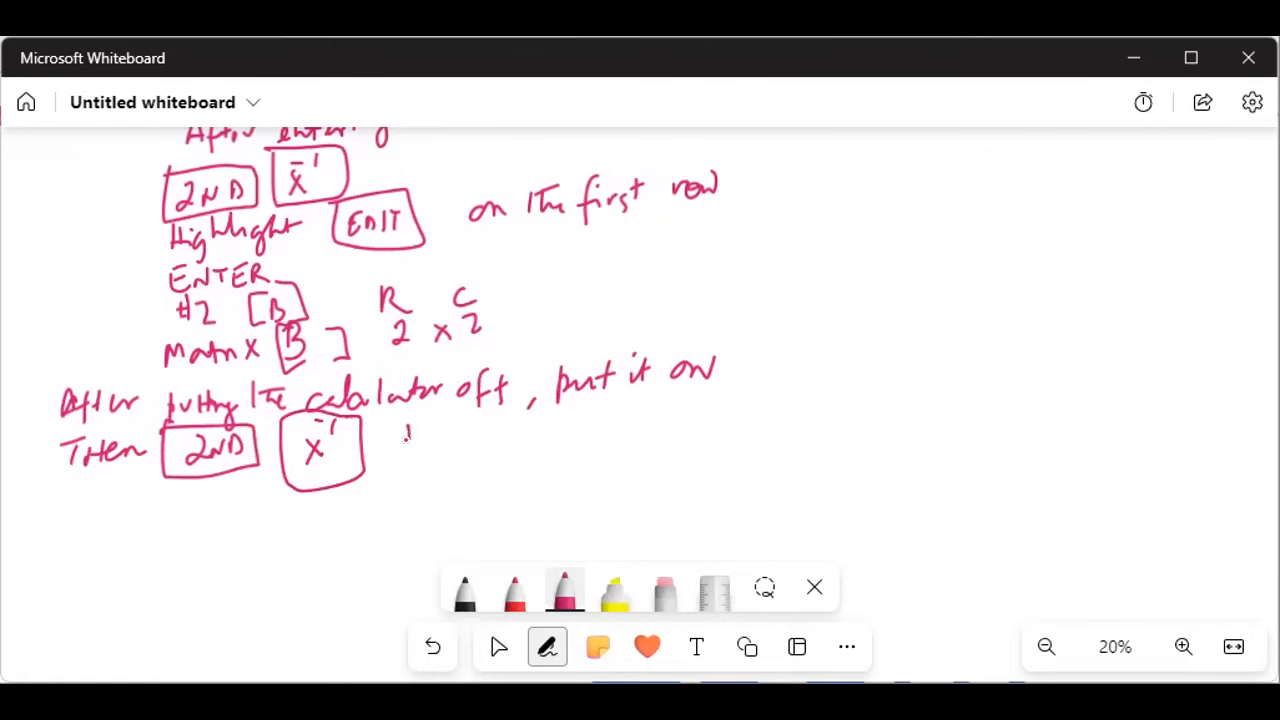
click(450, 432)
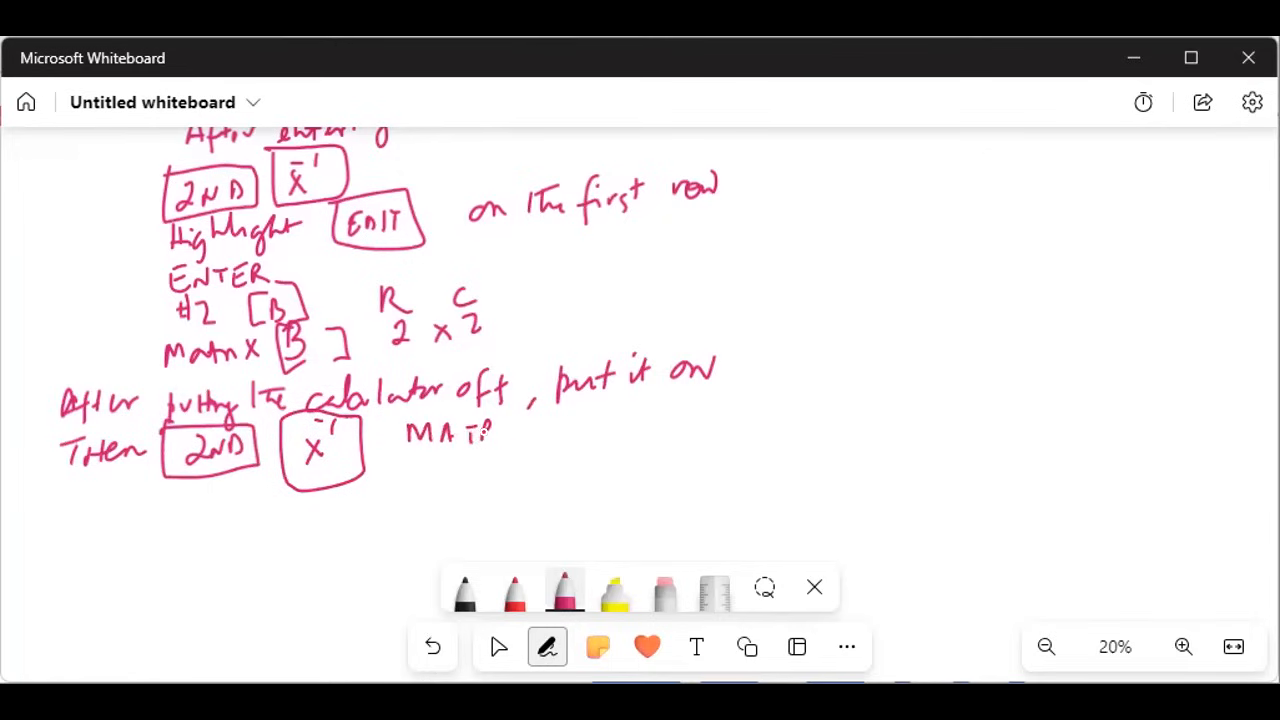
drag(470, 432, 525, 432)
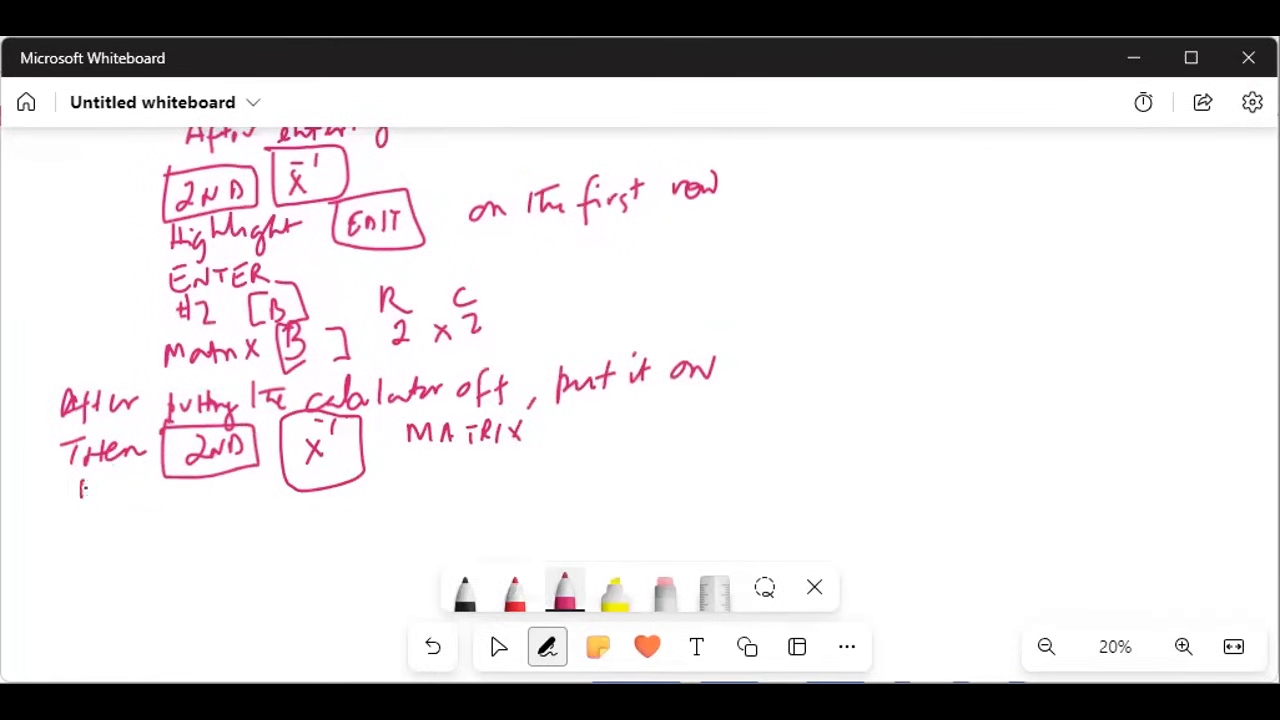
drag(75, 490, 130, 490)
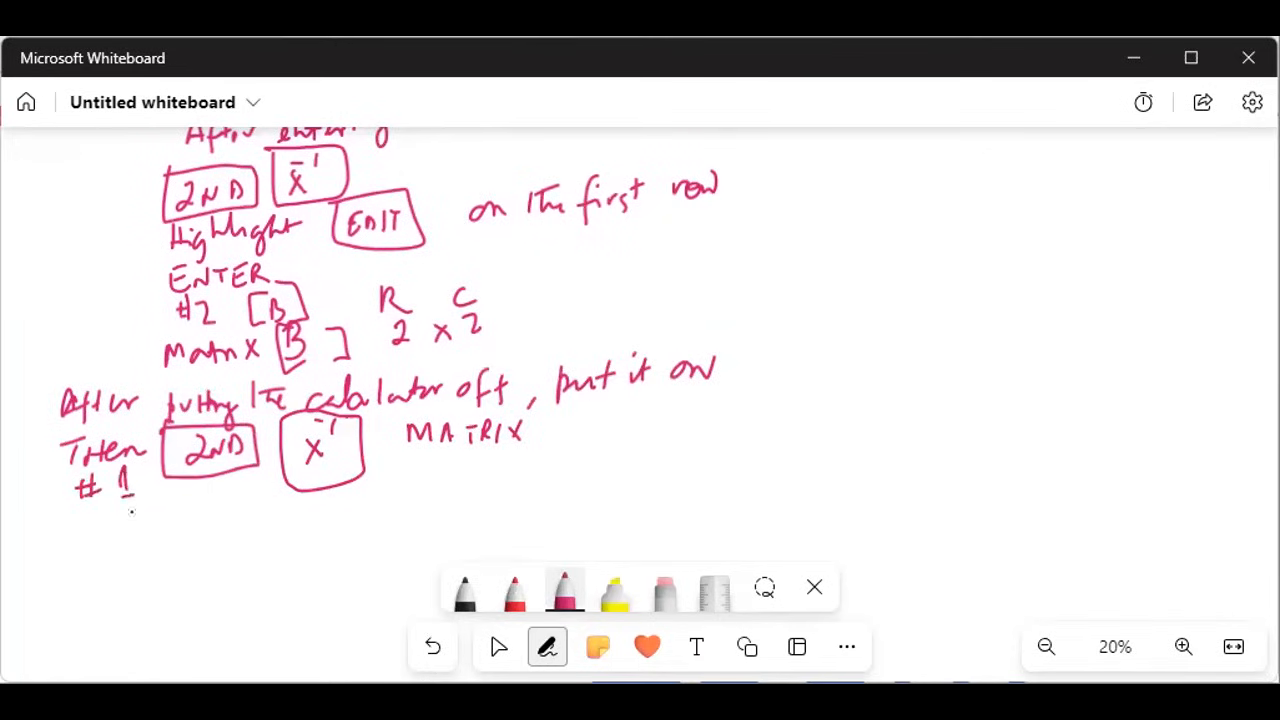
drag(110, 520, 155, 545)
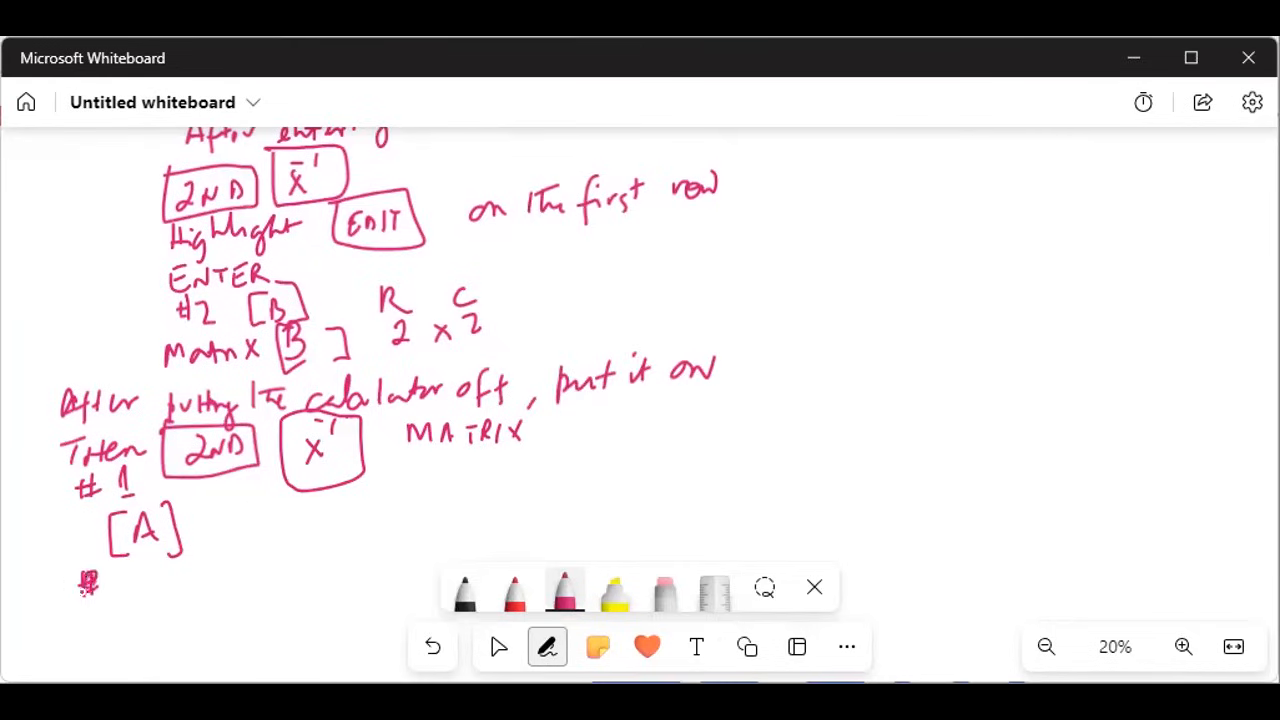
Write a second boxed 2ND, x⁻¹, MATRIX step, then '#2' below it
drag(115, 580, 185, 570)
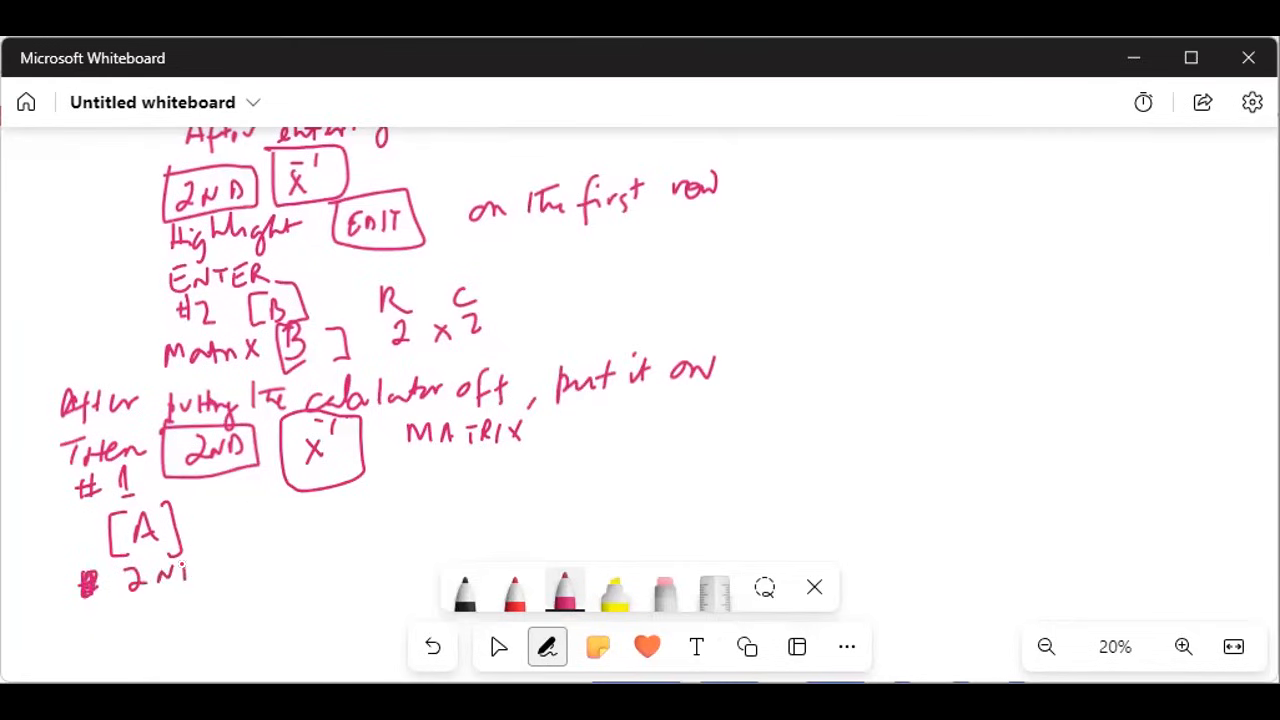
drag(100, 575, 210, 575)
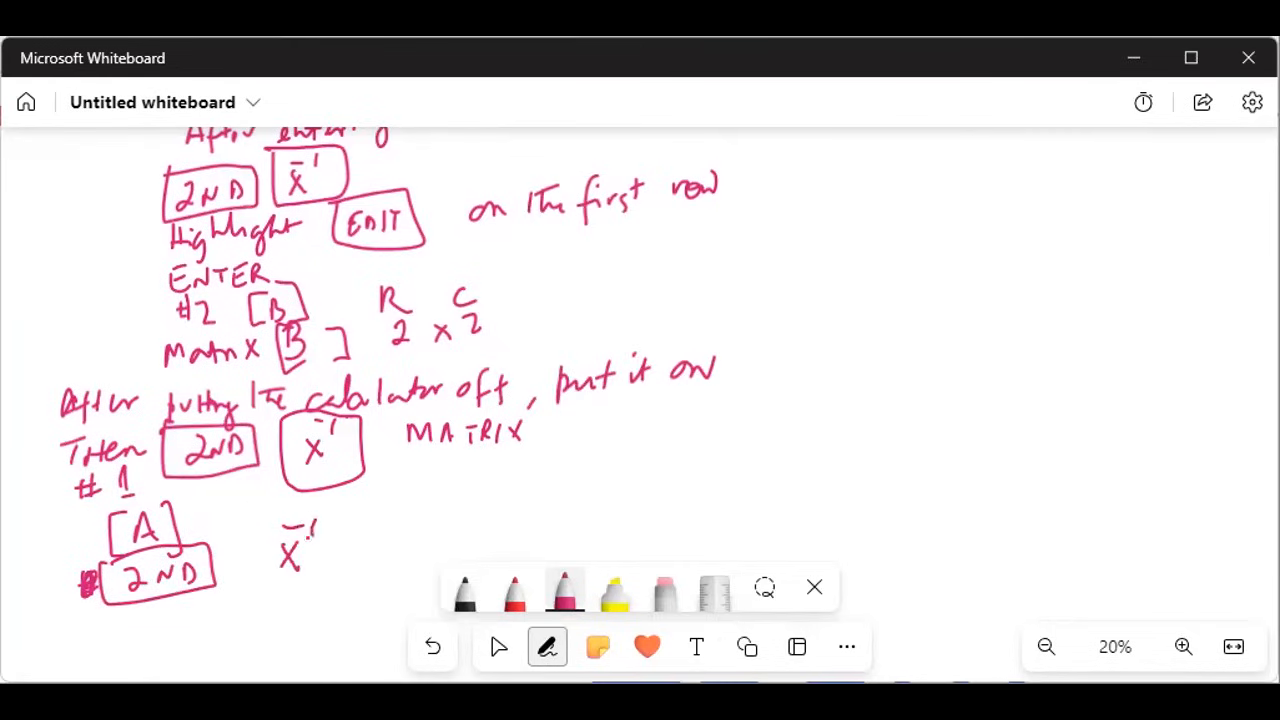
drag(270, 520, 340, 580)
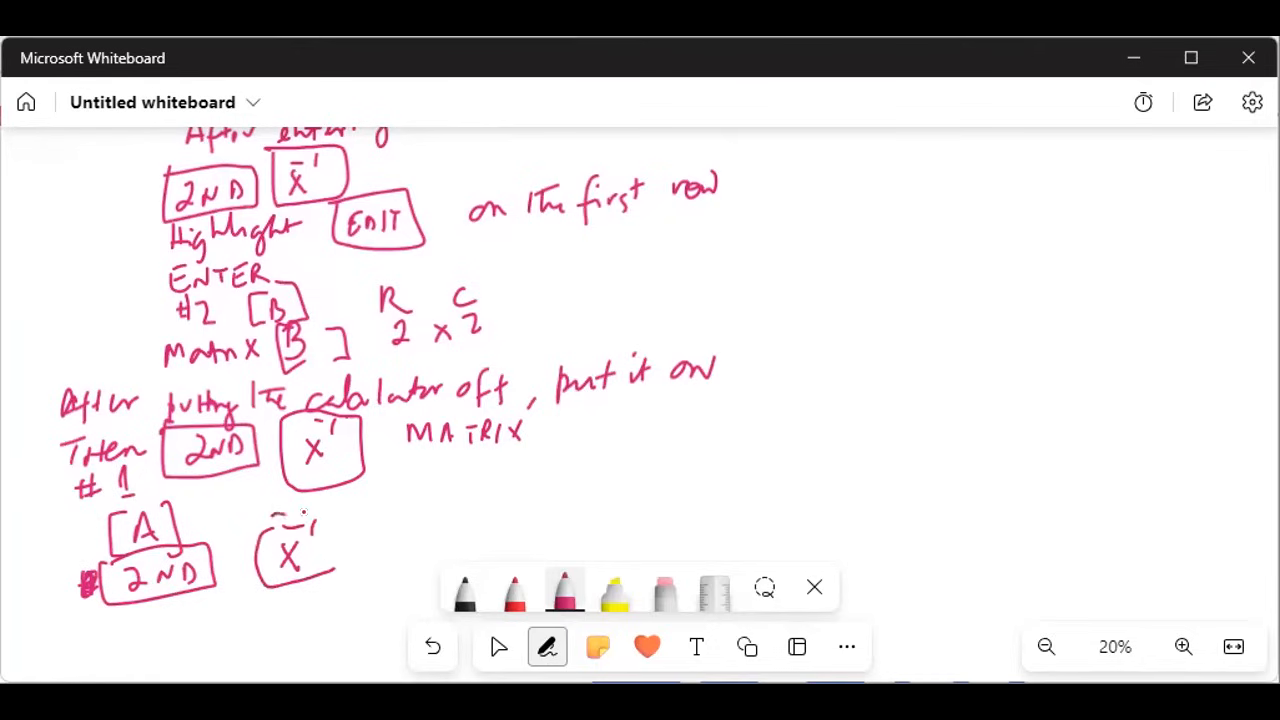
drag(390, 520, 440, 550)
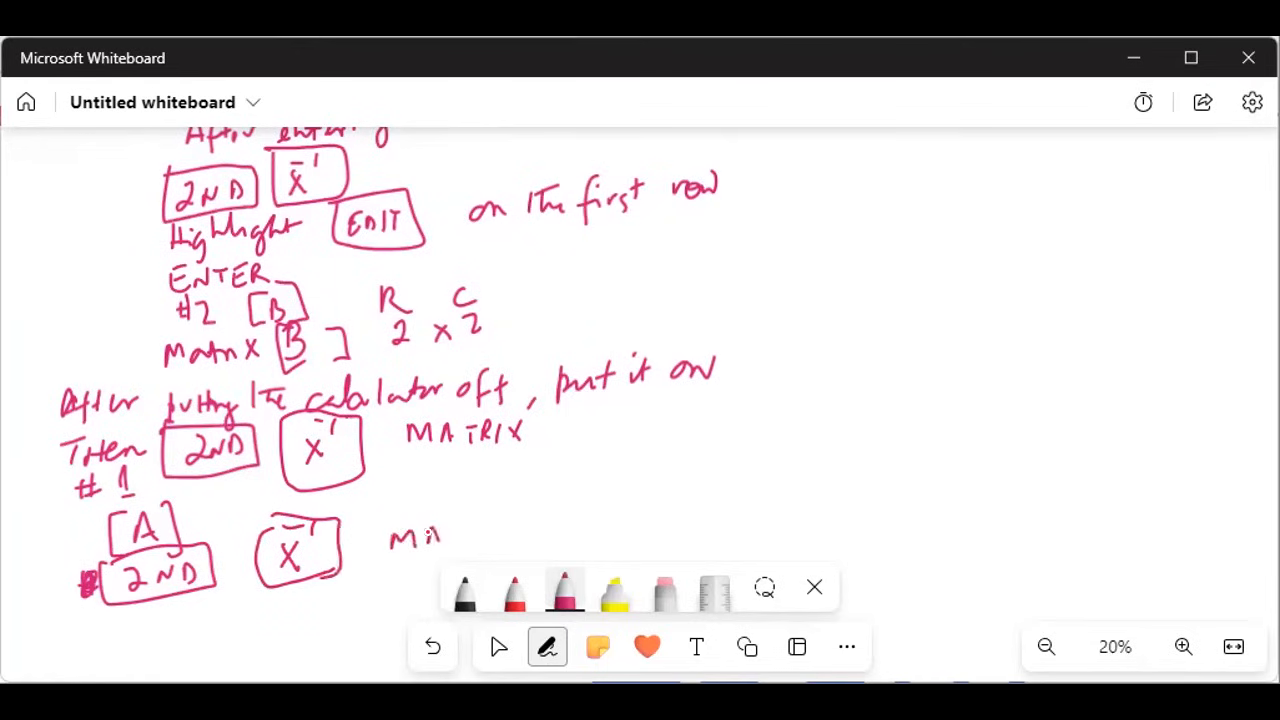
drag(440, 535, 510, 535)
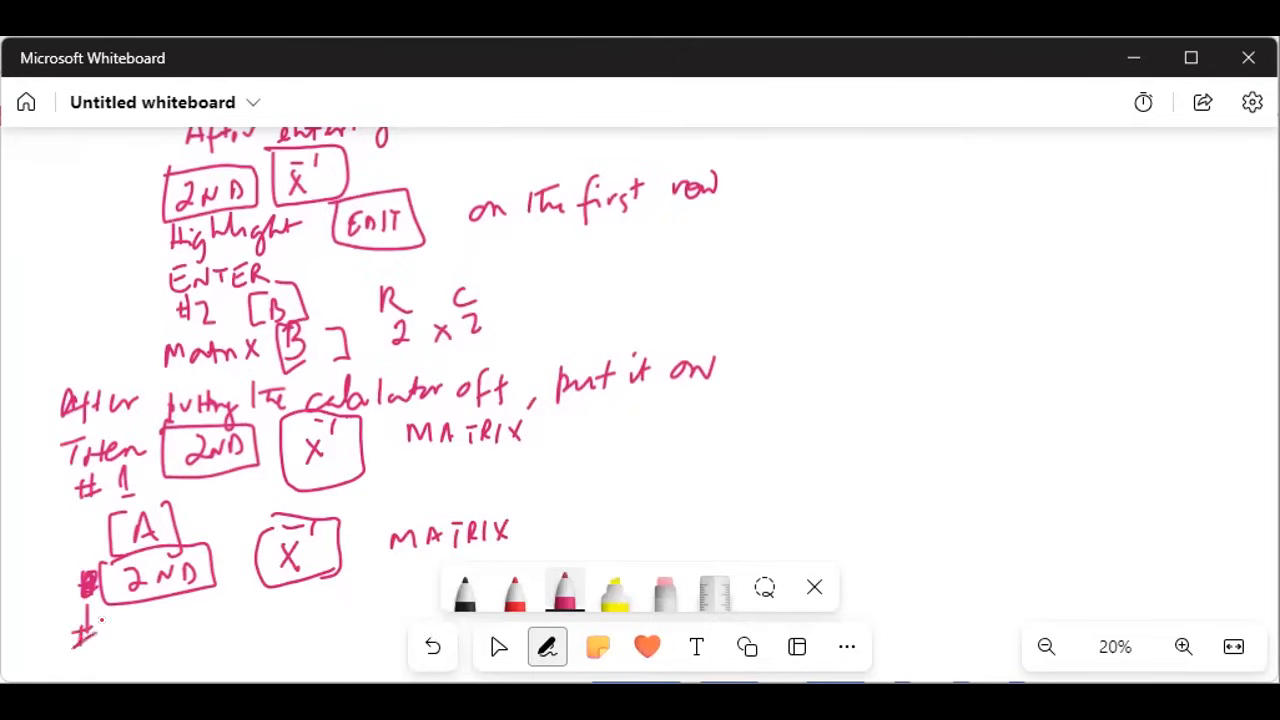
drag(95, 620, 135, 635)
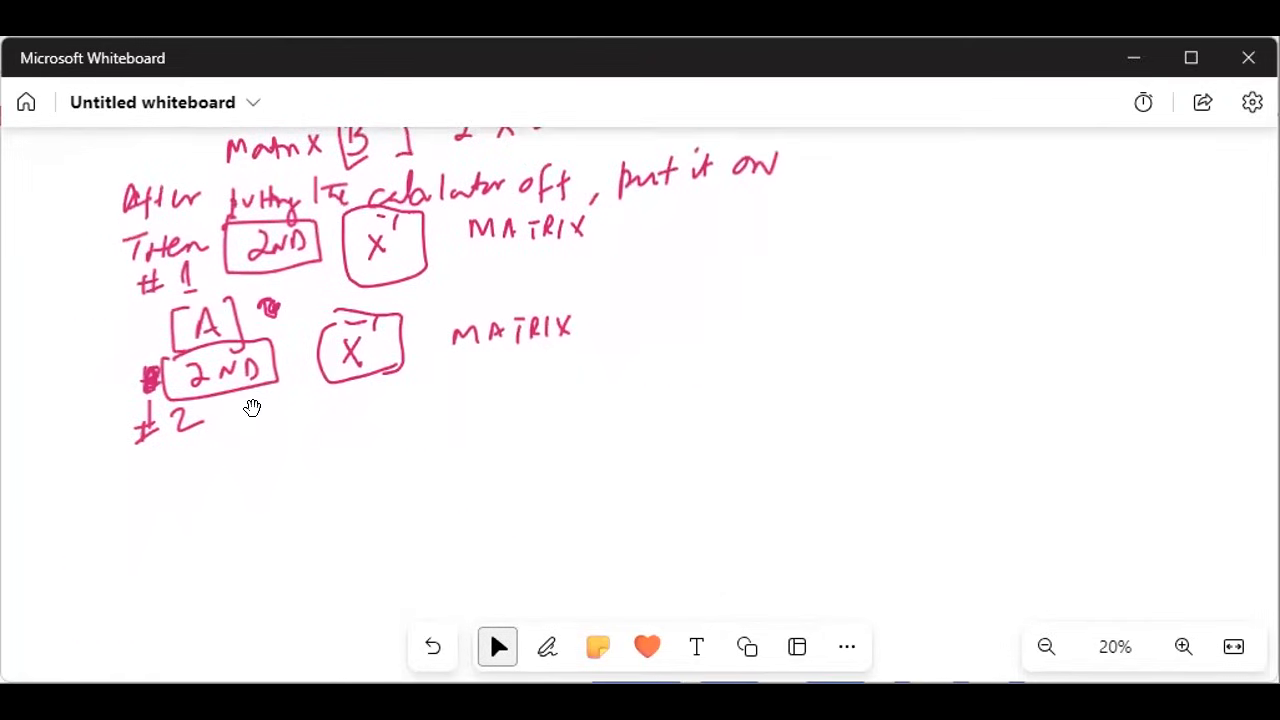
In pink, write 'Calculator Screen' and '[A][B] enter' beneath #2
click(547, 646)
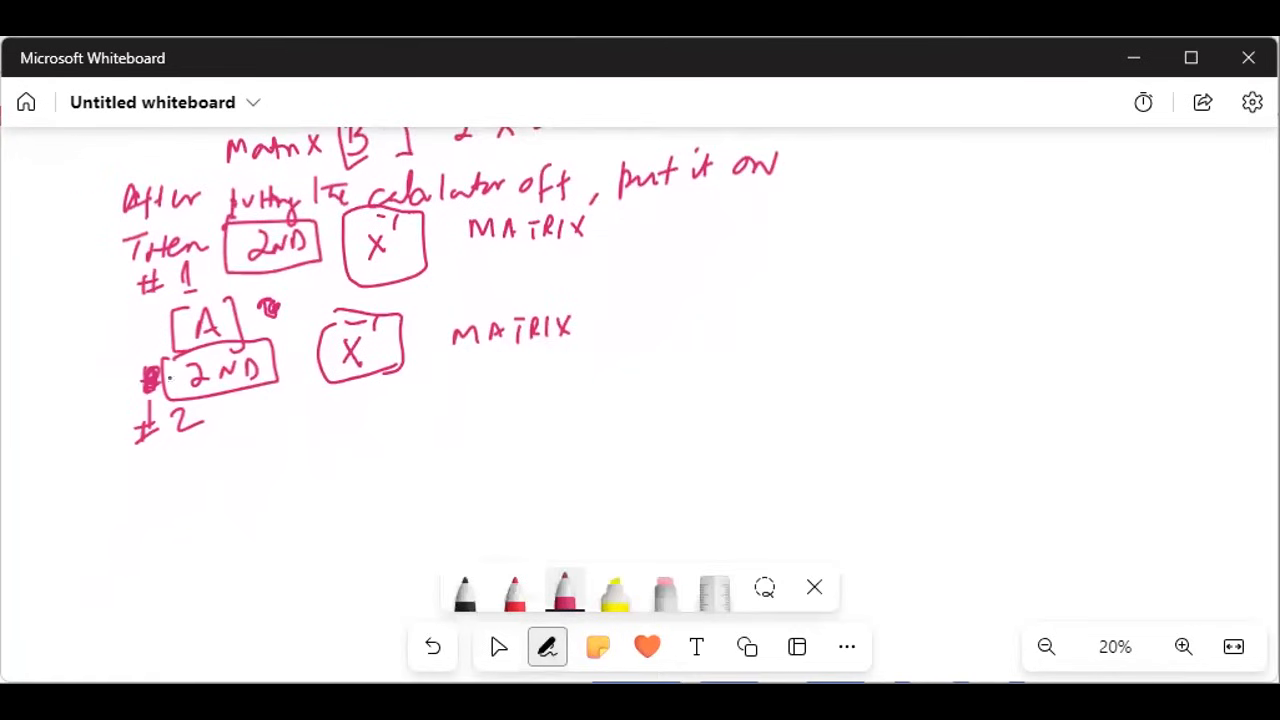
drag(105, 470, 130, 450)
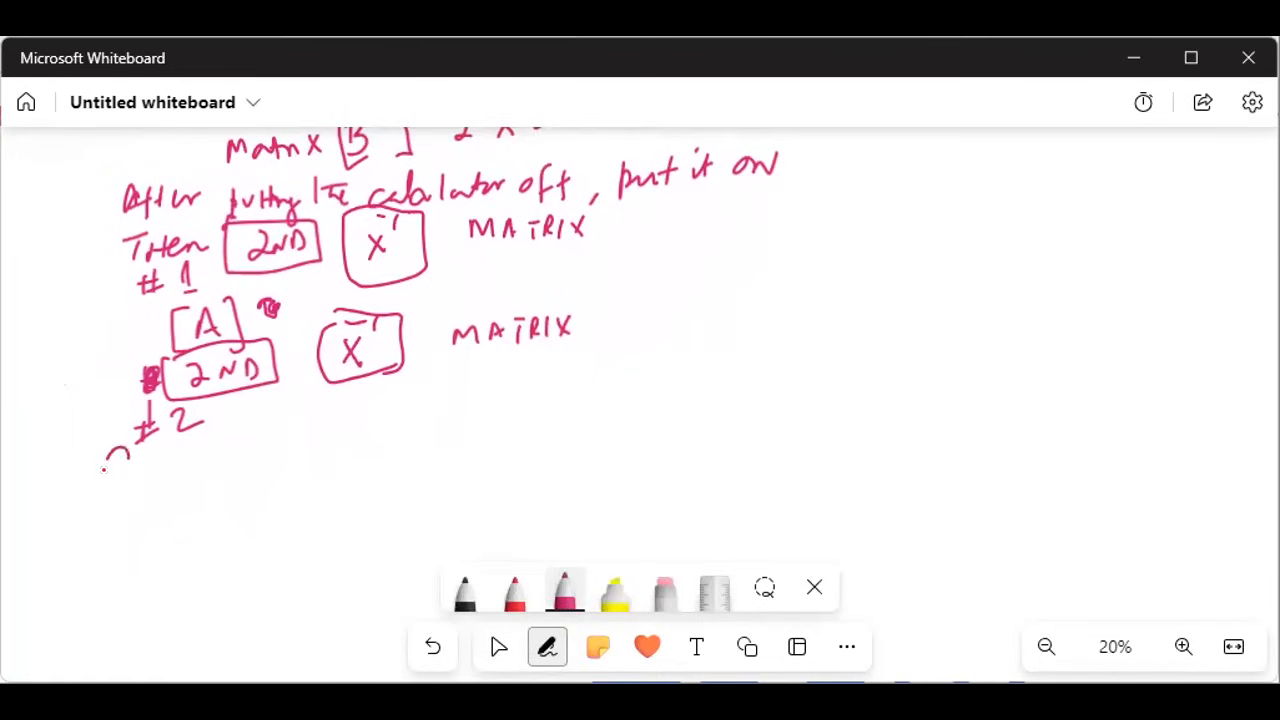
drag(105, 470, 220, 460)
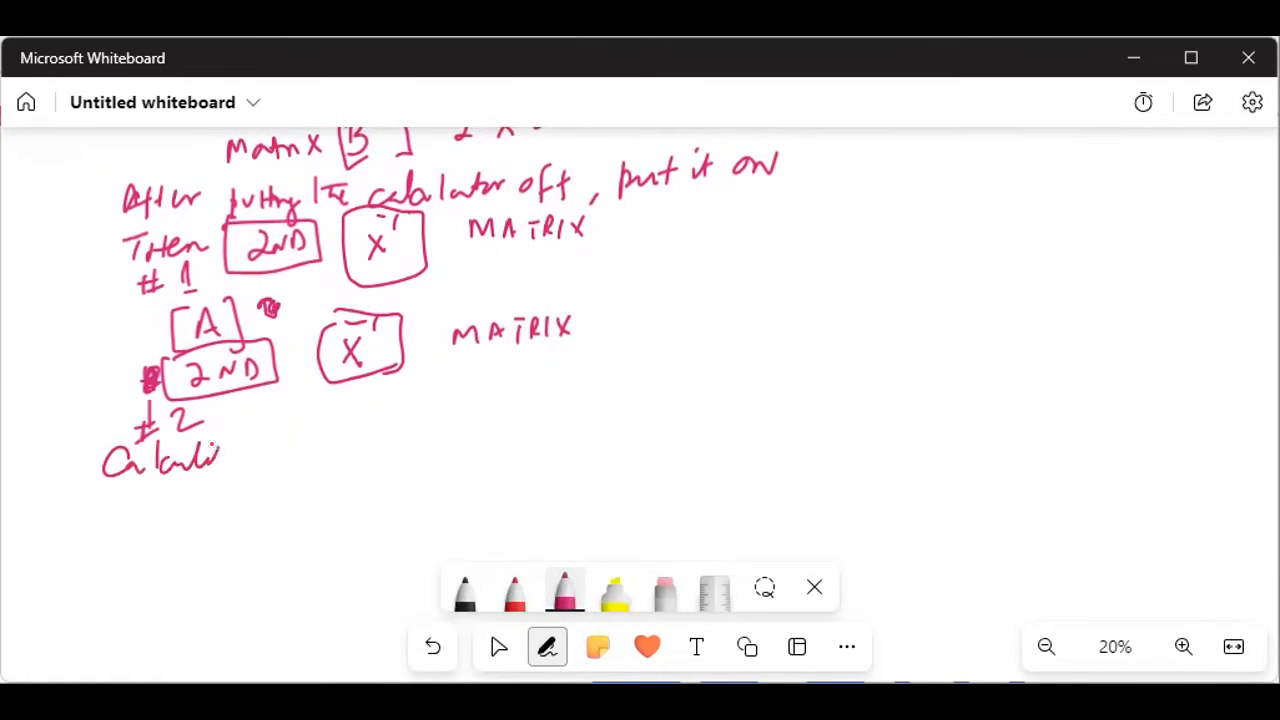
drag(220, 455, 300, 445)
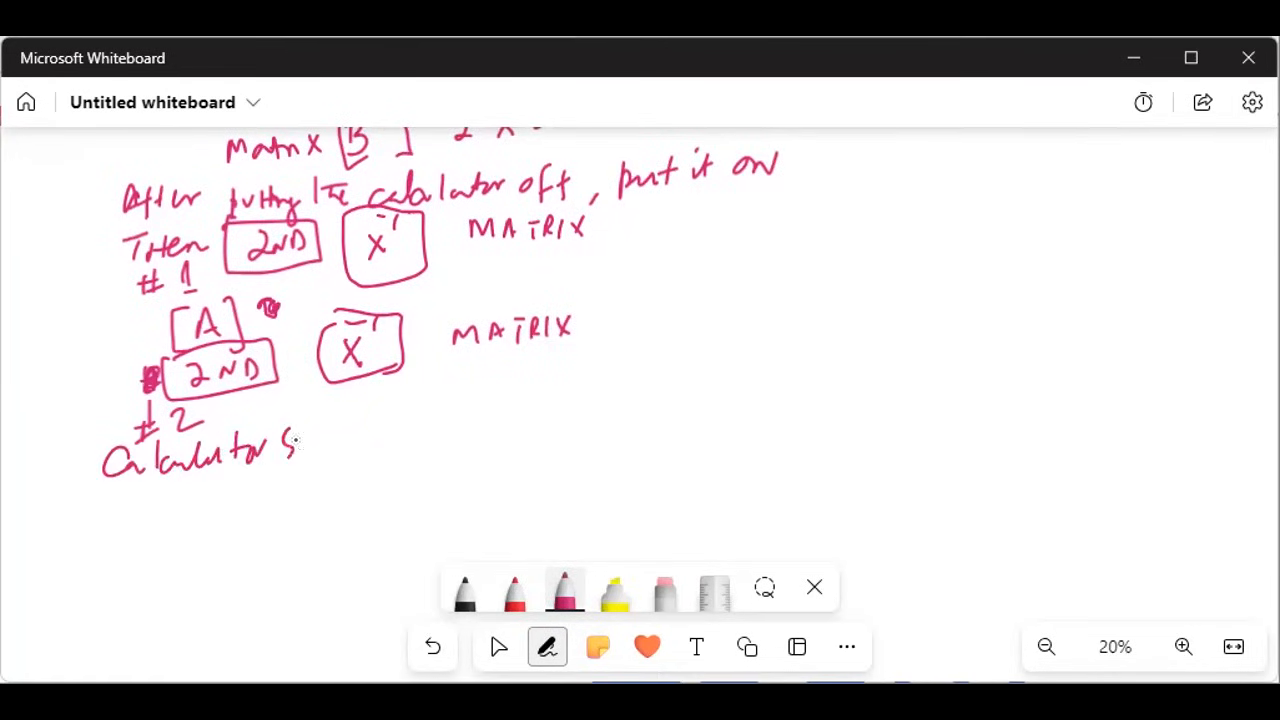
drag(300, 445, 385, 445)
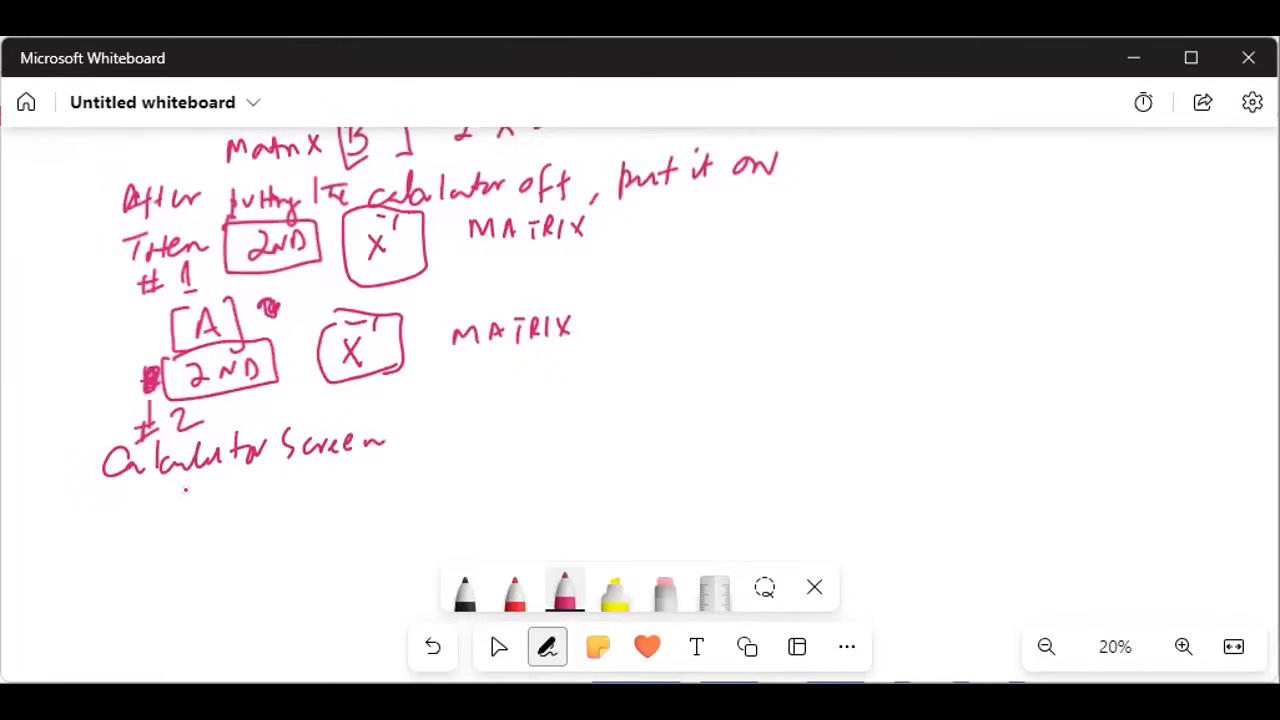
drag(175, 495, 240, 520)
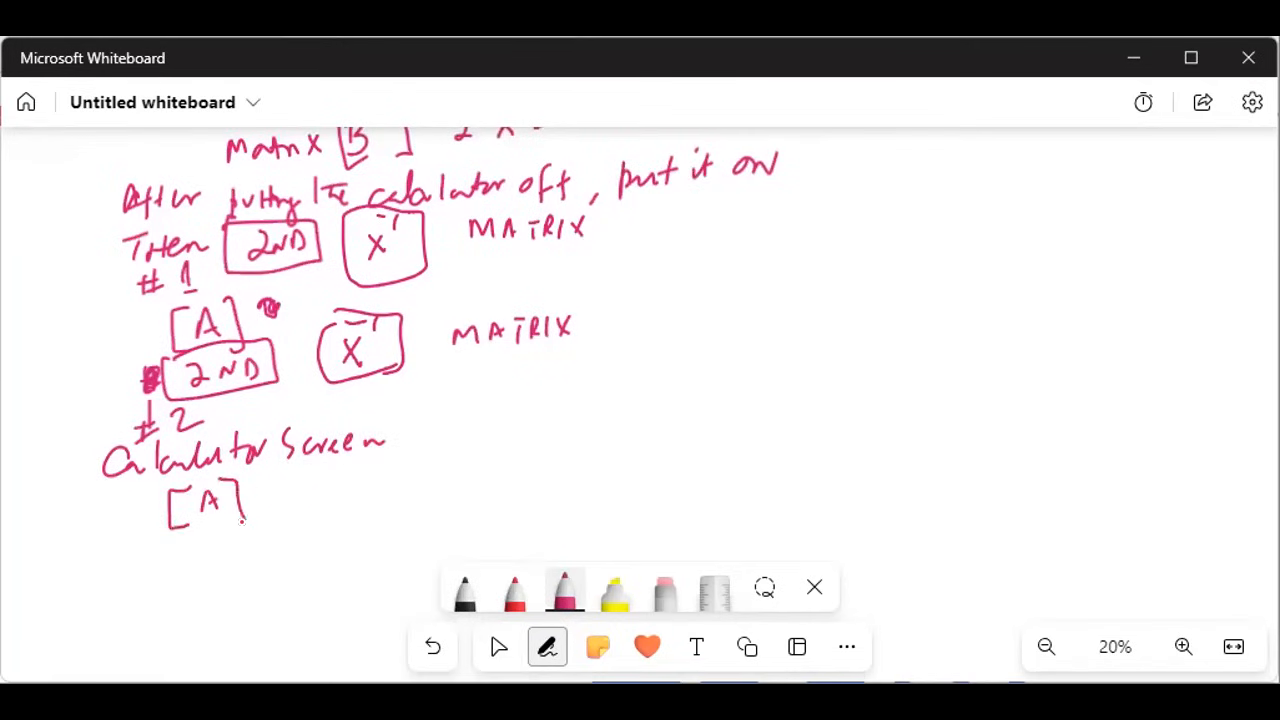
drag(250, 500, 285, 500)
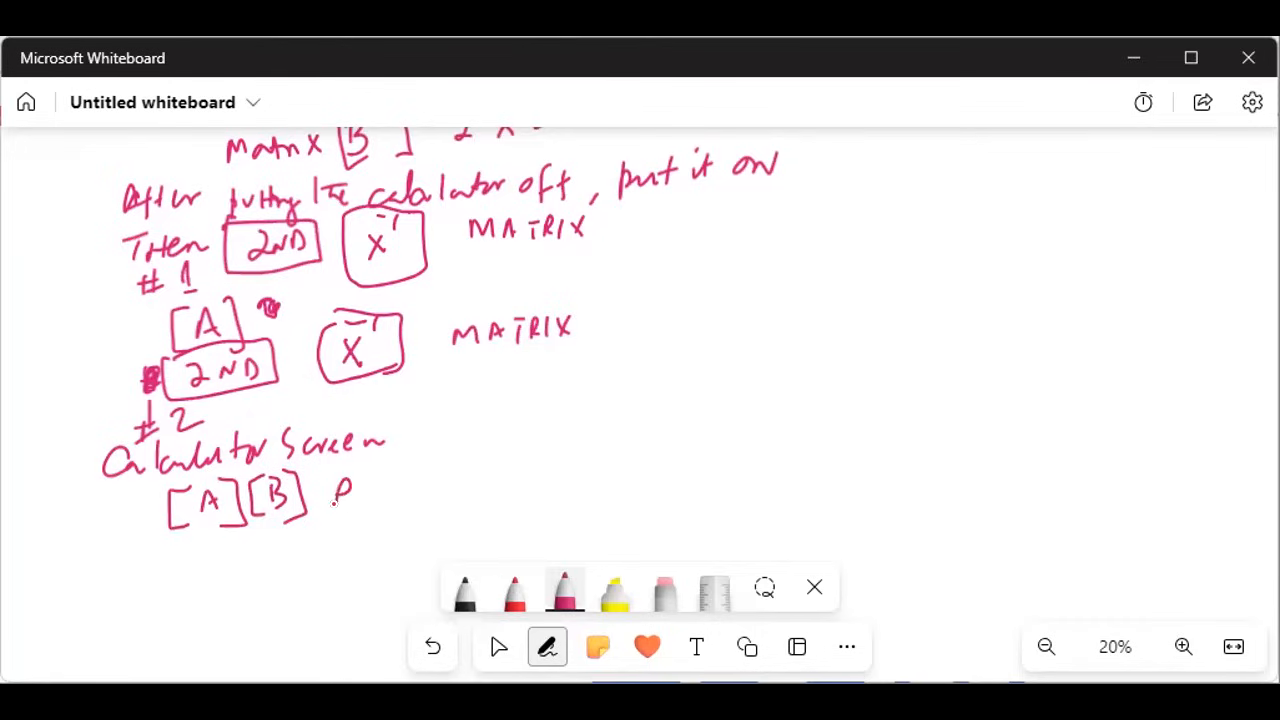
drag(340, 480, 440, 490)
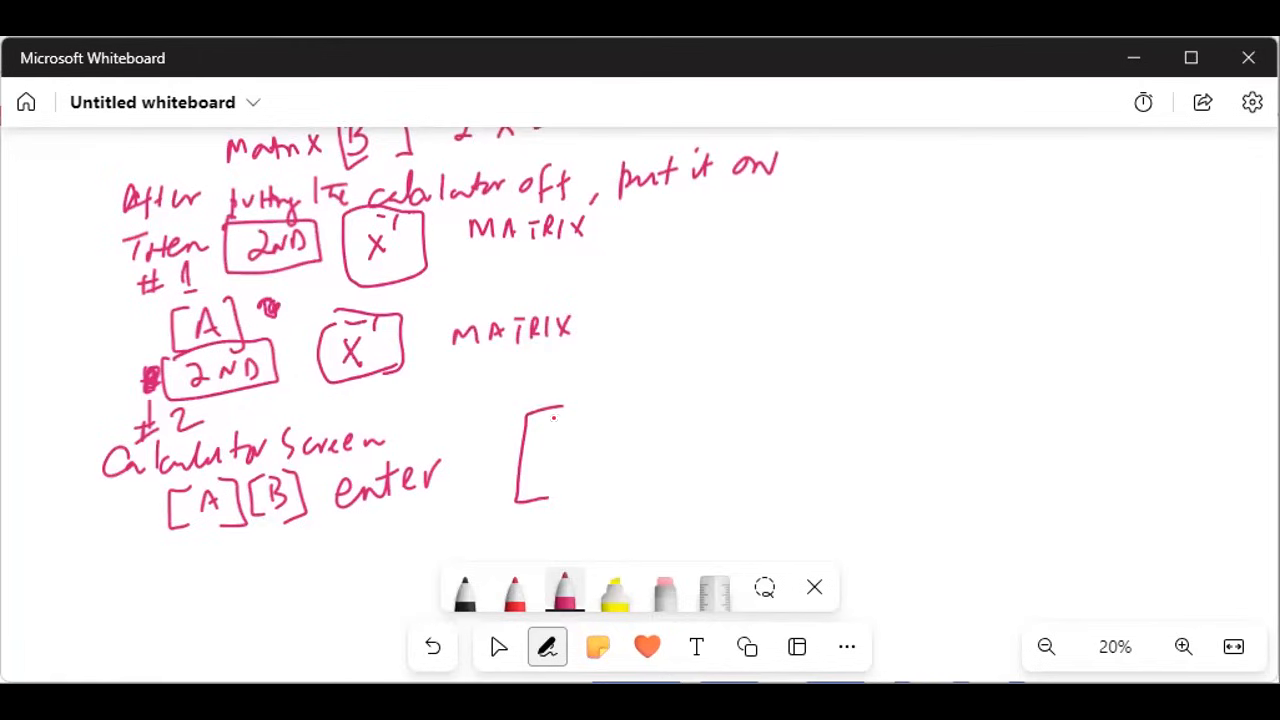
Write result matrix [4 11; 6 23] with an arrow labelled 'Product of AB done with TI-84'
drag(555, 410, 570, 435)
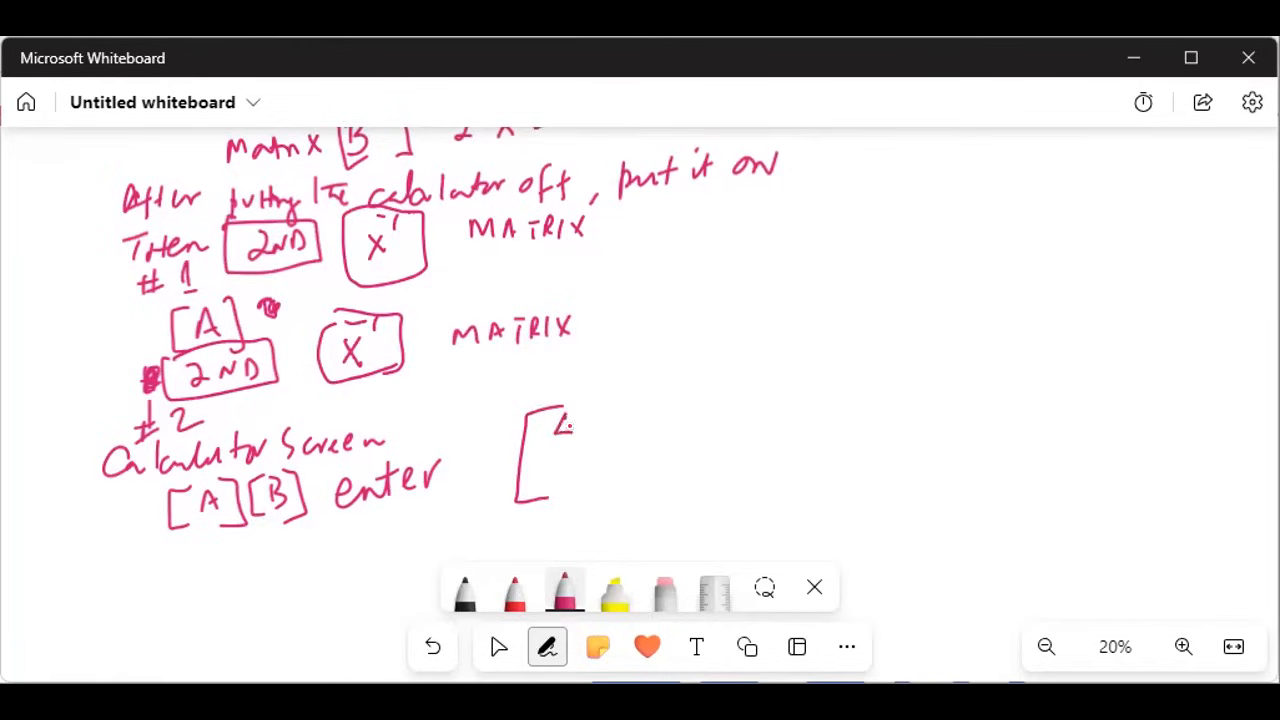
drag(565, 420, 560, 500)
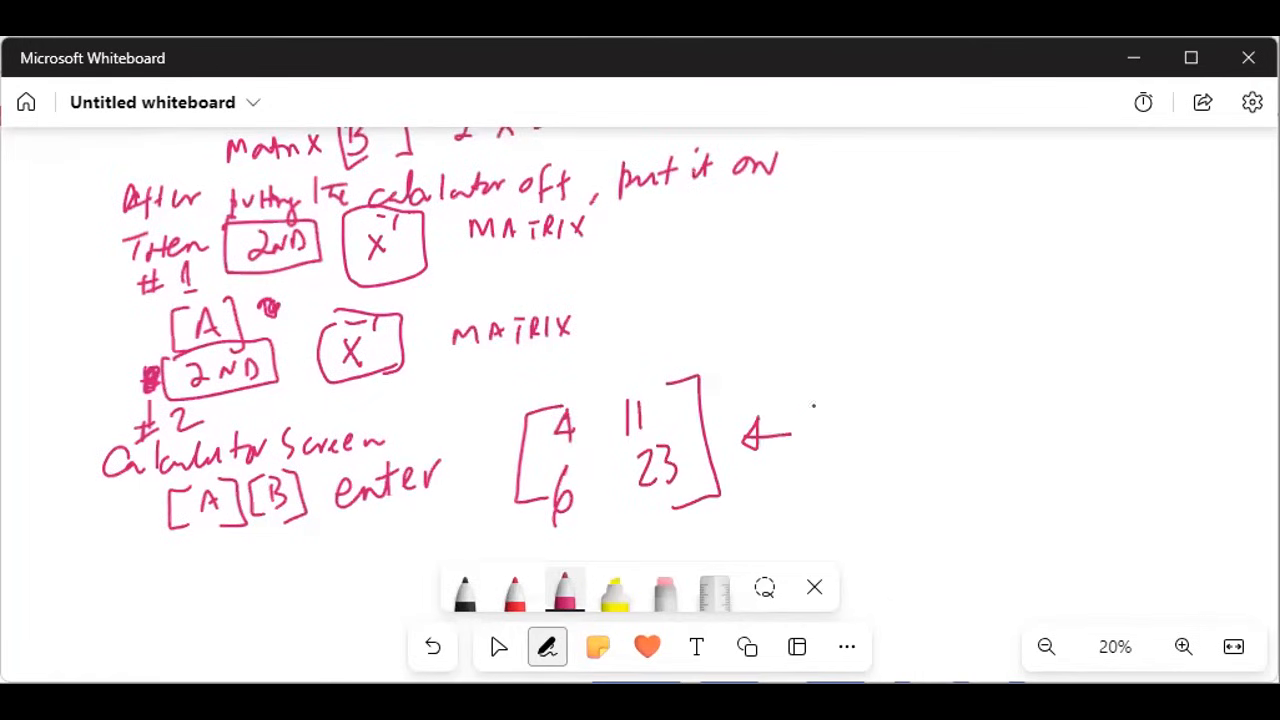
drag(800, 425, 895, 430)
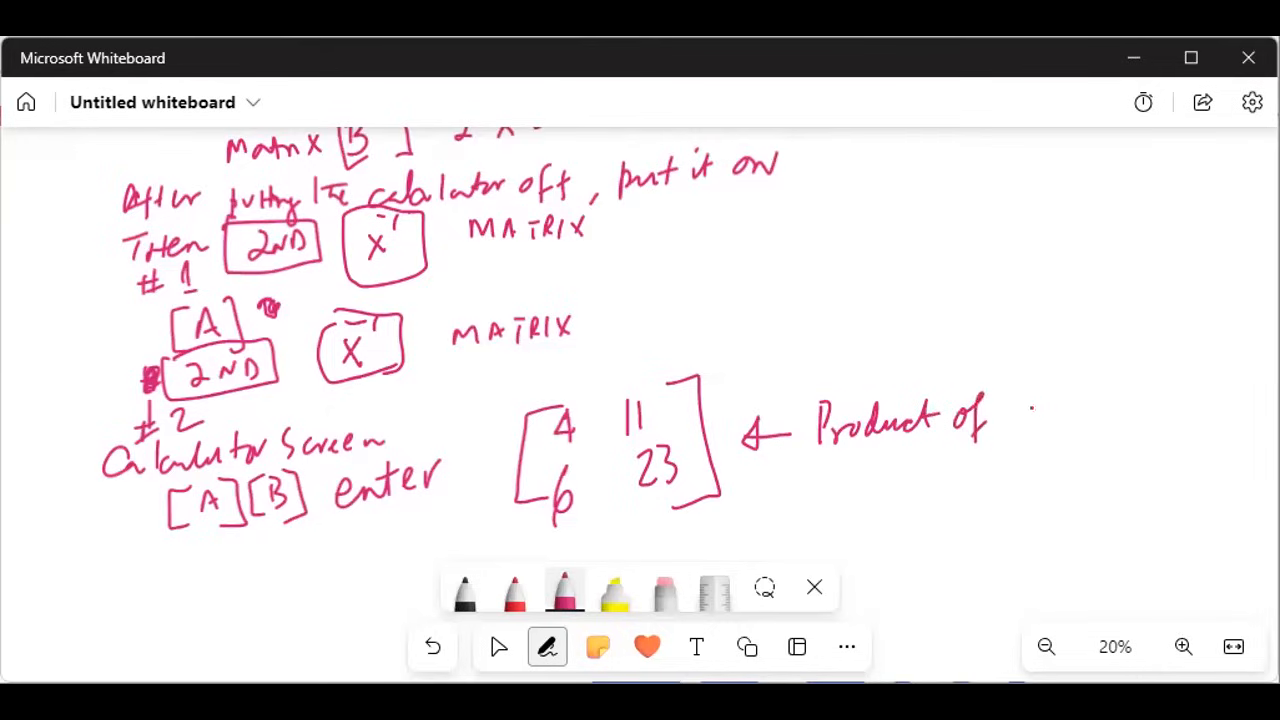
drag(1025, 410, 1080, 440)
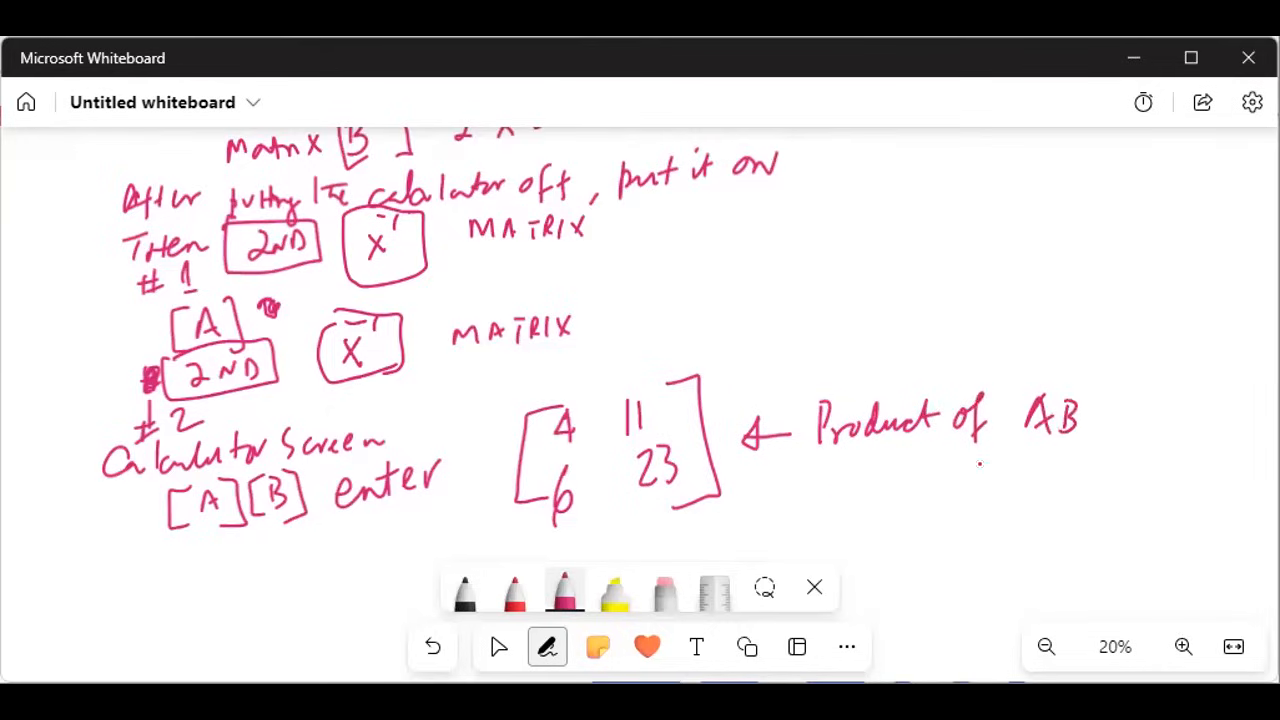
drag(850, 490, 930, 490)
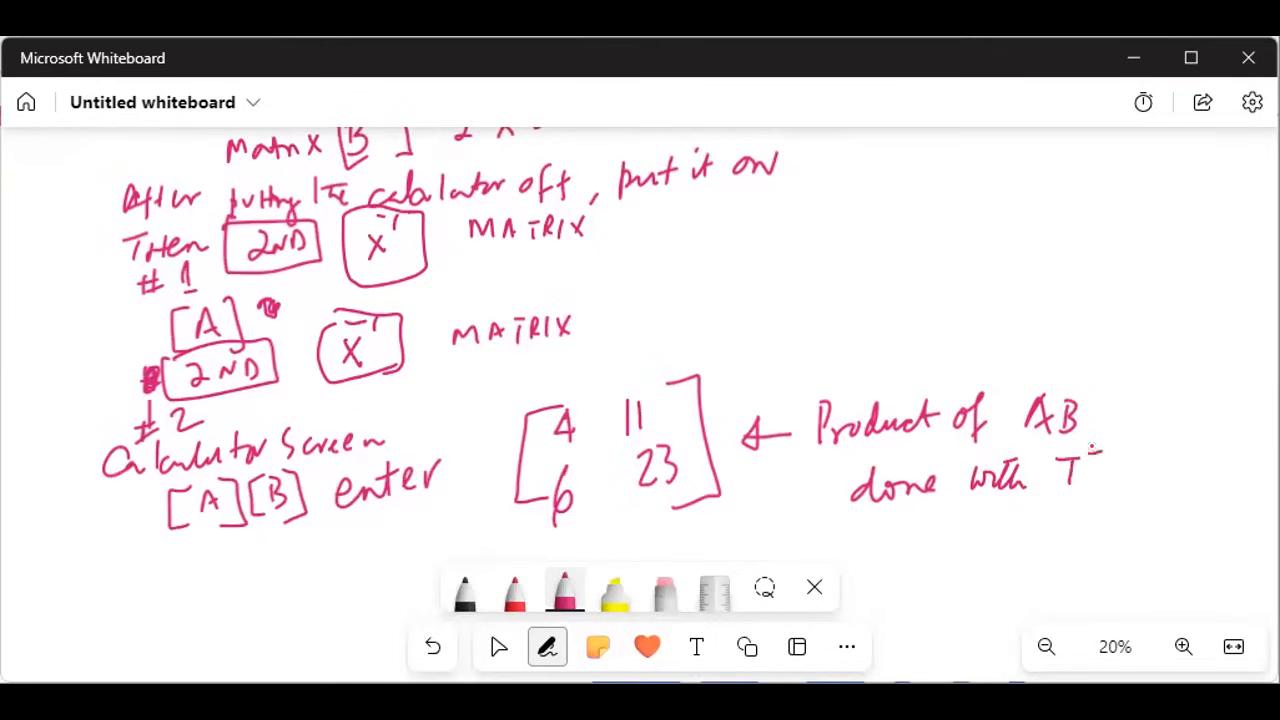
drag(1090, 460, 1170, 465)
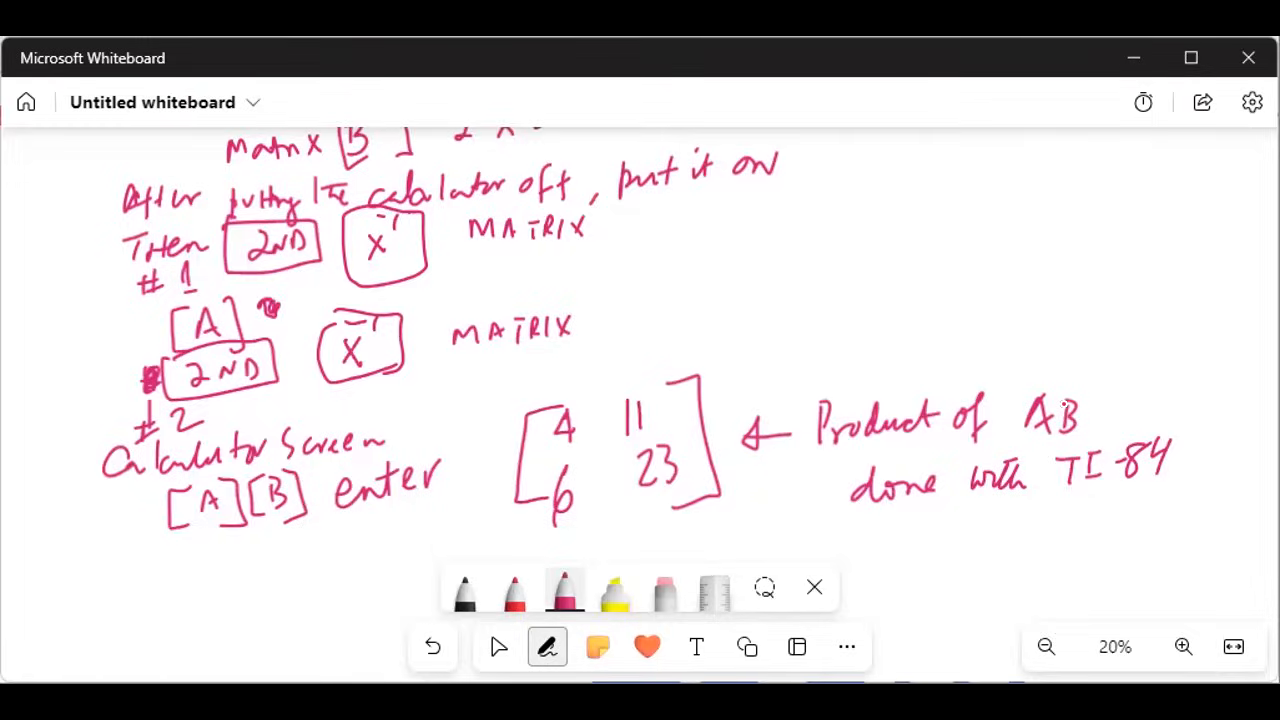
mouse_move(1067, 413)
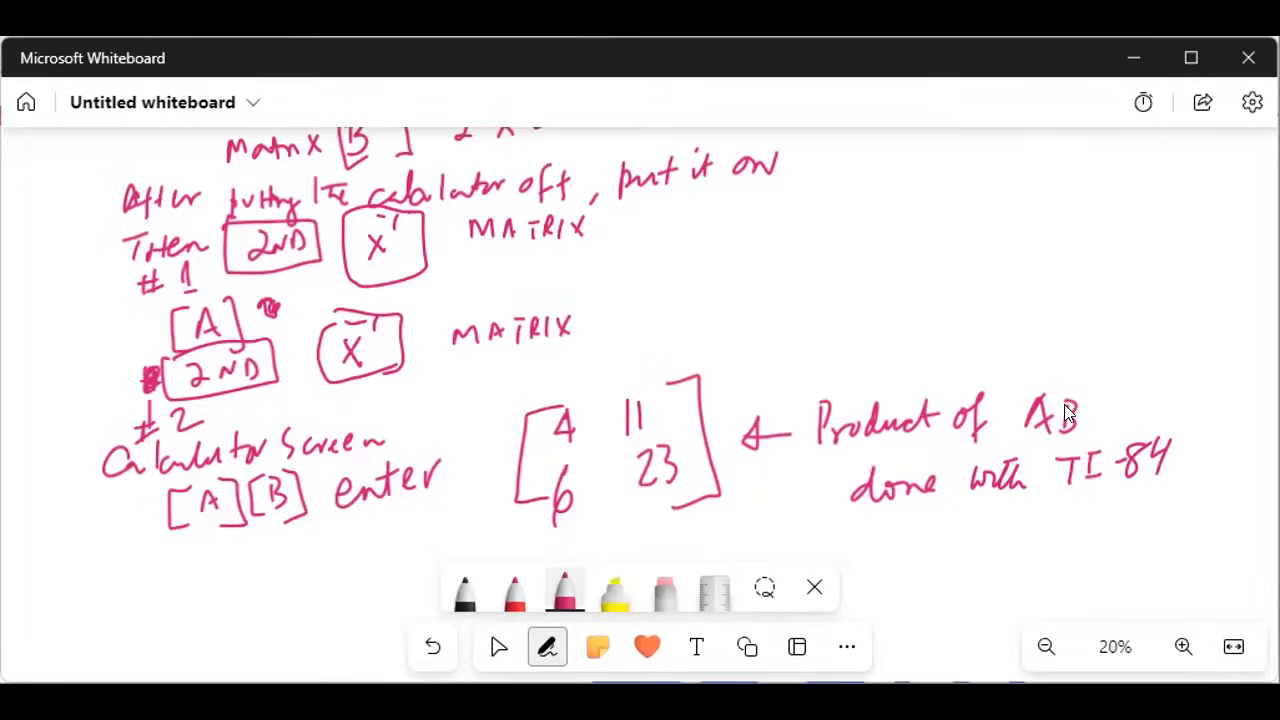